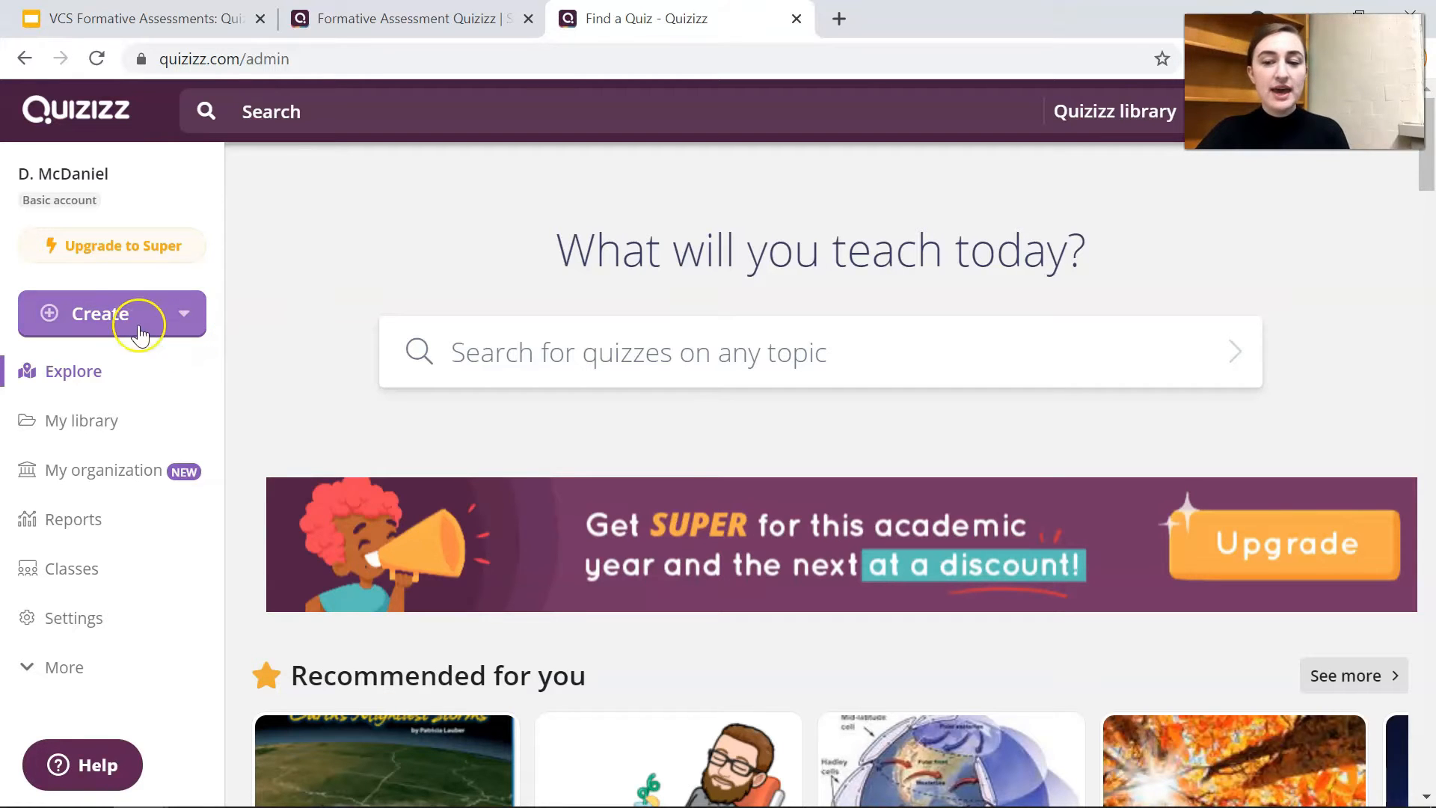
- Open the Create choices, dismiss them, and scroll down the sidebar
{"action": "left_click", "coordinate": [113, 314]}
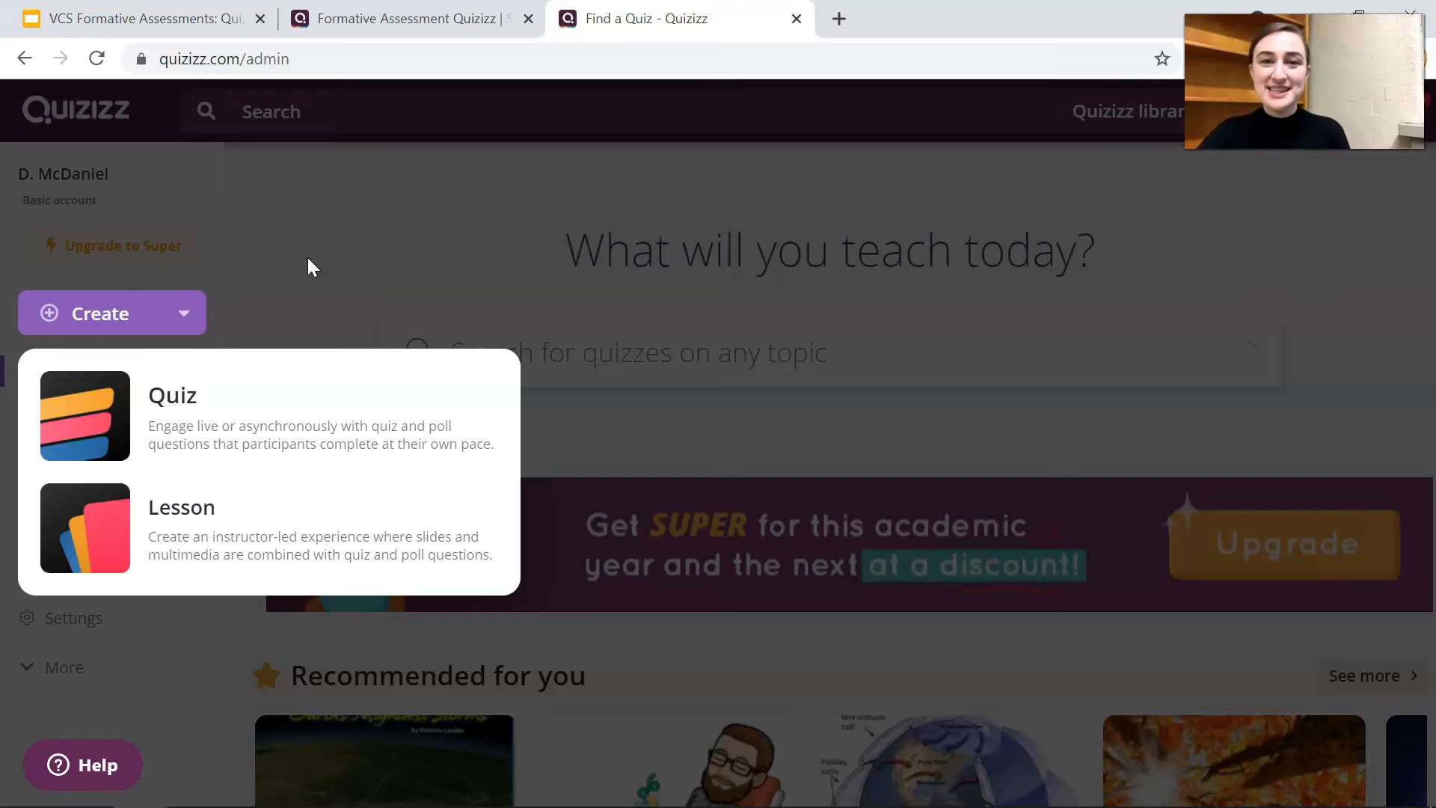
{"action": "left_click", "coordinate": [309, 261]}
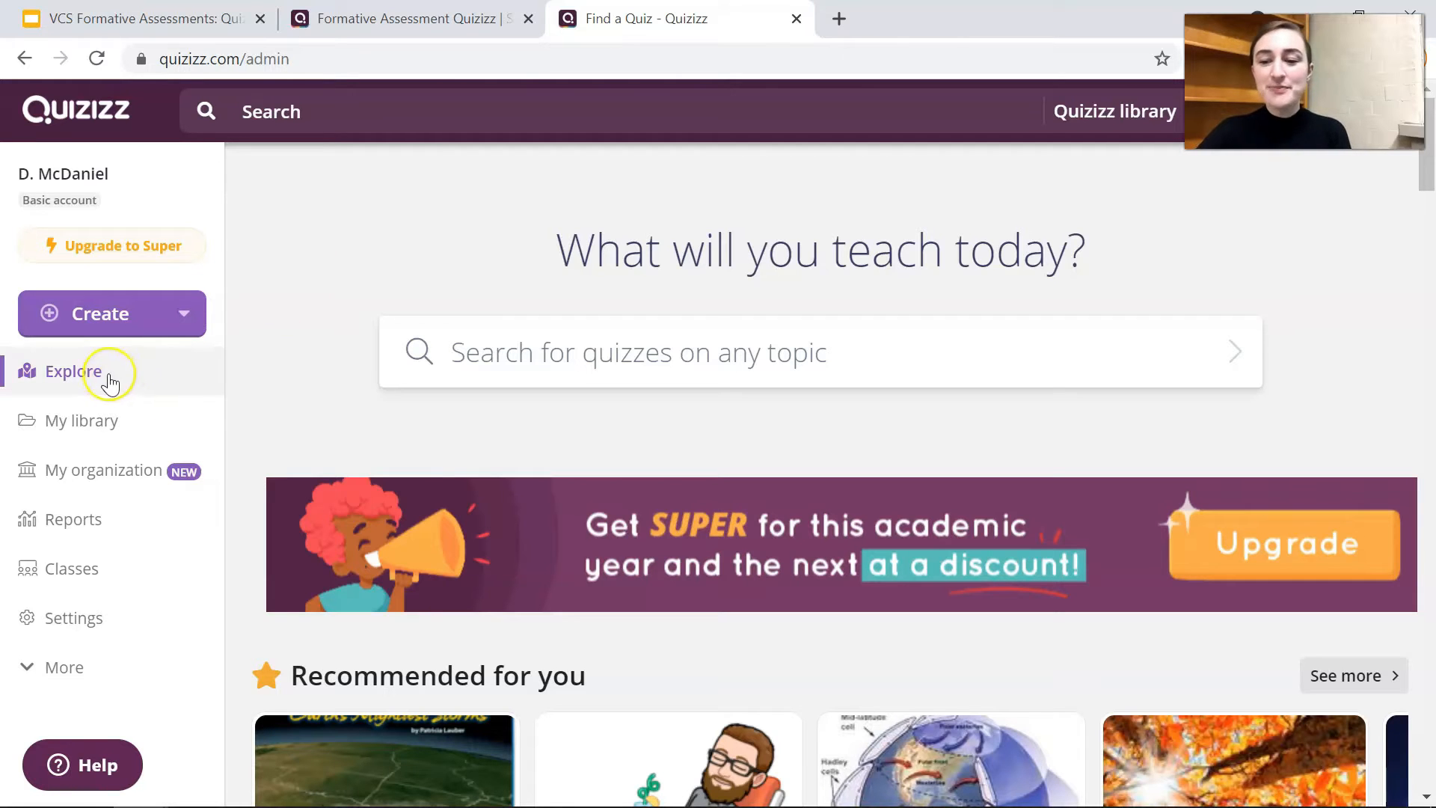
{"action": "scroll", "scroll_direction": "down", "scroll_amount": 3}
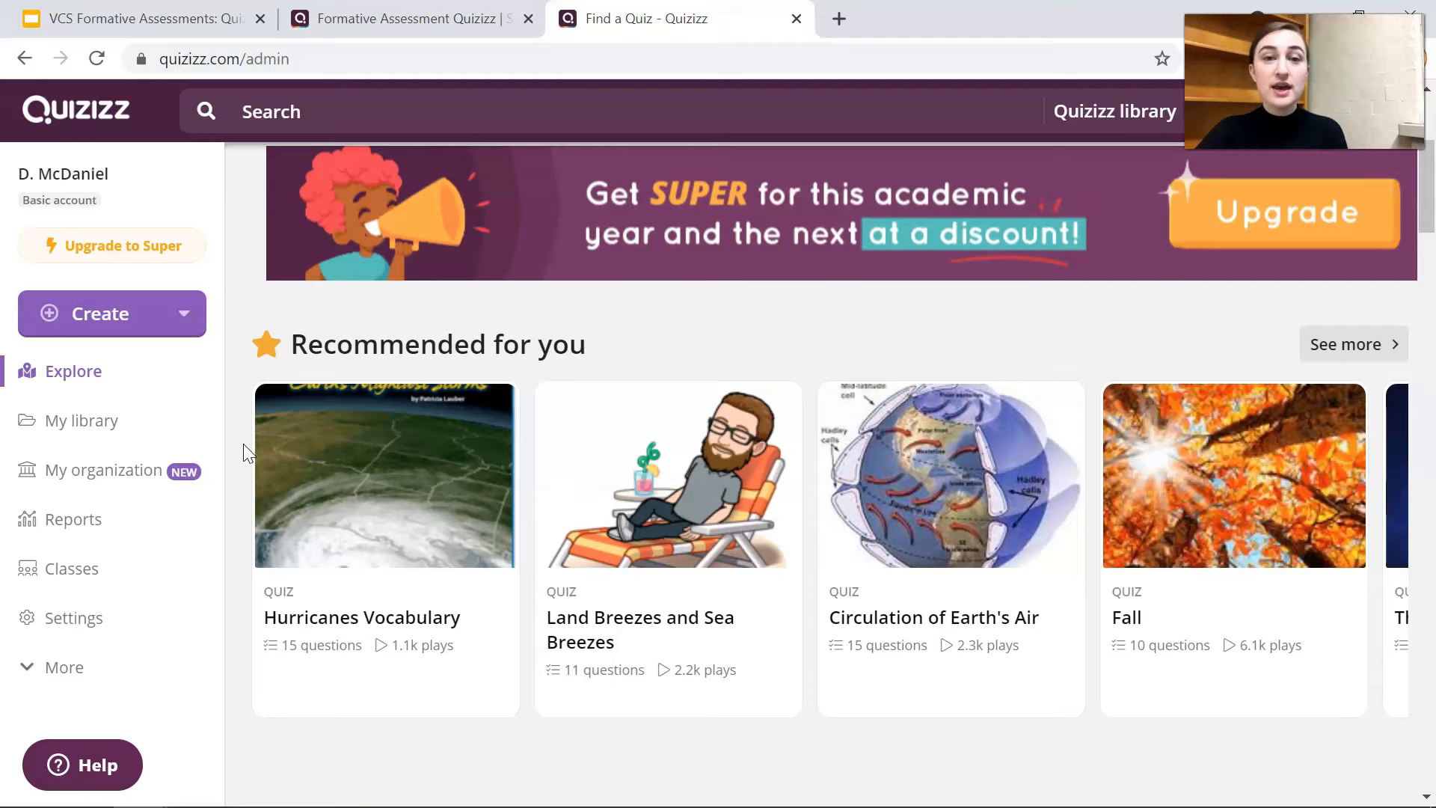
{"action": "scroll", "scroll_direction": "down", "scroll_amount": 3}
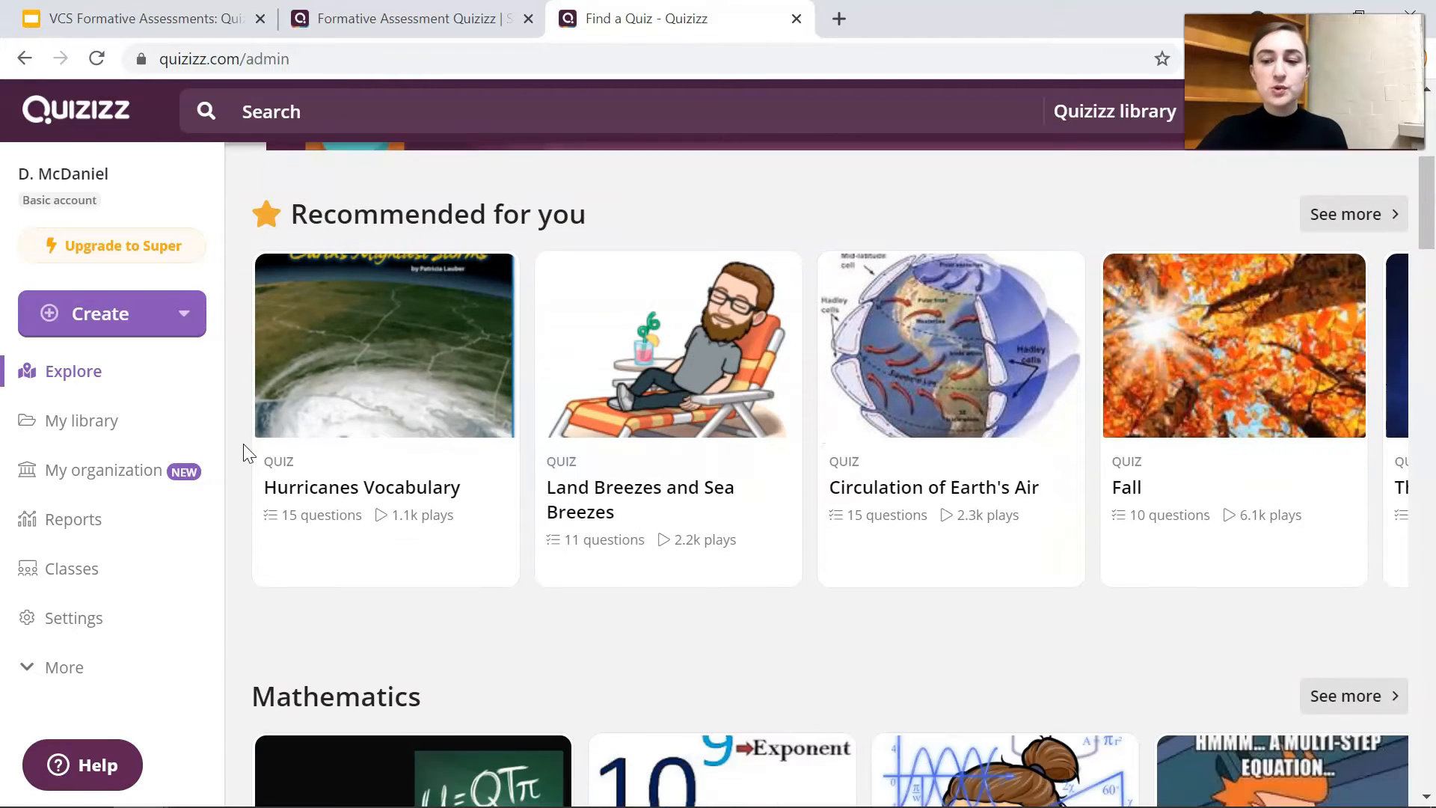
{"action": "scroll", "scroll_direction": "down", "scroll_amount": 3}
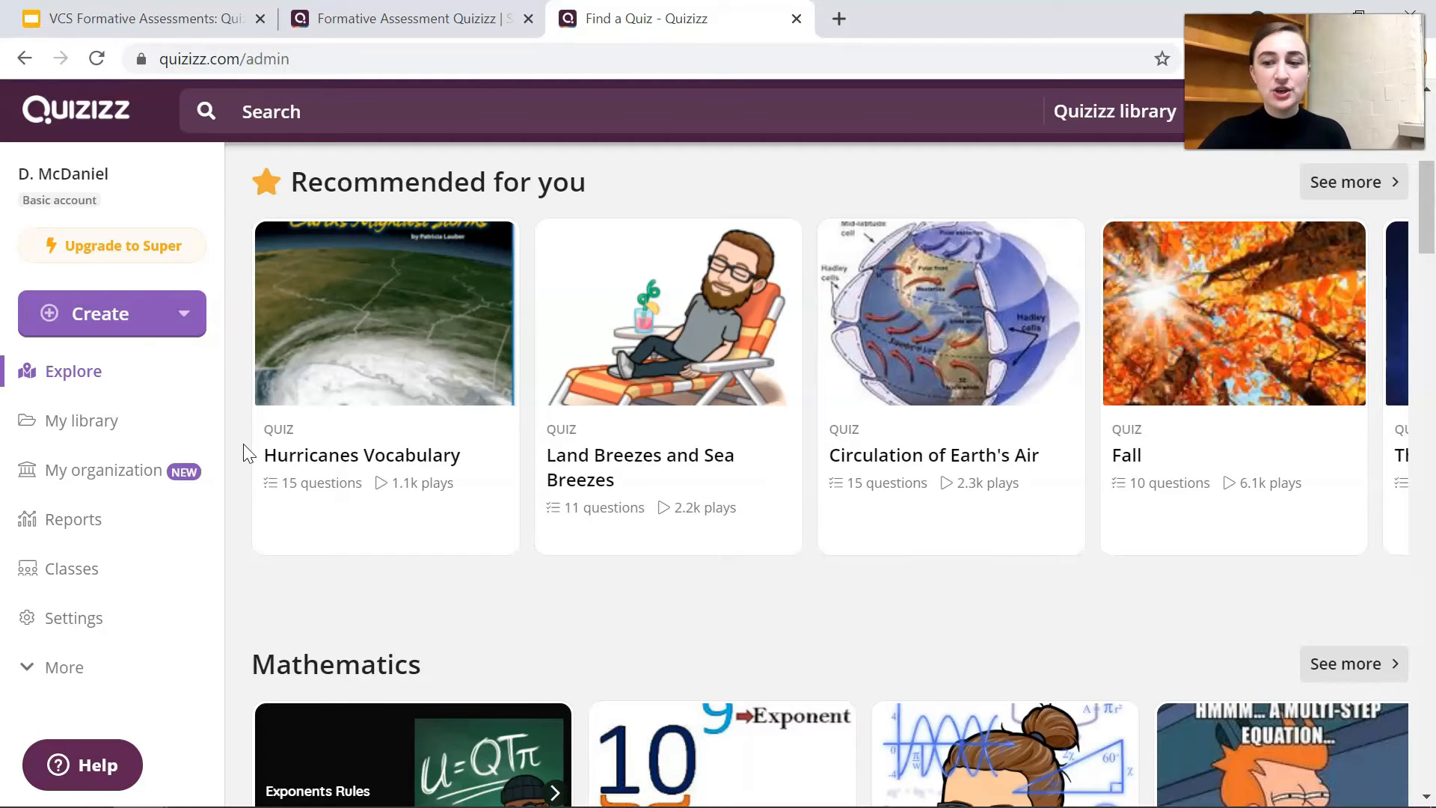
{"action": "scroll", "scroll_direction": "down", "scroll_amount": 3}
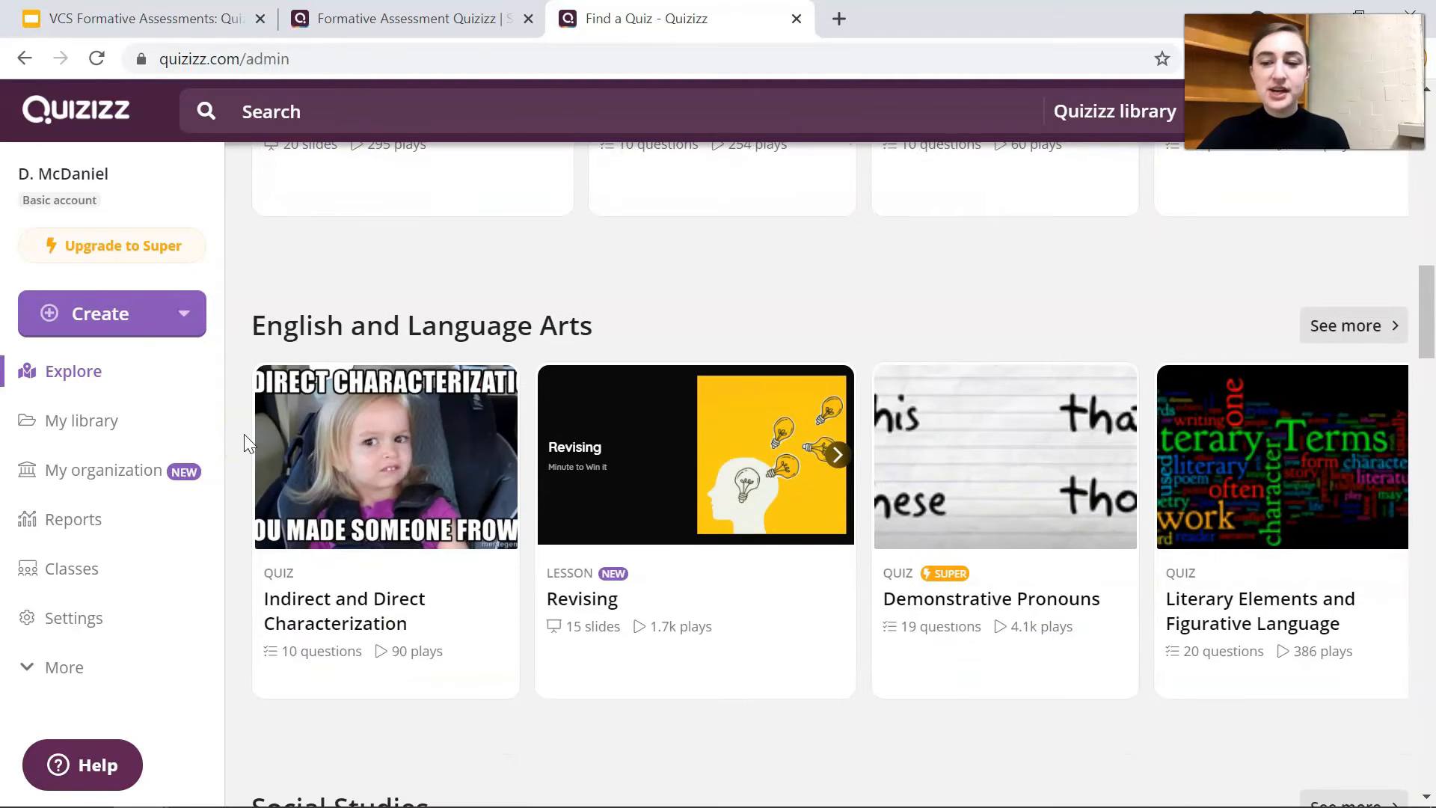
{"action": "scroll", "scroll_direction": "down", "scroll_amount": 3}
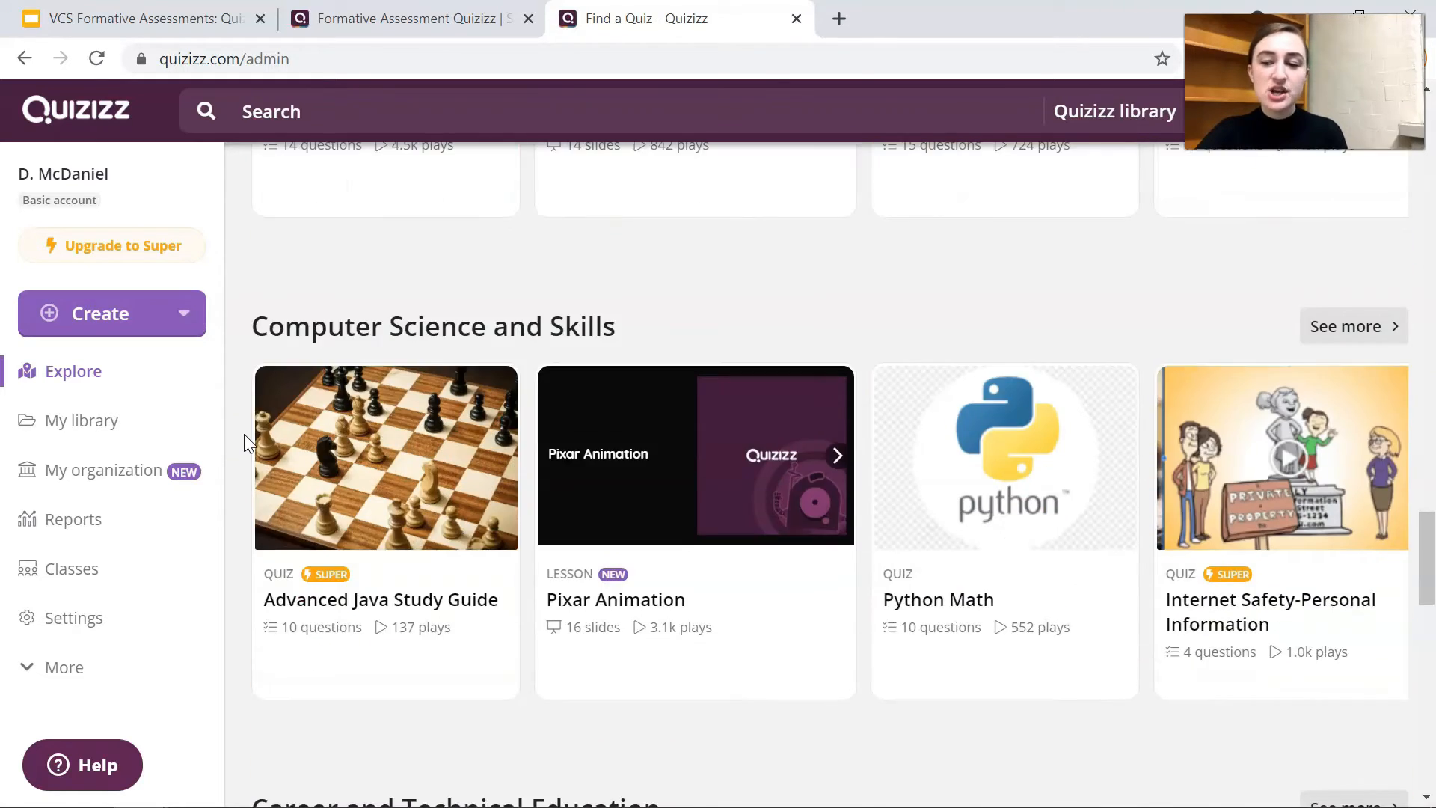
{"action": "scroll", "scroll_direction": "down", "scroll_amount": 3}
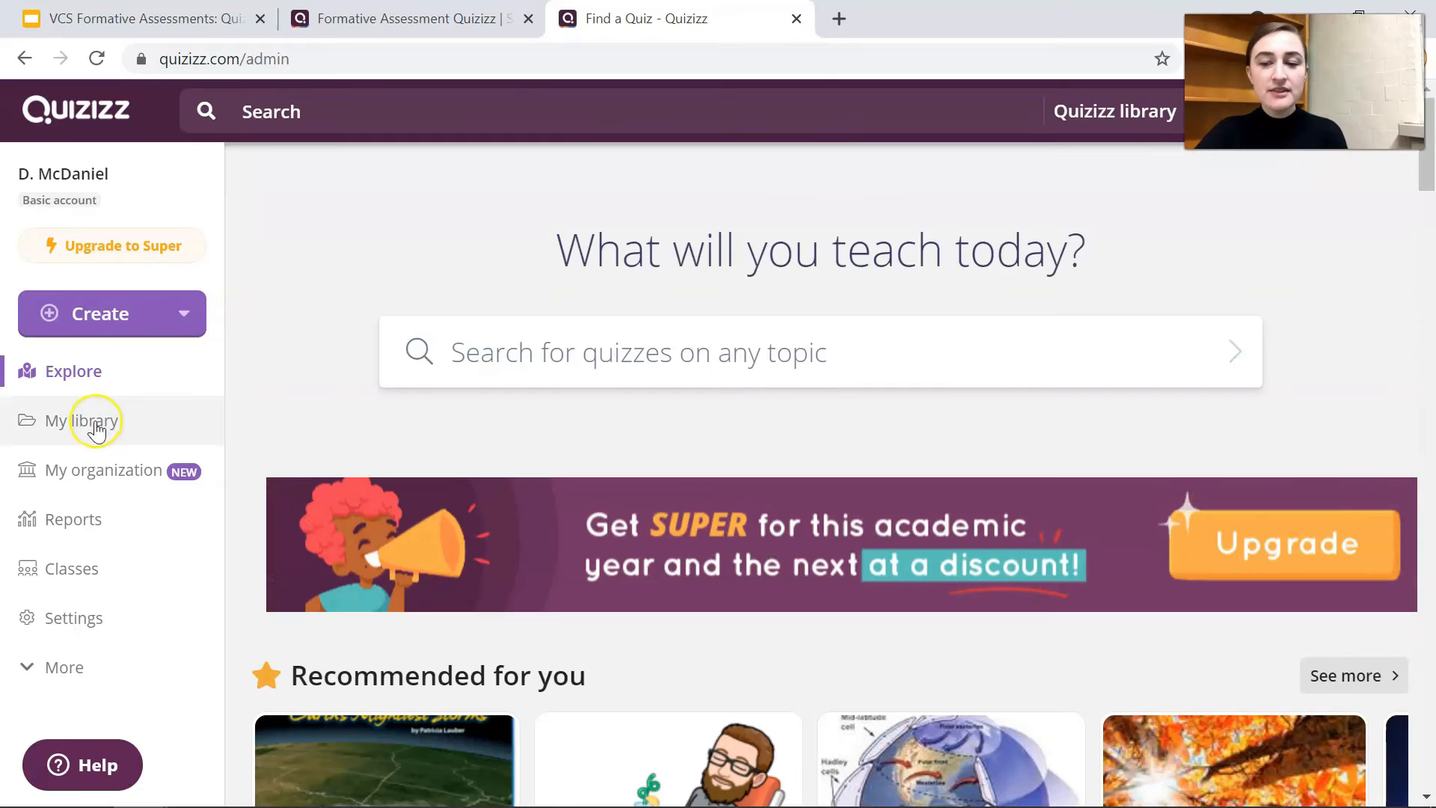
- Visit My library and My organization, then the Reports page of past quiz sessions
{"action": "left_click", "coordinate": [83, 421]}
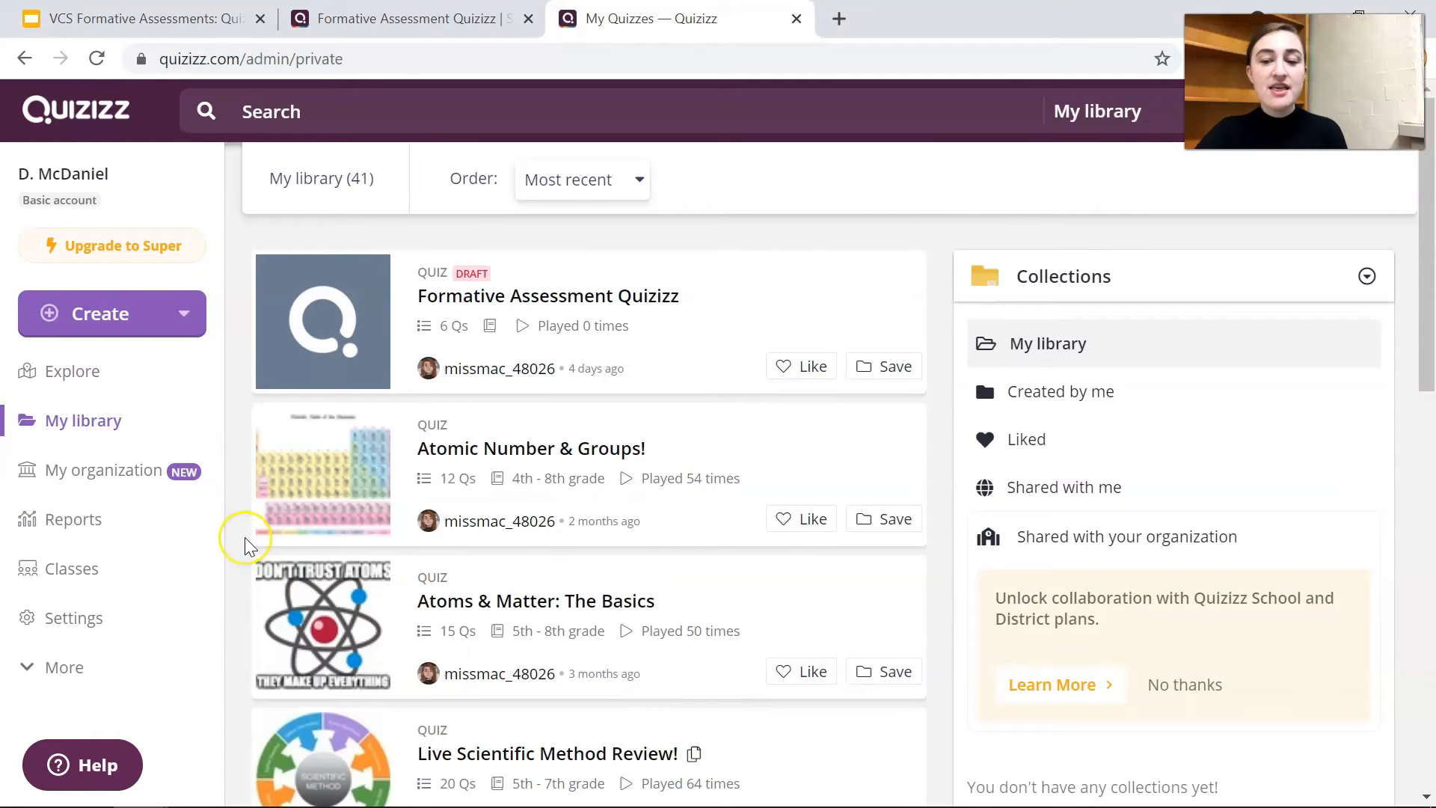
{"action": "left_click", "coordinate": [105, 469]}
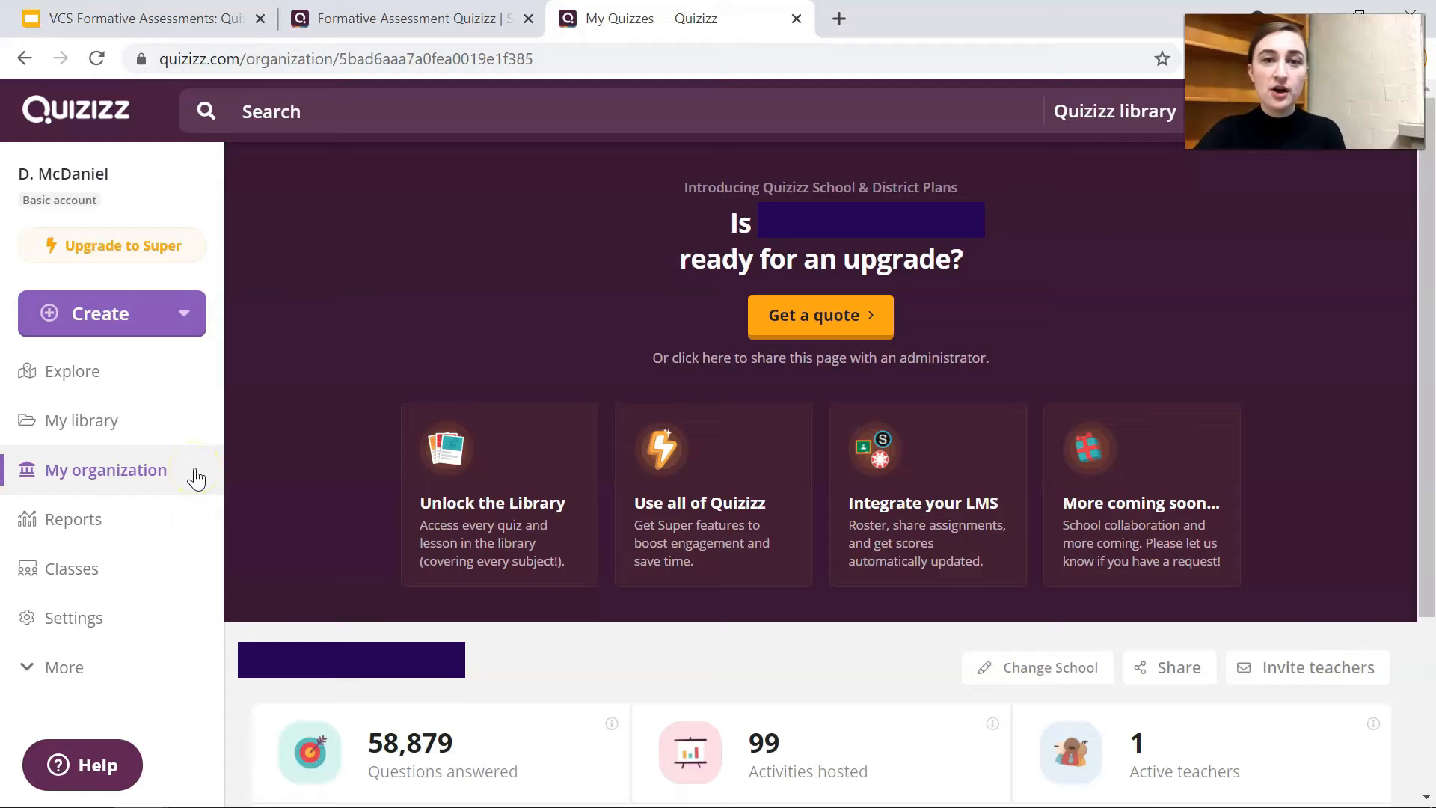
{"action": "left_click", "coordinate": [74, 519]}
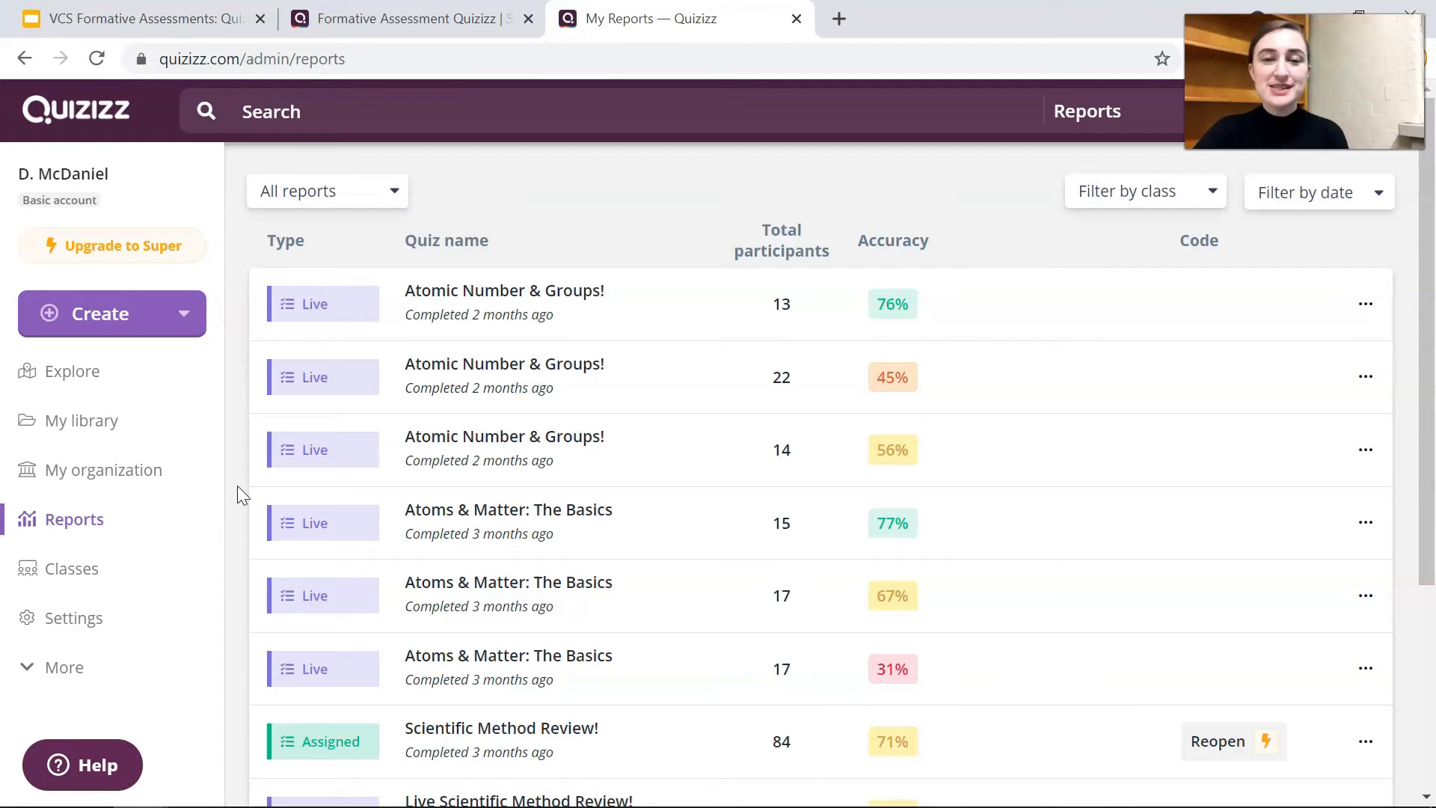
{"action": "scroll", "scroll_direction": "down", "scroll_amount": 3}
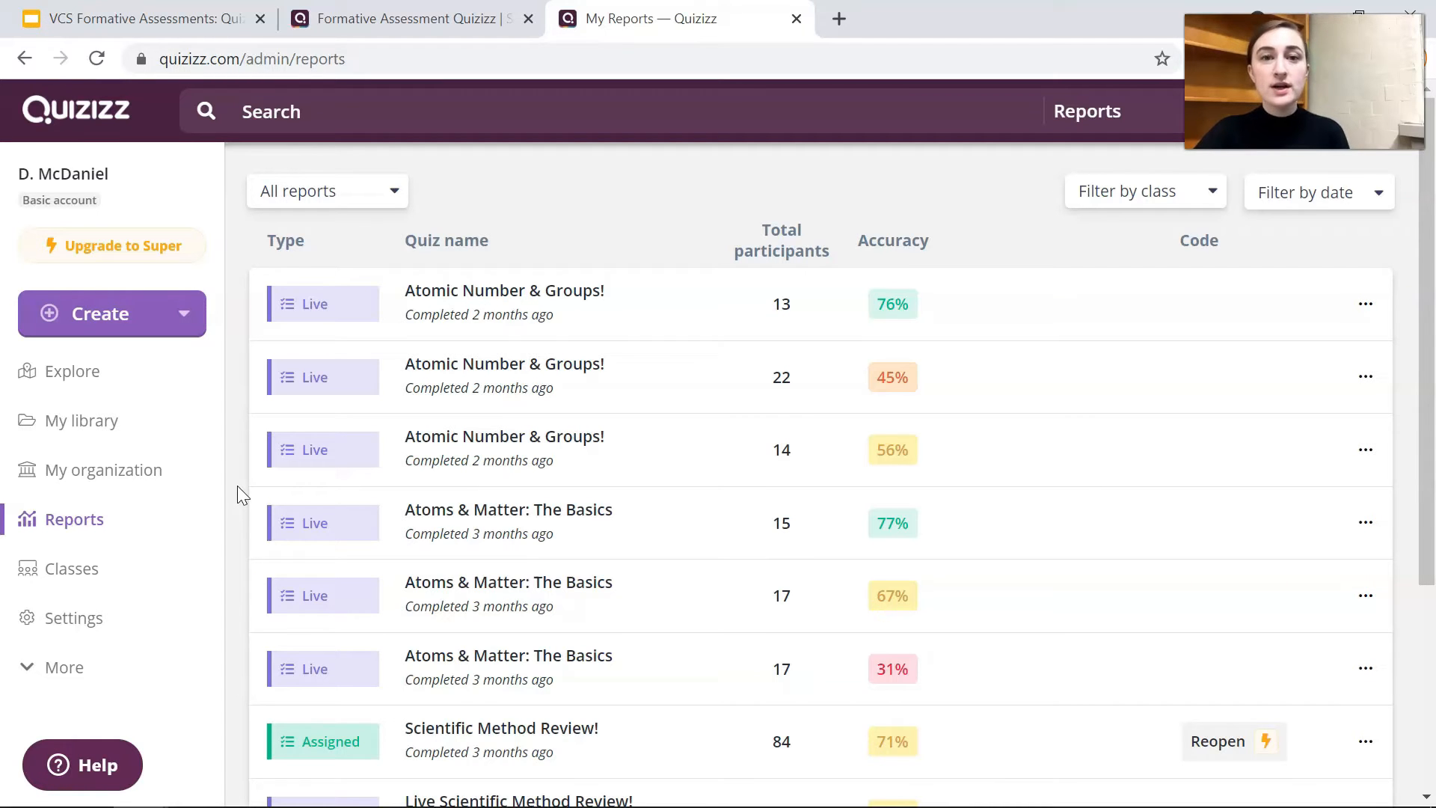
- Visit the Classes, Memes and Collections pages, then the teacher Profile page
{"action": "left_click", "coordinate": [72, 567]}
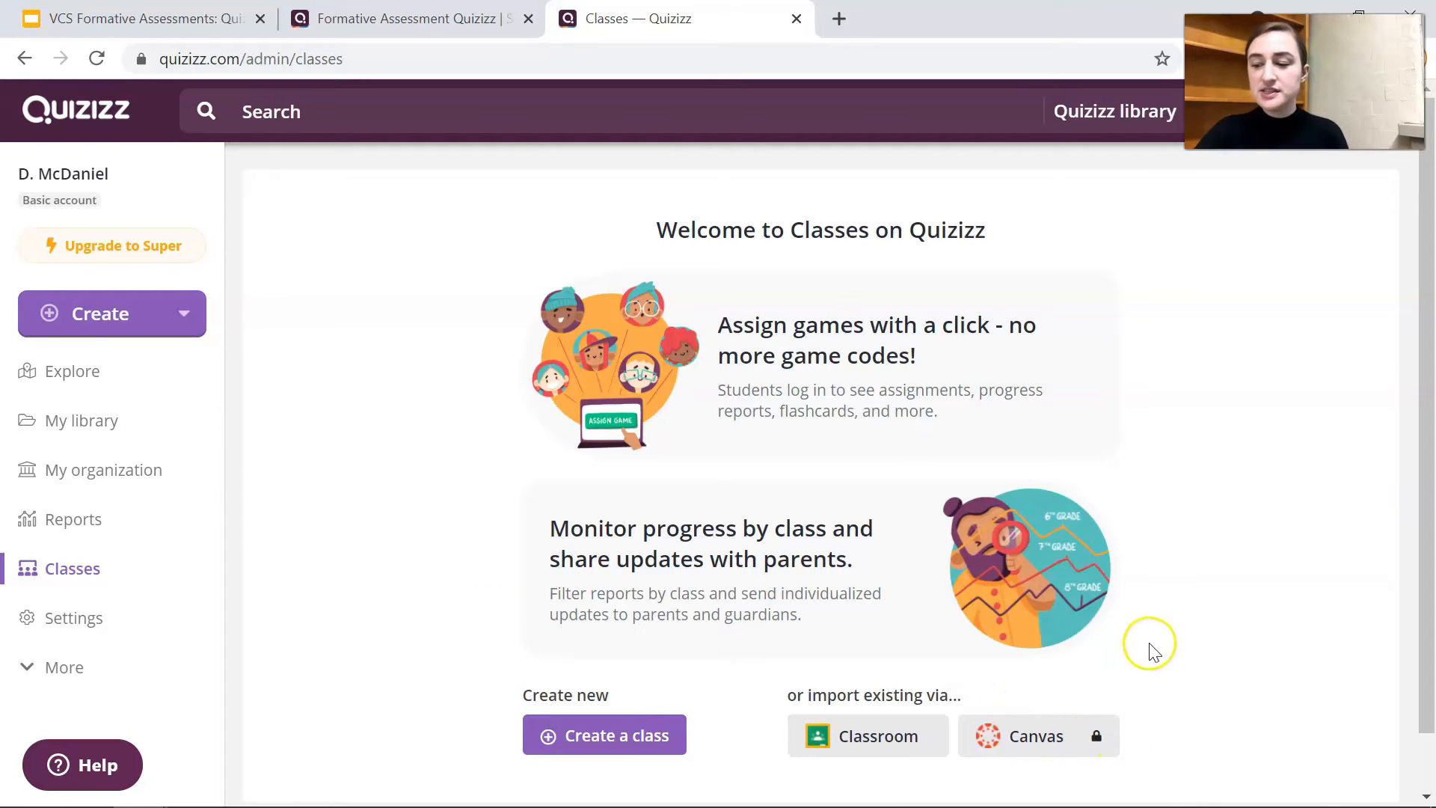
{"action": "mouse_move", "coordinate": [1036, 735]}
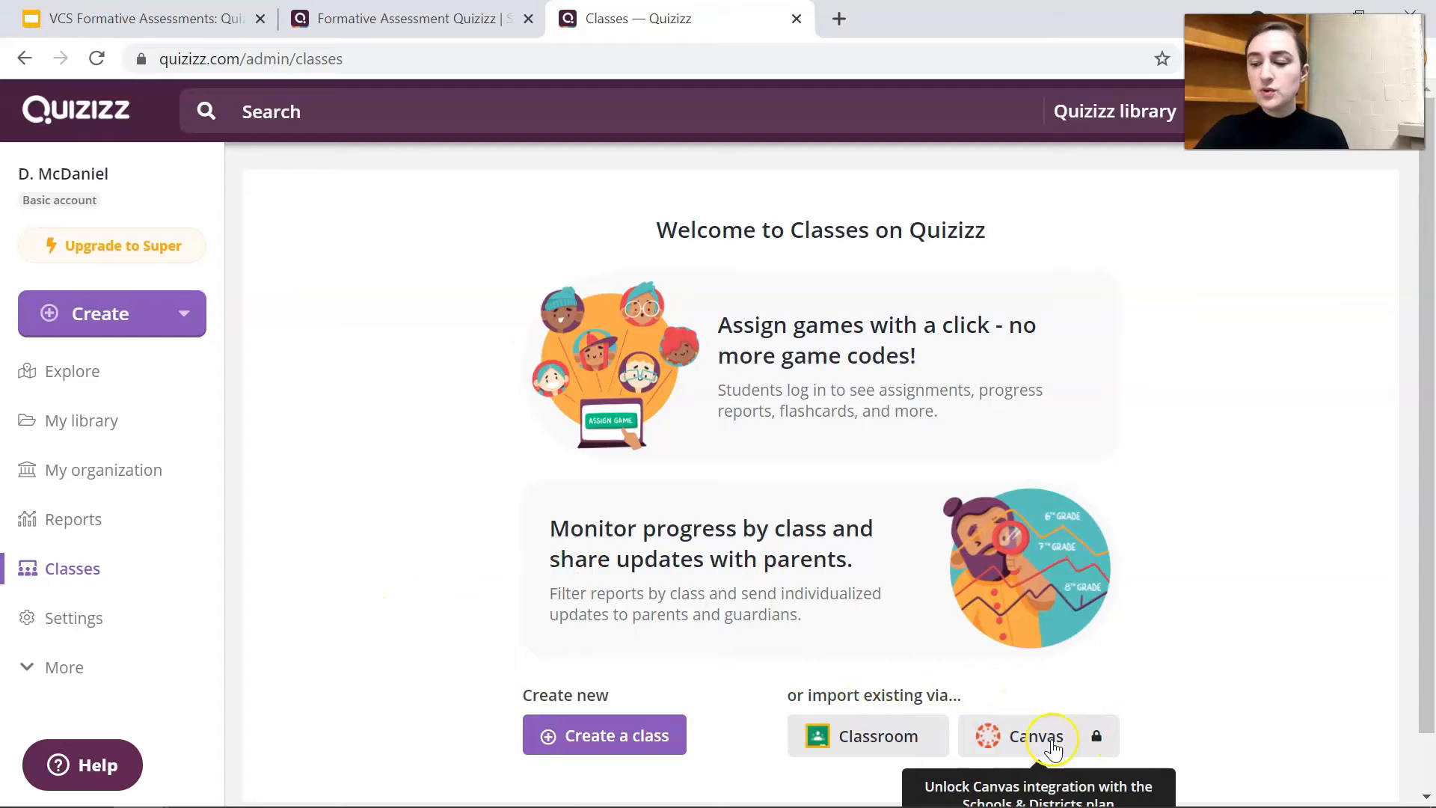
{"action": "scroll", "scroll_direction": "down", "scroll_amount": 3}
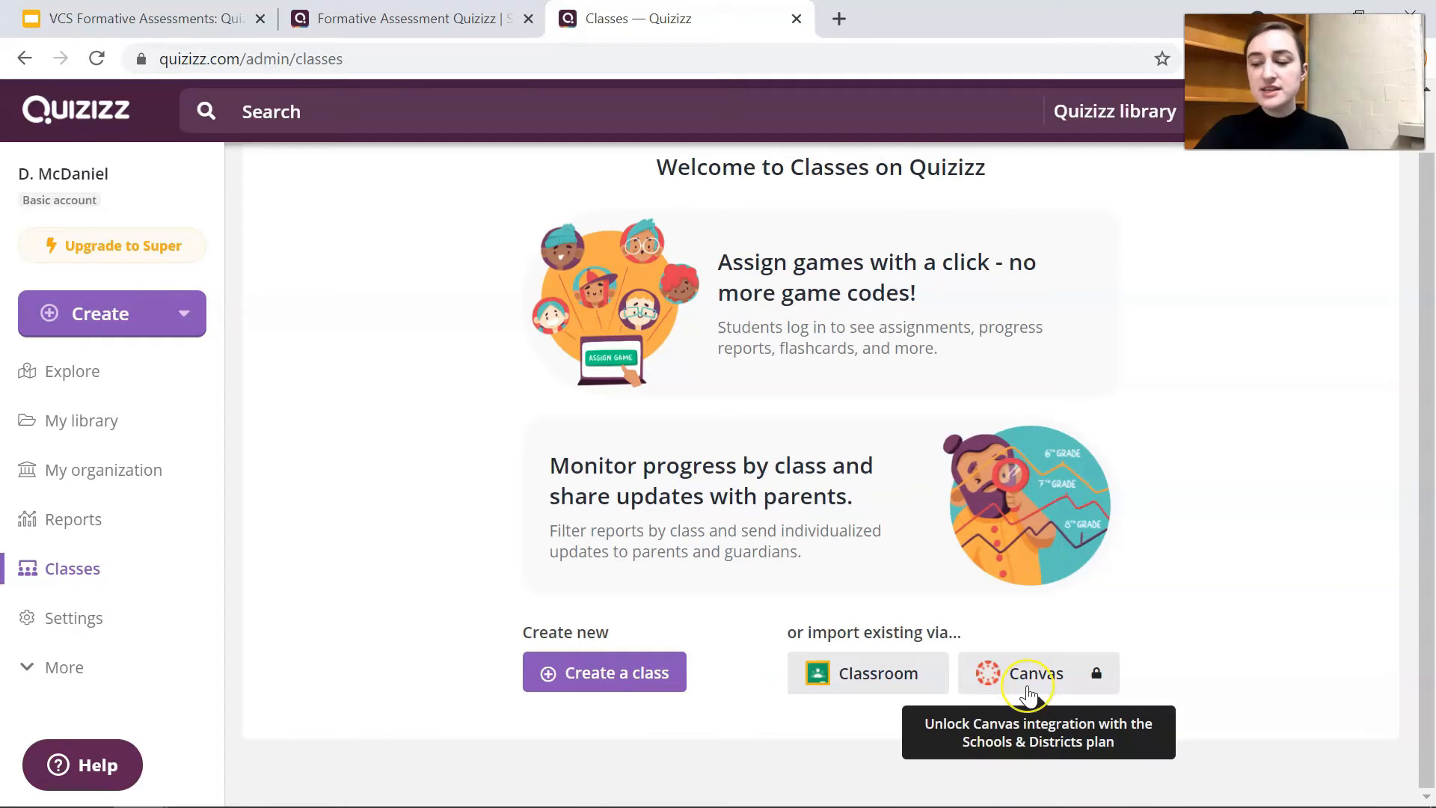
{"action": "mouse_move", "coordinate": [461, 501]}
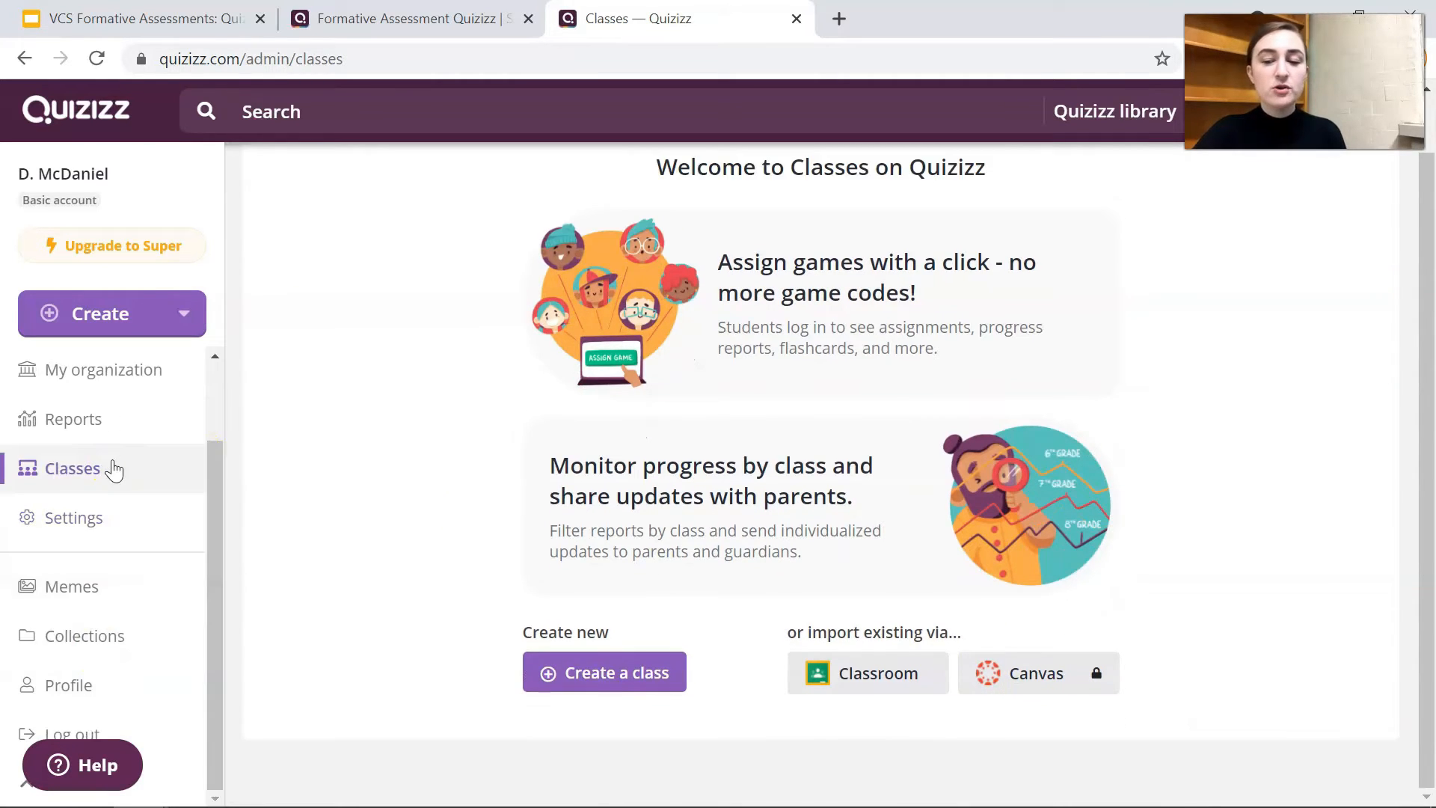
{"action": "left_click", "coordinate": [72, 587]}
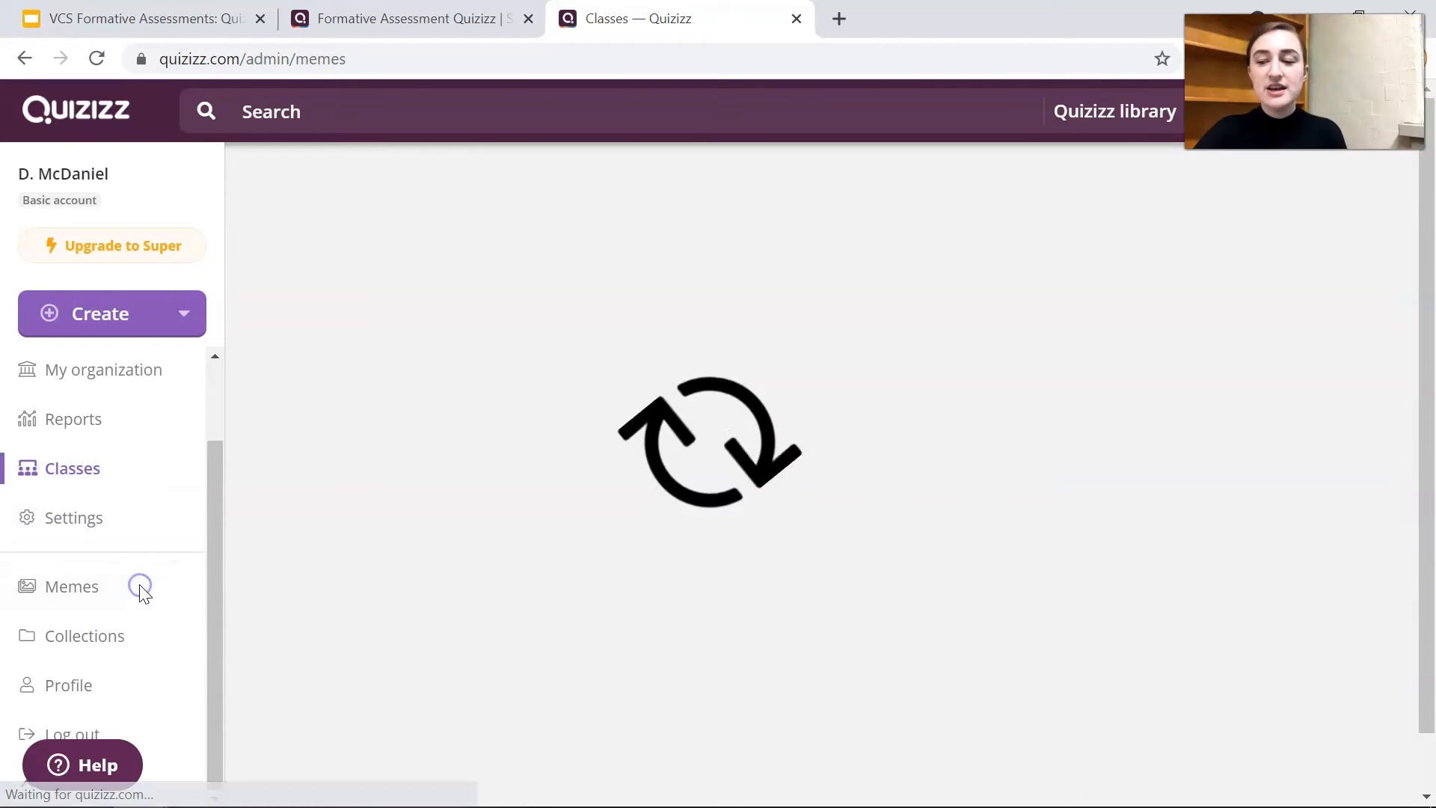
{"action": "left_click", "coordinate": [72, 587]}
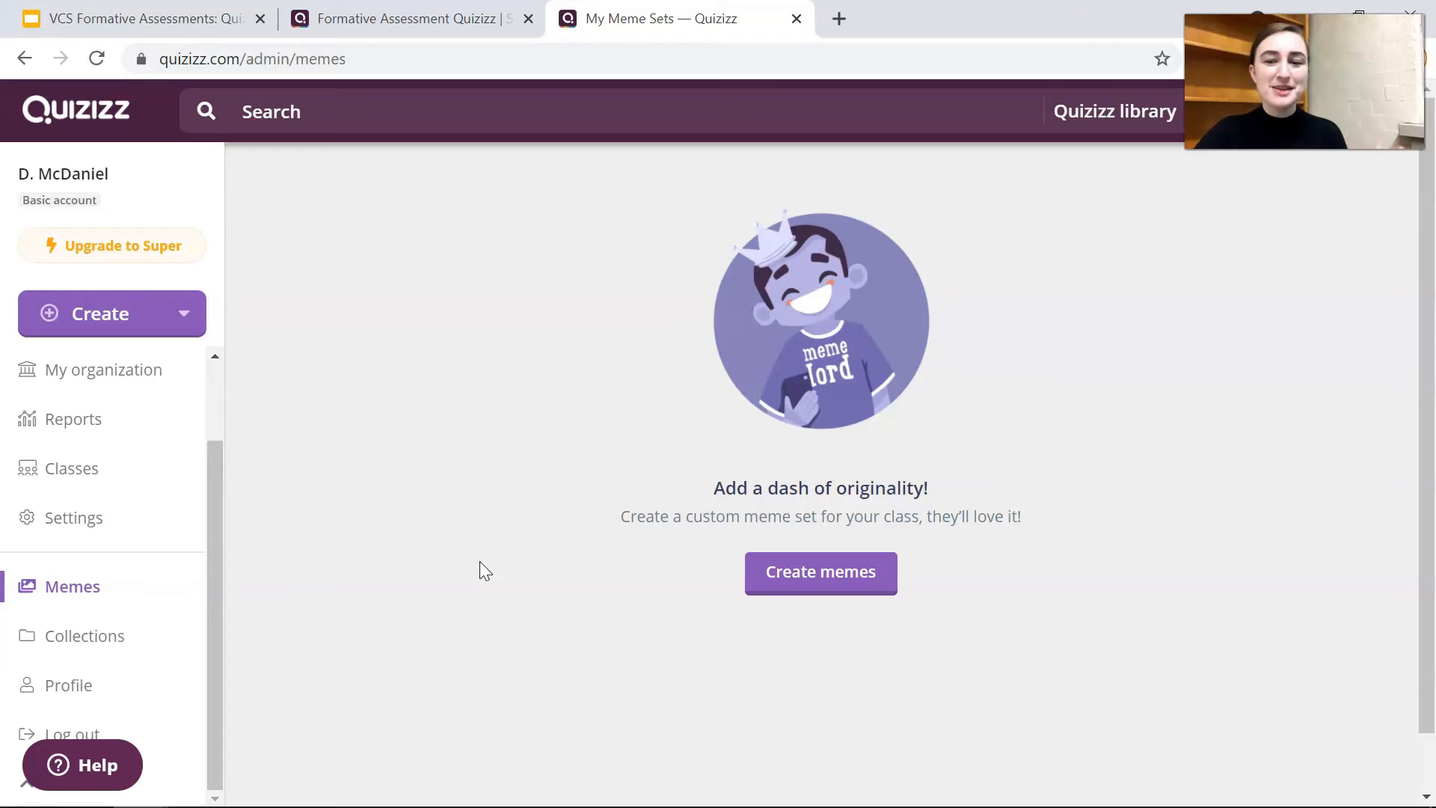
{"action": "left_click", "coordinate": [86, 635]}
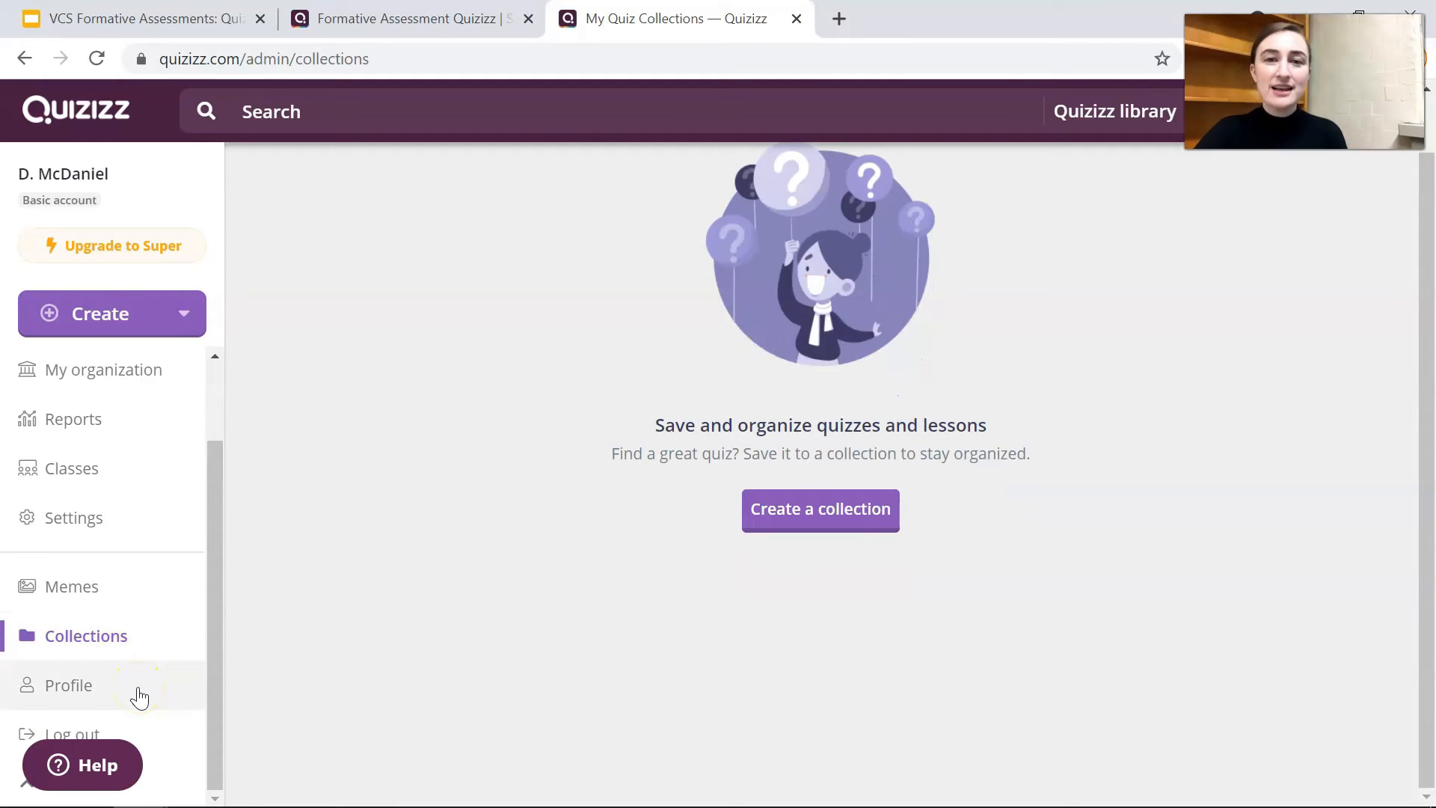
{"action": "left_click", "coordinate": [69, 685]}
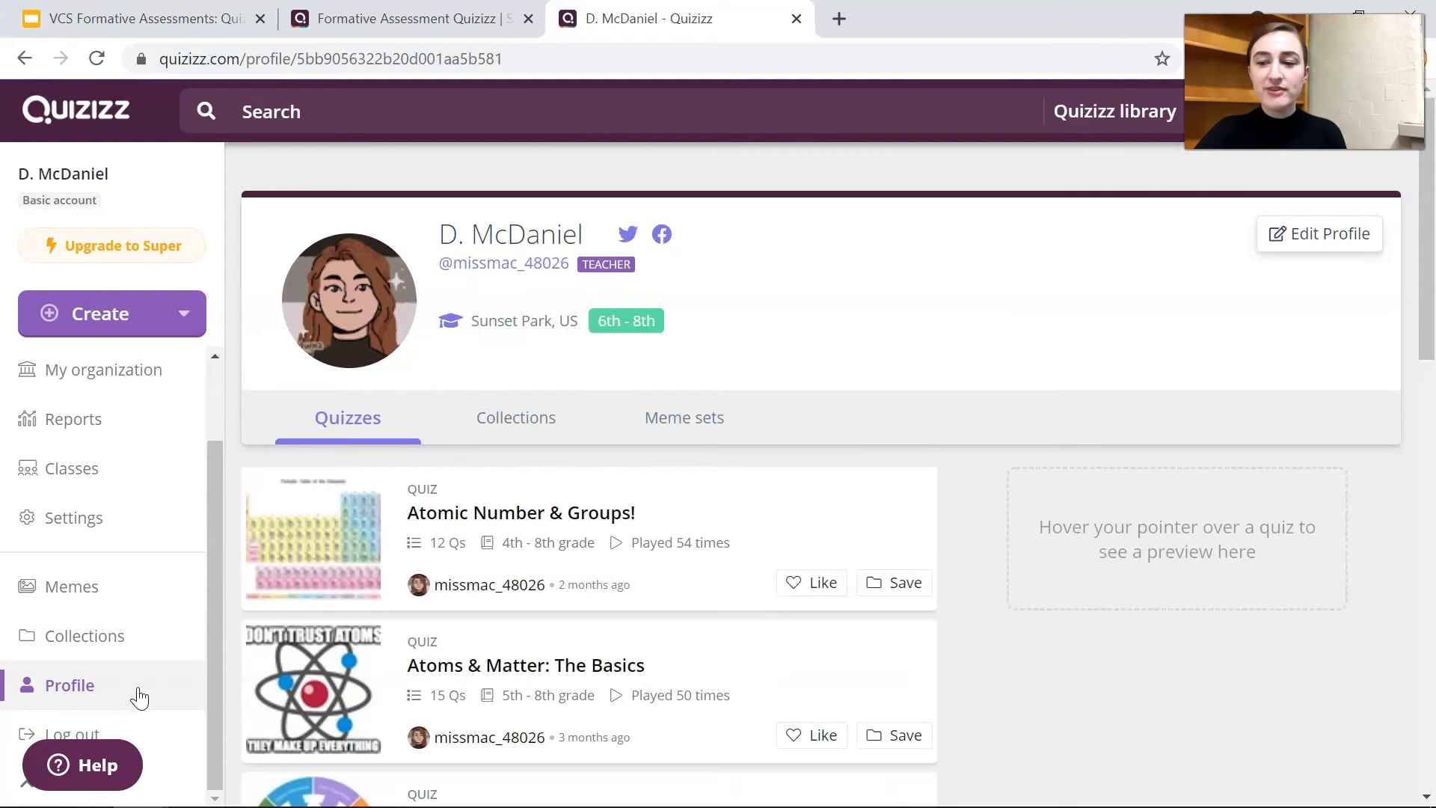
{"action": "mouse_move", "coordinate": [234, 584]}
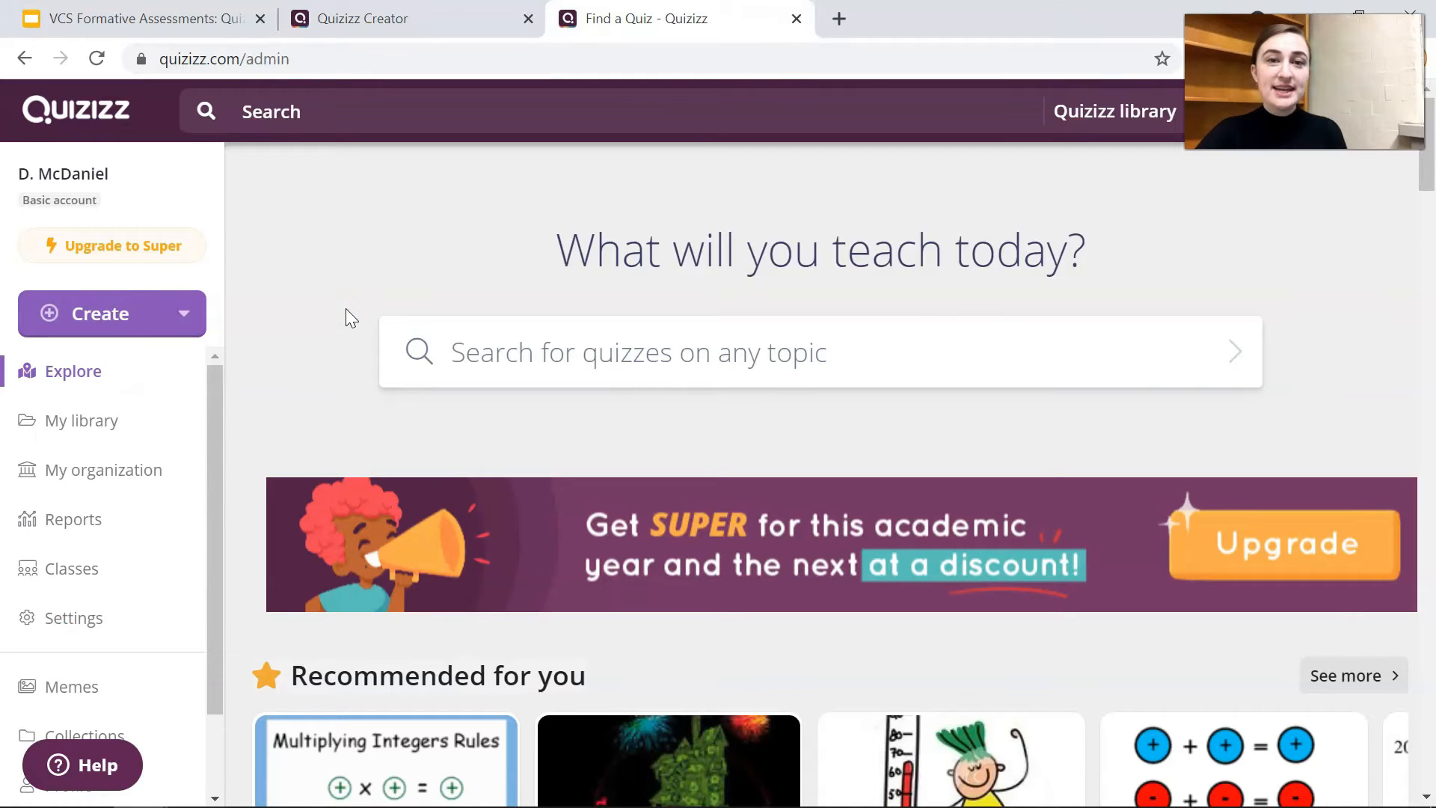
- Create a new quiz named 'Test Quizizz' and continue to its editor
{"action": "left_click", "coordinate": [101, 314]}
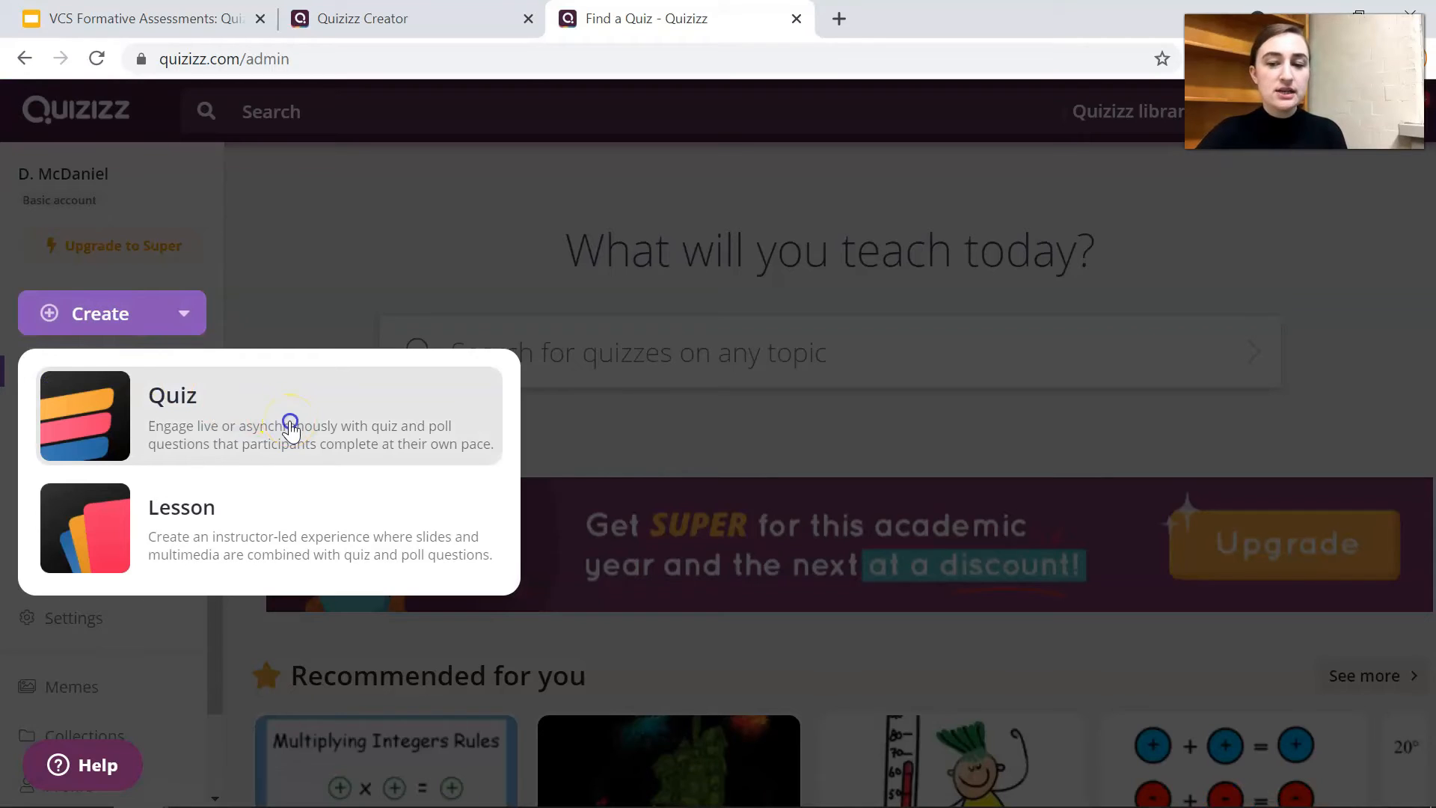
{"action": "left_click", "coordinate": [172, 395]}
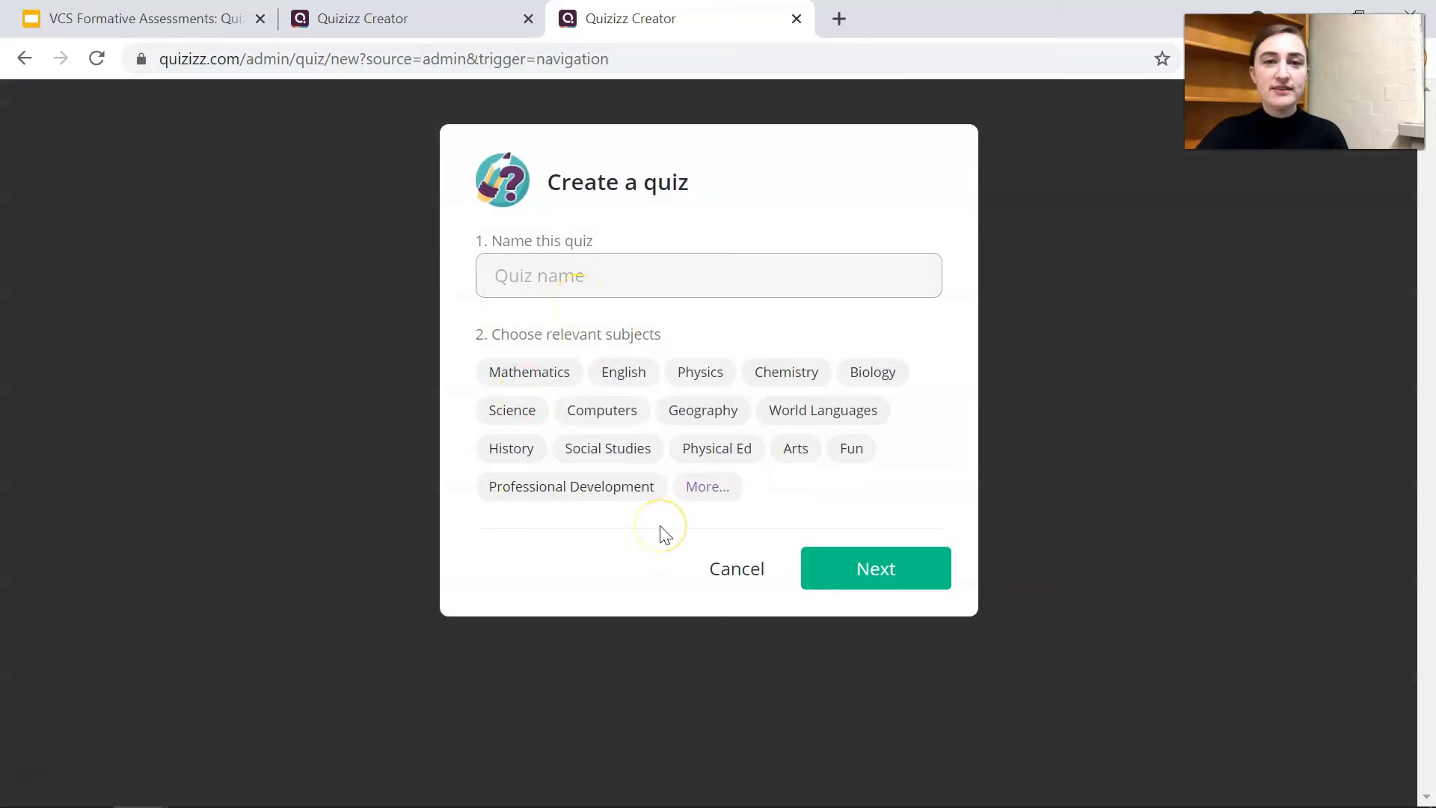
{"action": "left_click", "coordinate": [708, 275]}
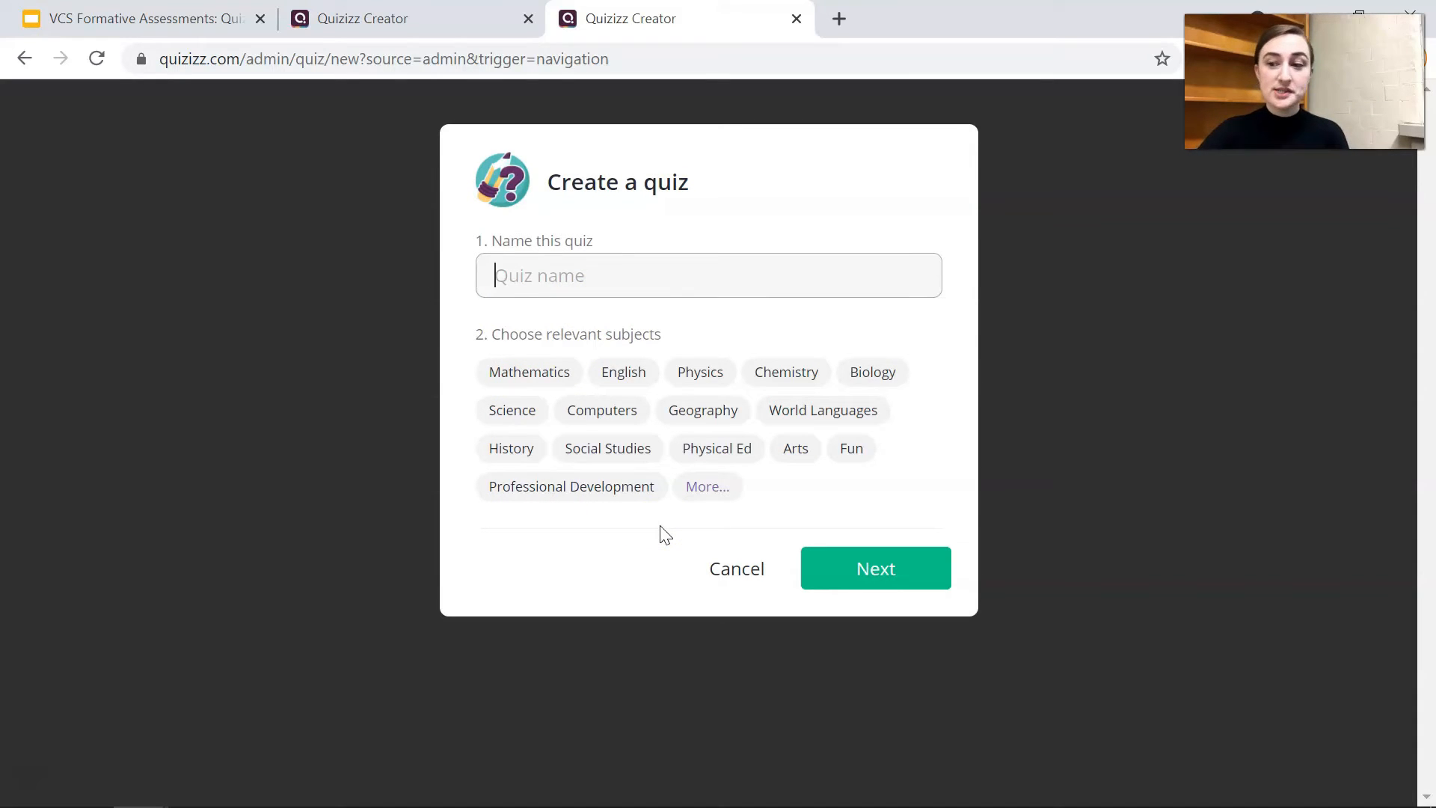
{"action": "left_click", "coordinate": [873, 568]}
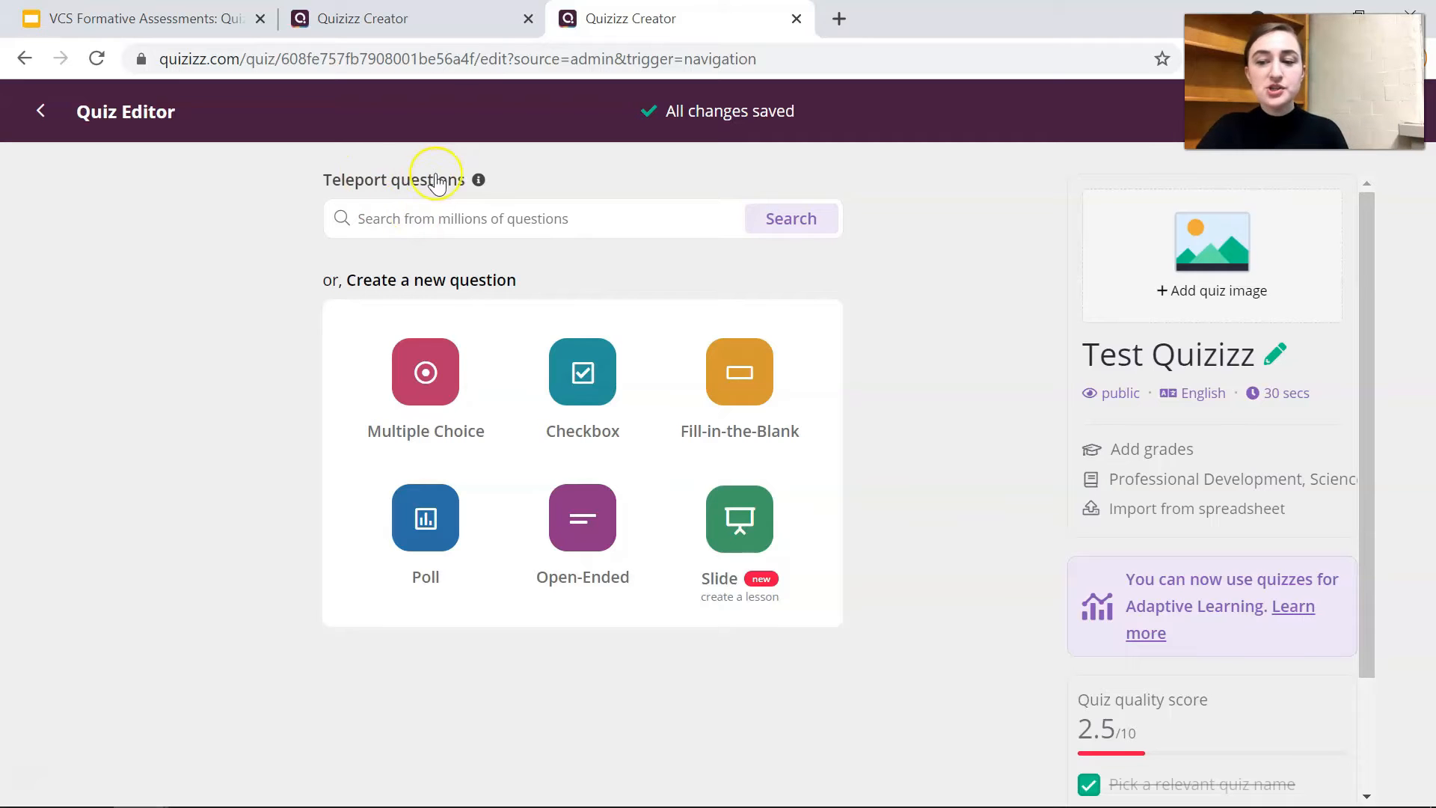
{"action": "mouse_move", "coordinate": [477, 180]}
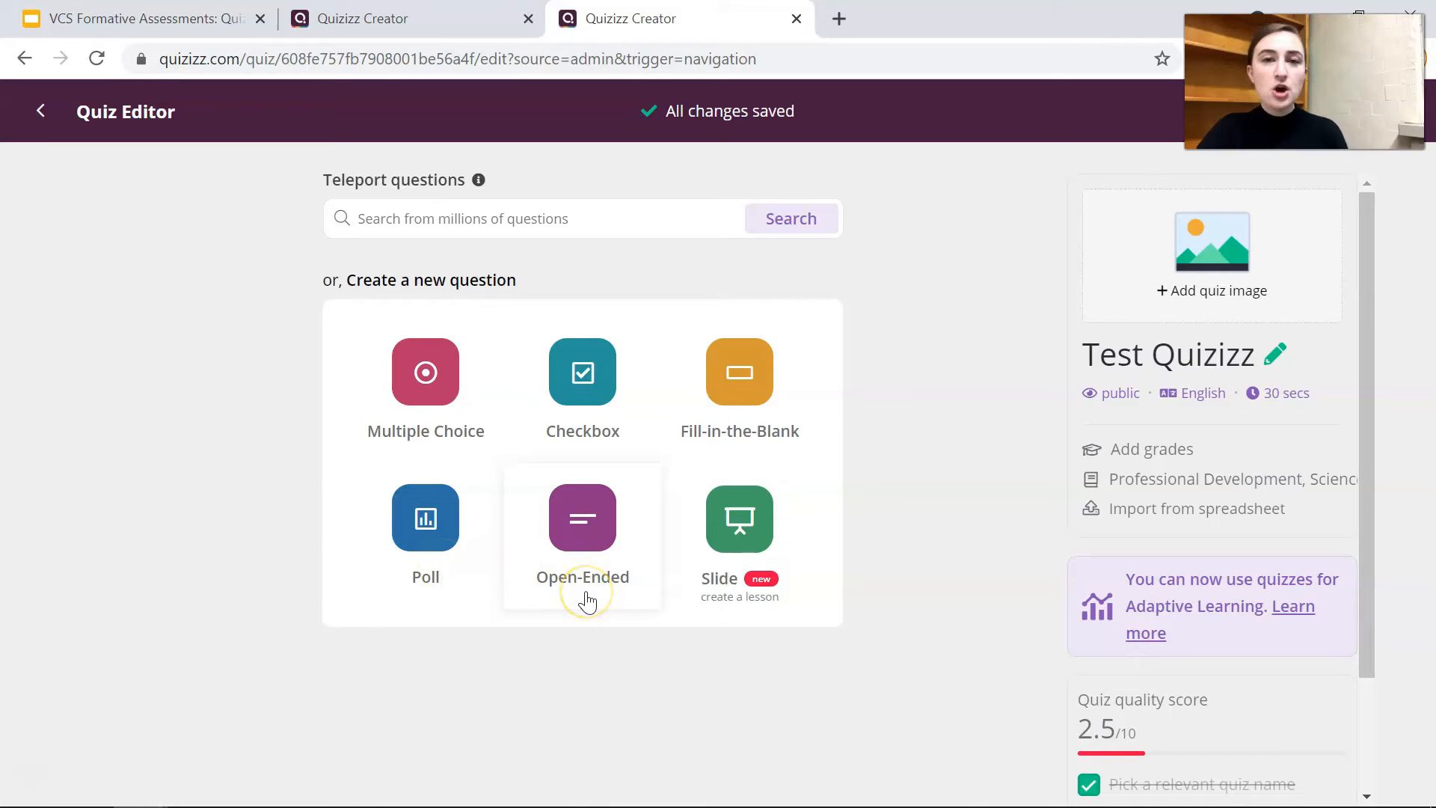
{"action": "mouse_move", "coordinate": [717, 621]}
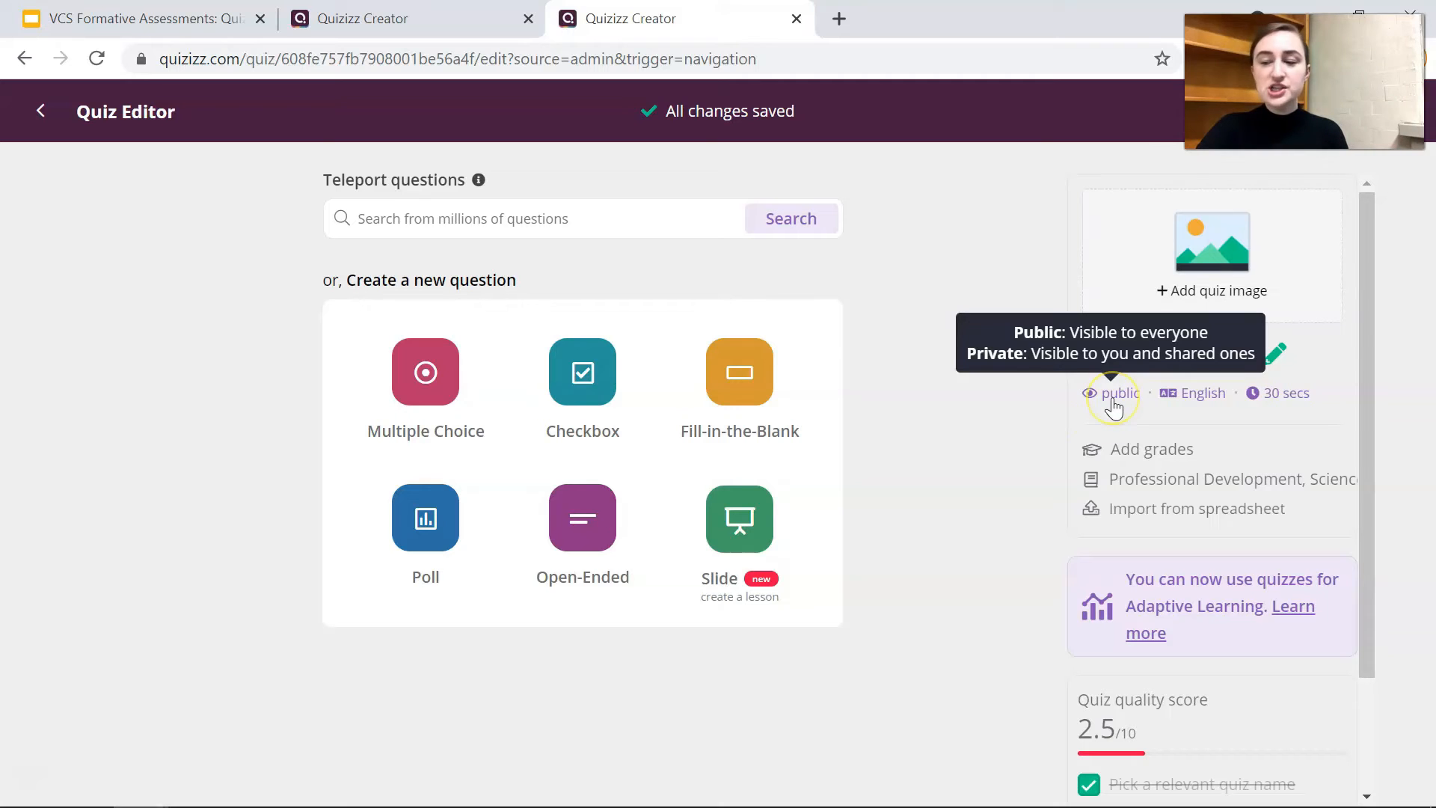
- Set the quiz's default question time to 45 seconds, then change it to 2 minutes
{"action": "left_click", "coordinate": [1118, 393]}
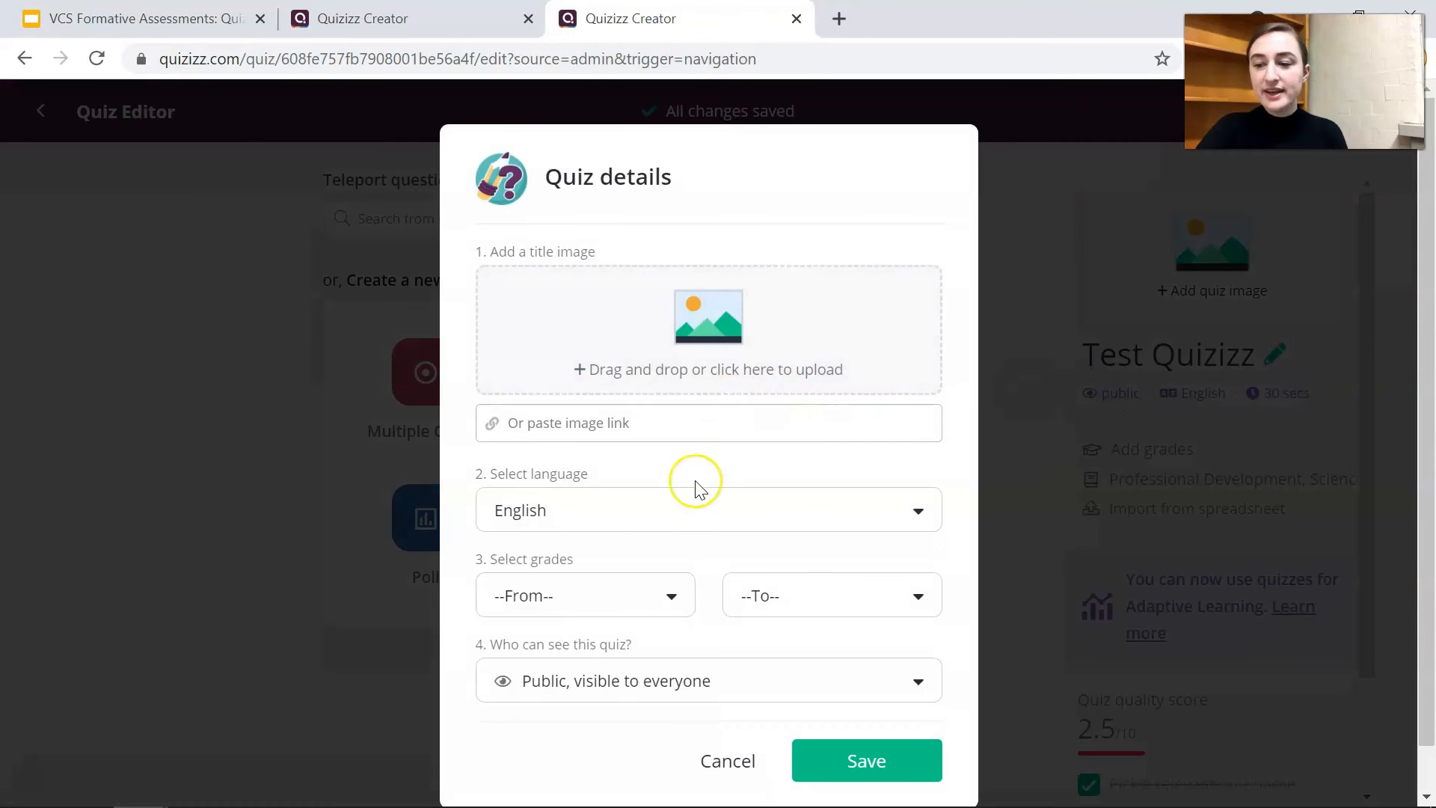
{"action": "left_click", "coordinate": [727, 760]}
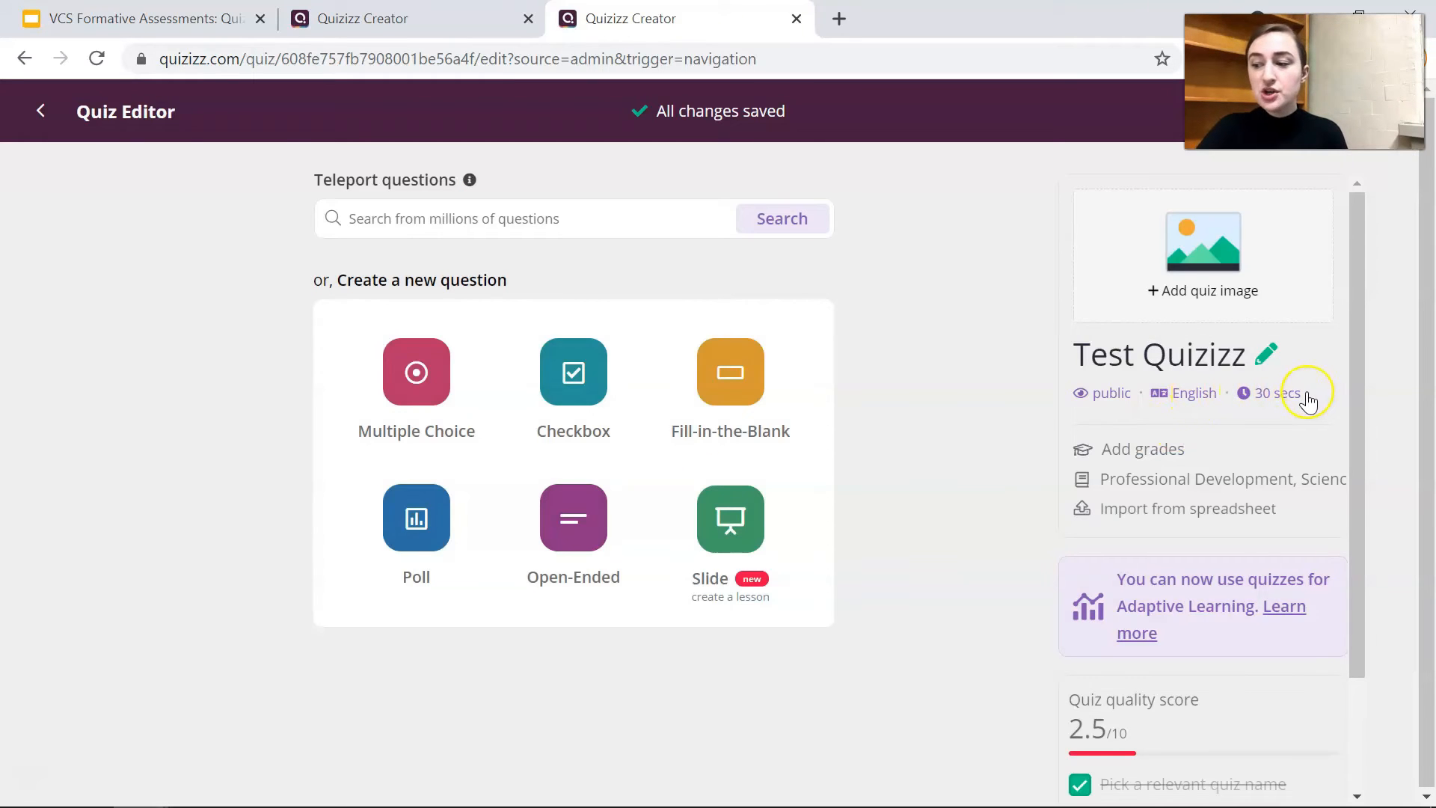
{"action": "mouse_move", "coordinate": [1273, 393]}
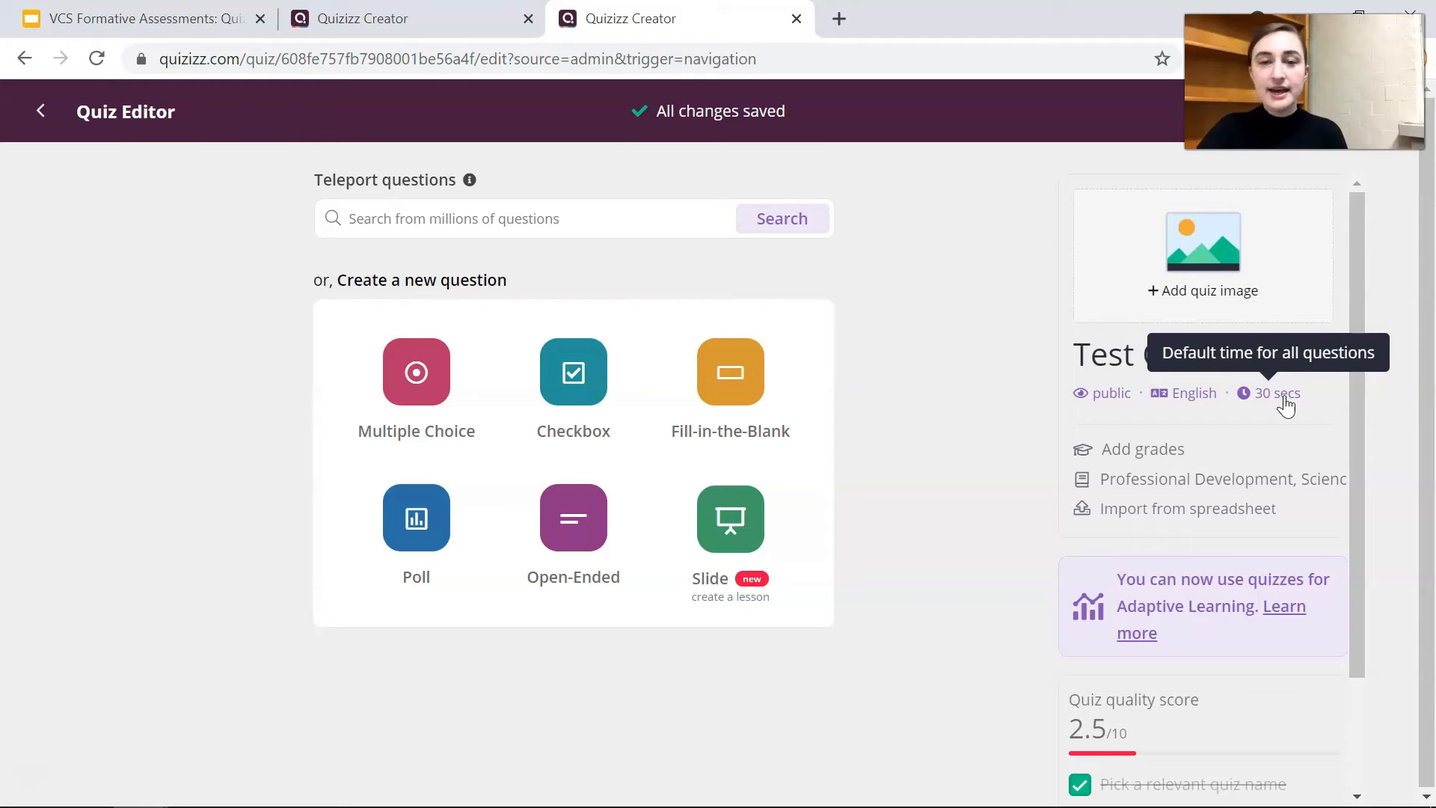
{"action": "left_click", "coordinate": [1278, 392]}
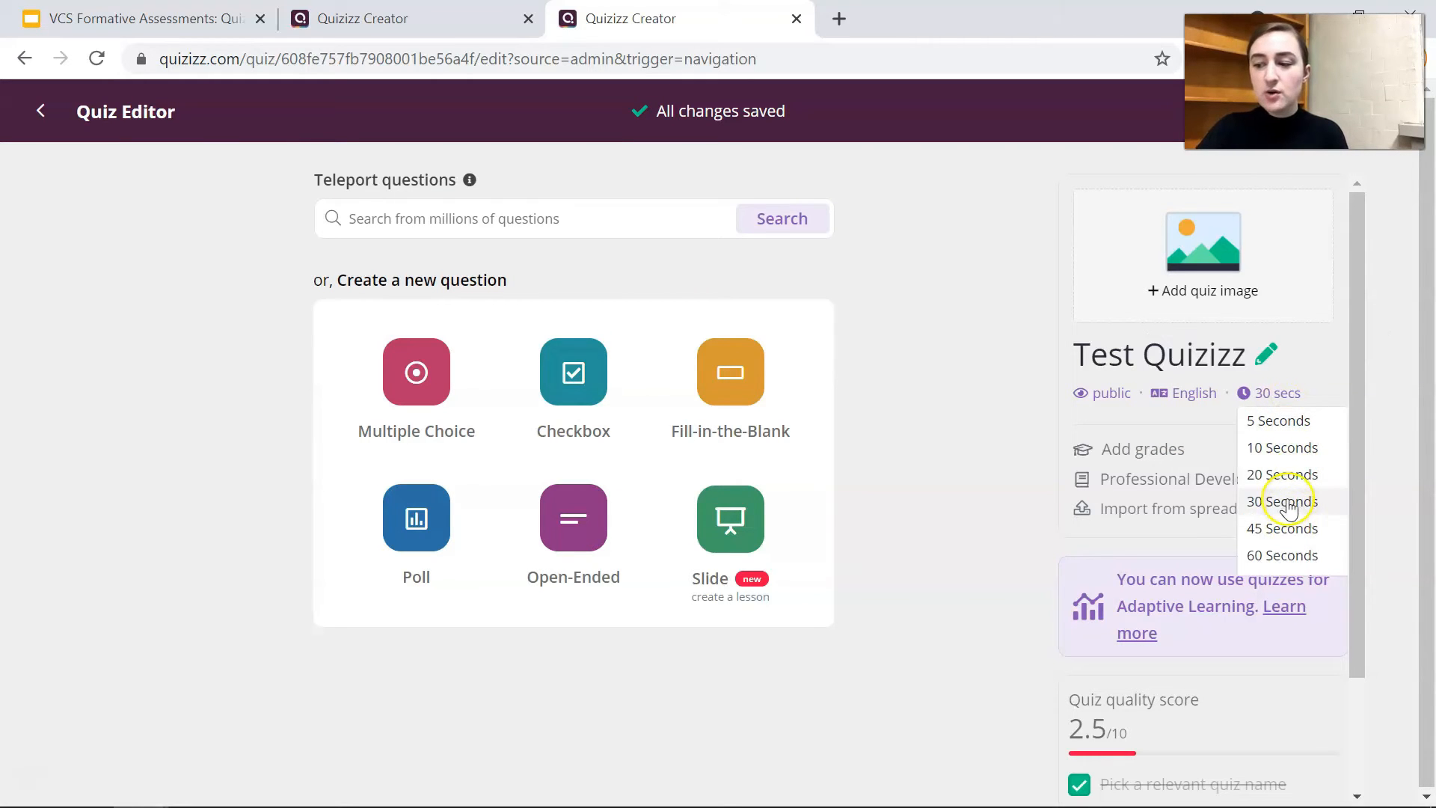
{"action": "mouse_move", "coordinate": [1303, 560]}
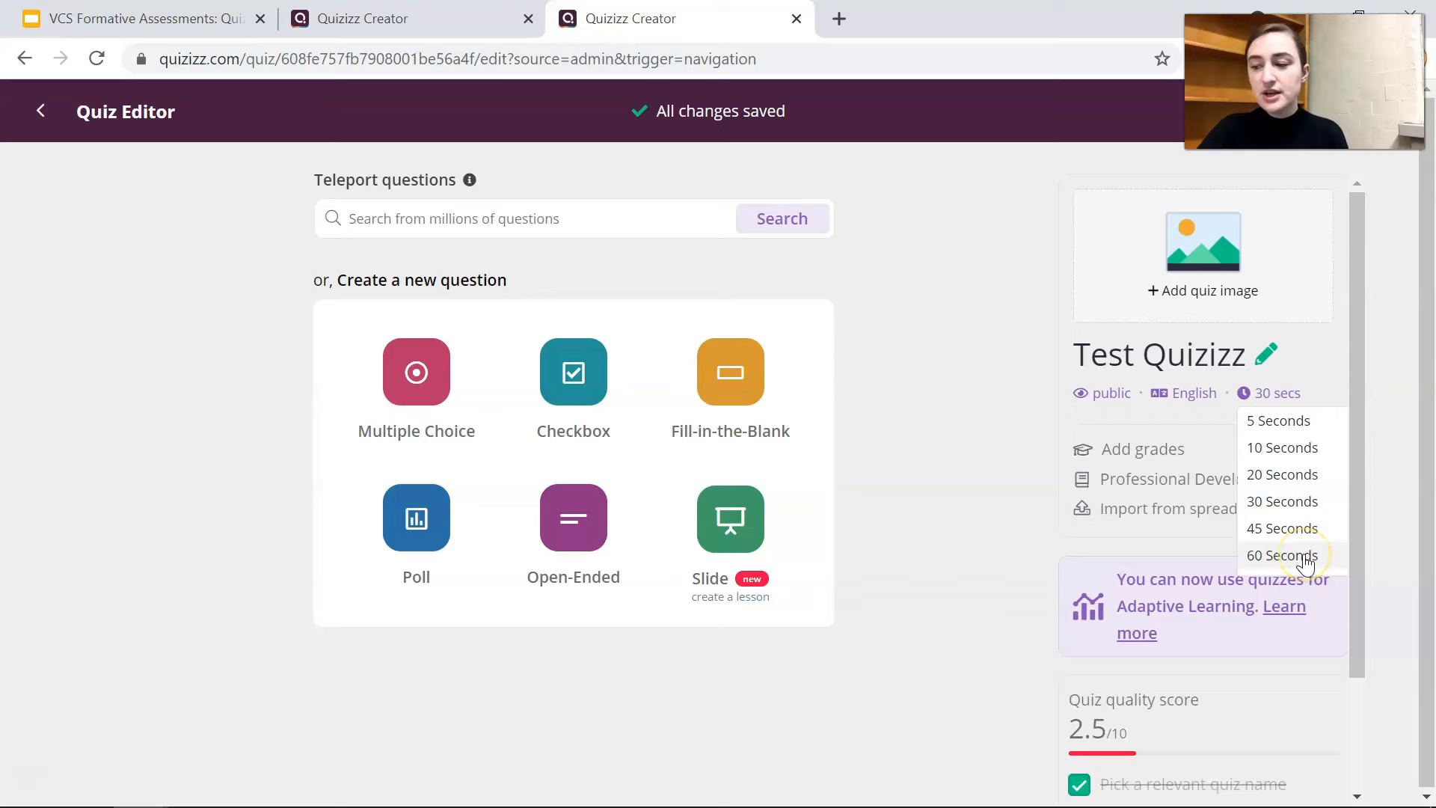
{"action": "left_click", "coordinate": [1282, 555]}
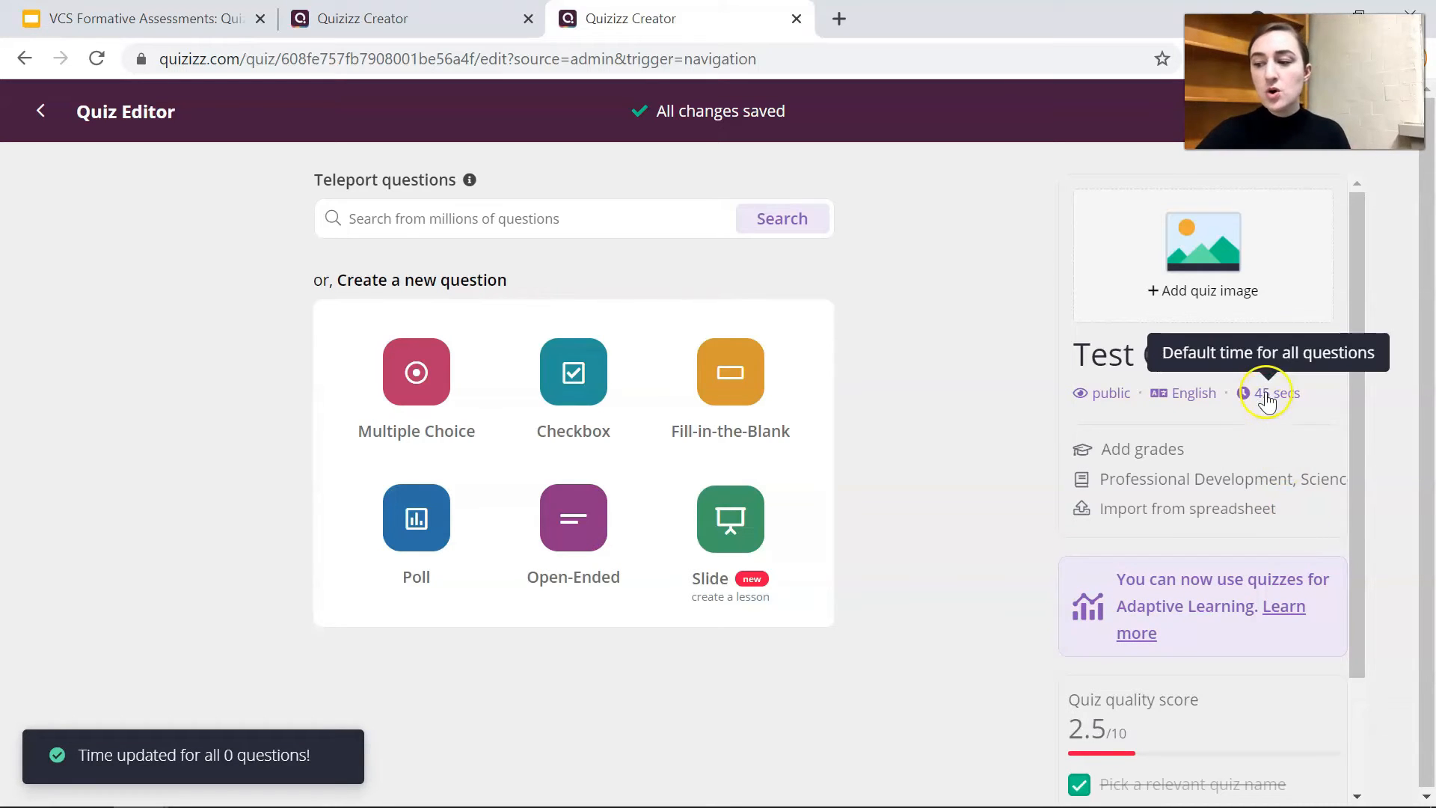
{"action": "left_click", "coordinate": [1268, 392]}
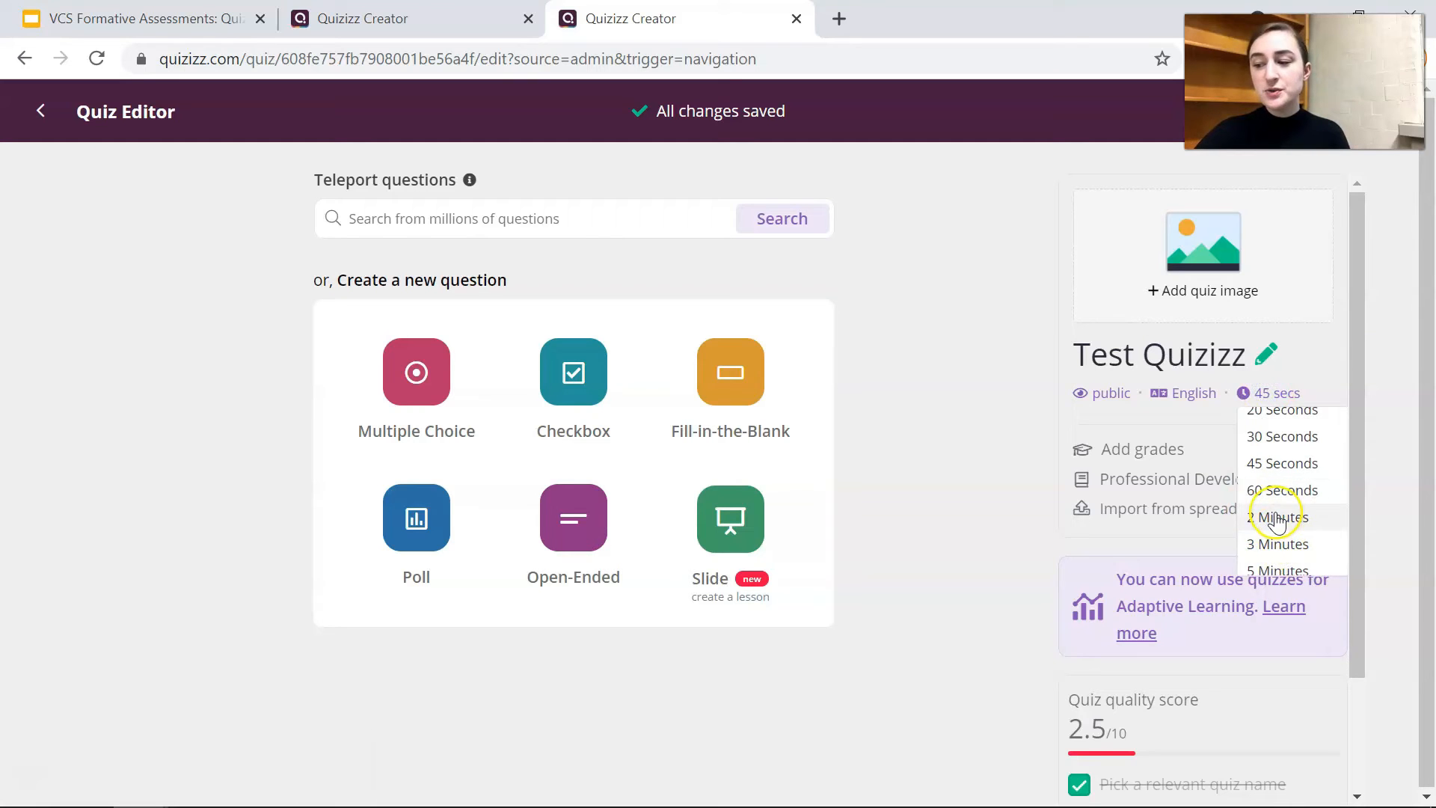
{"action": "left_click", "coordinate": [1276, 517]}
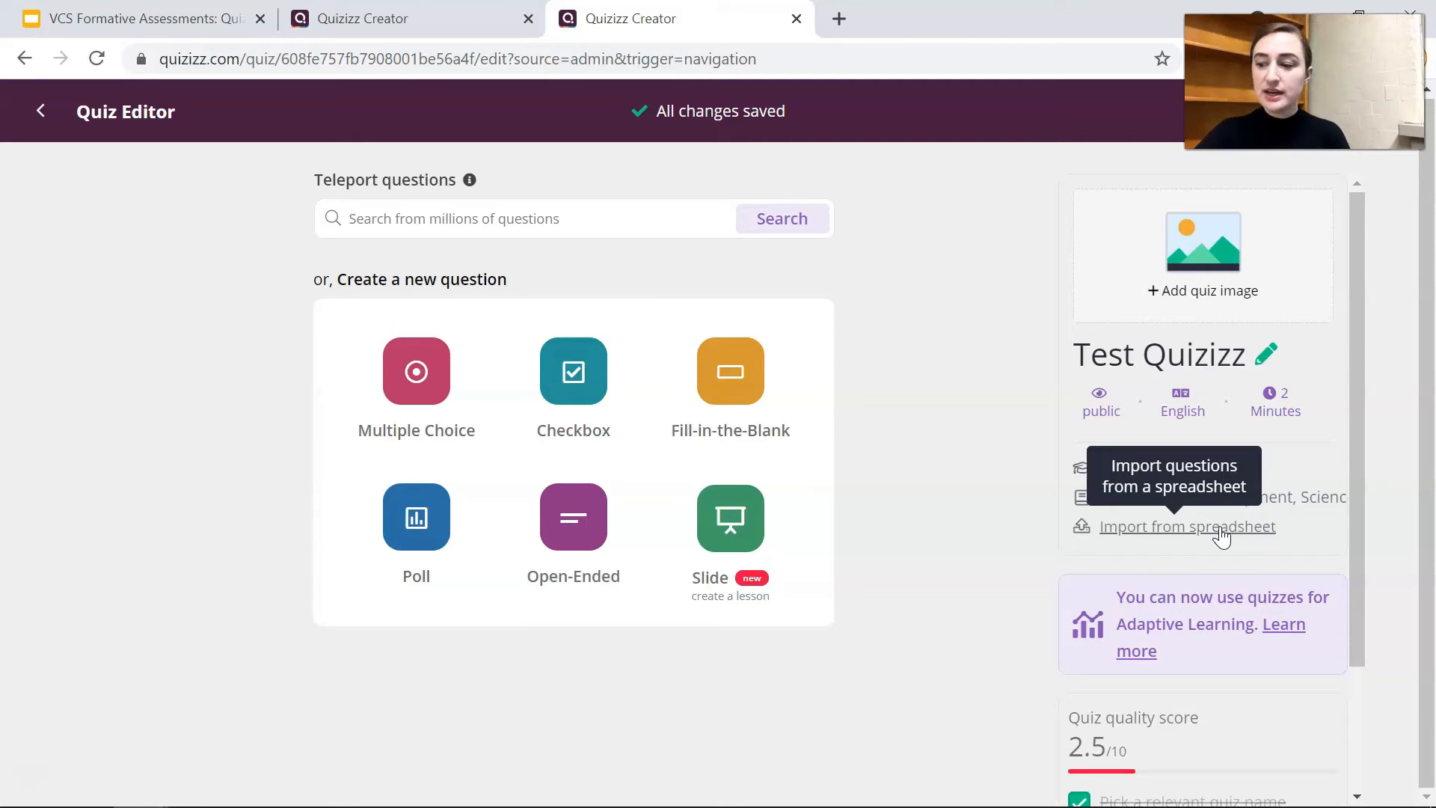
{"action": "scroll", "scroll_direction": "down", "scroll_amount": 3}
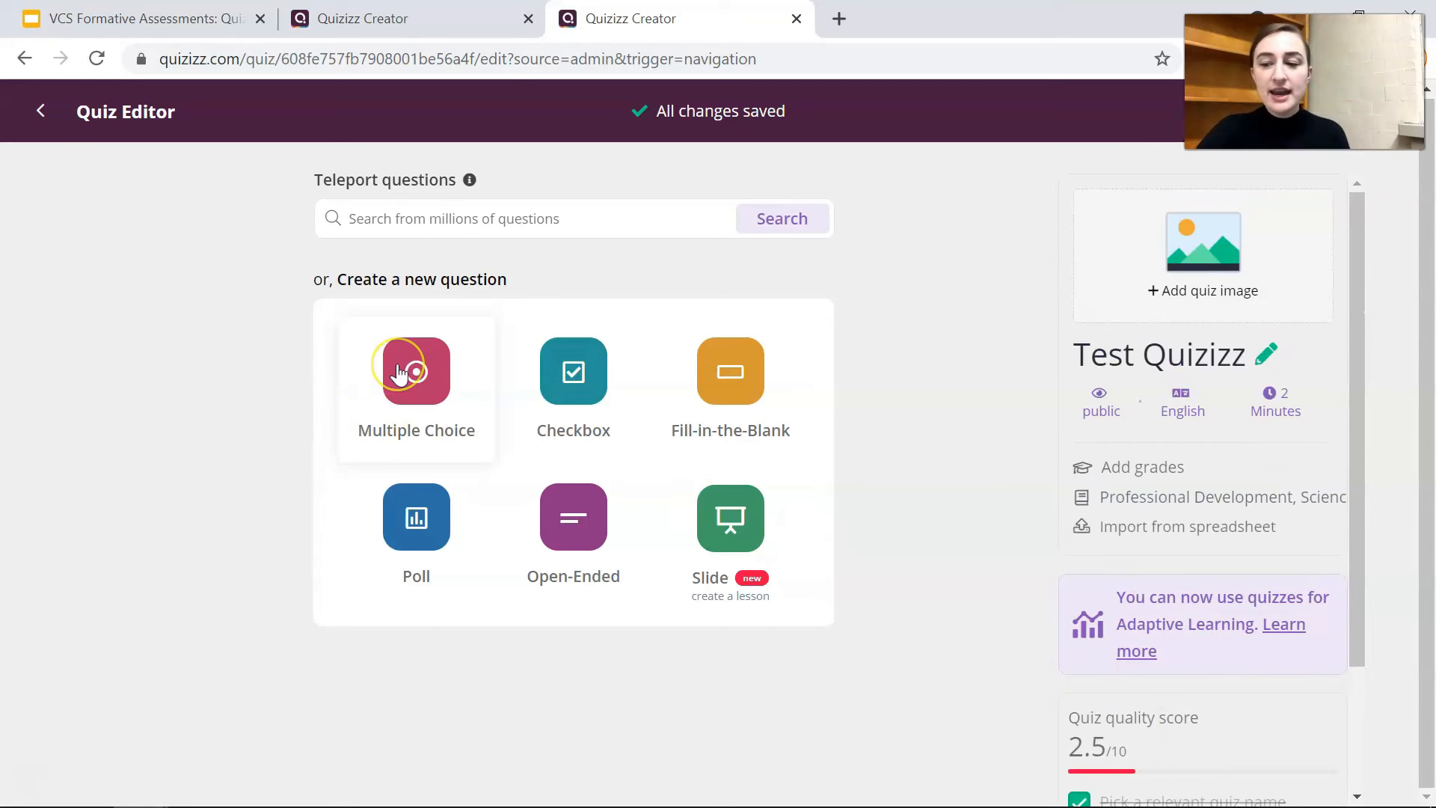
- Add a multiple choice question reading 'Question Text' and browse its formatting toolbar
{"action": "left_click", "coordinate": [416, 371]}
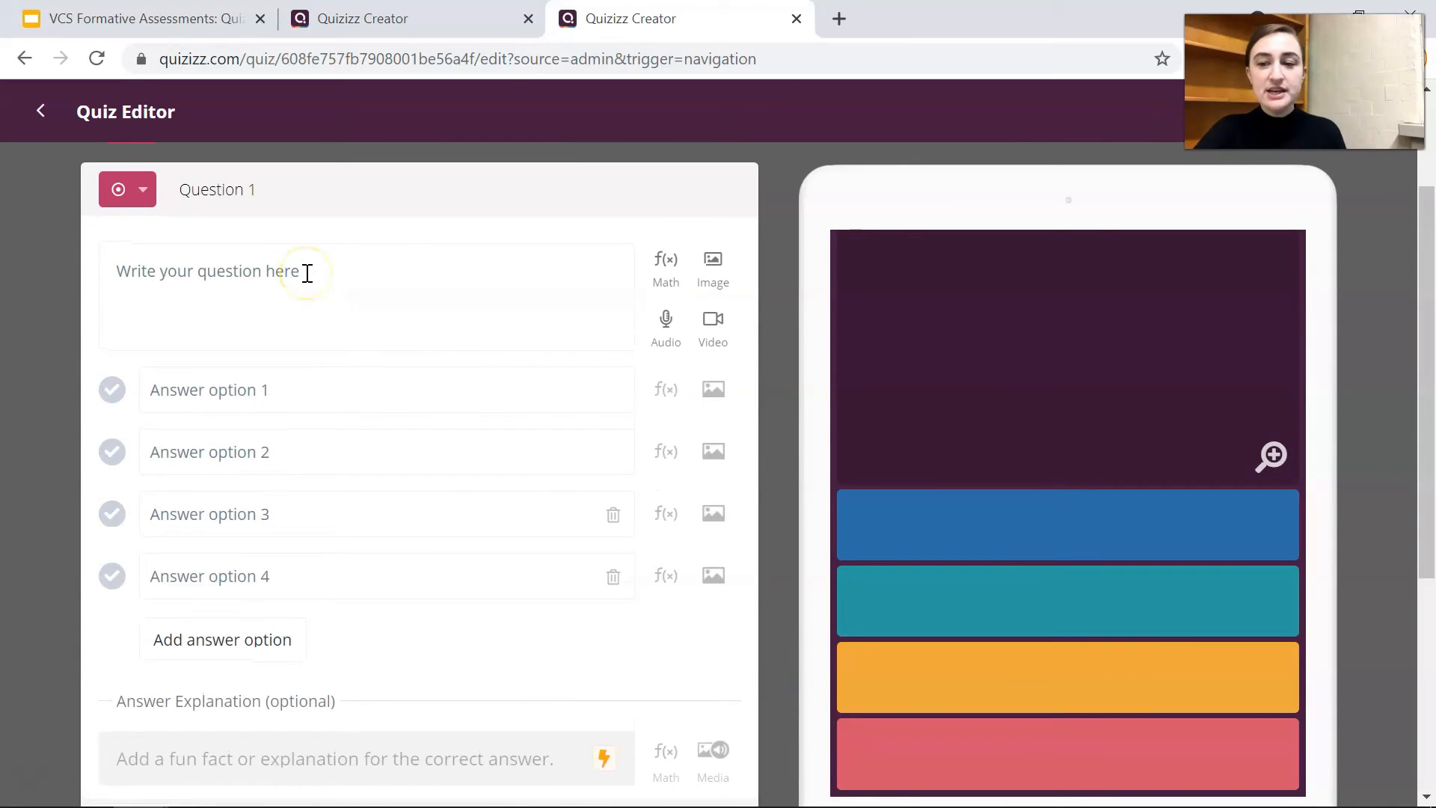
{"action": "left_click", "coordinate": [306, 275]}
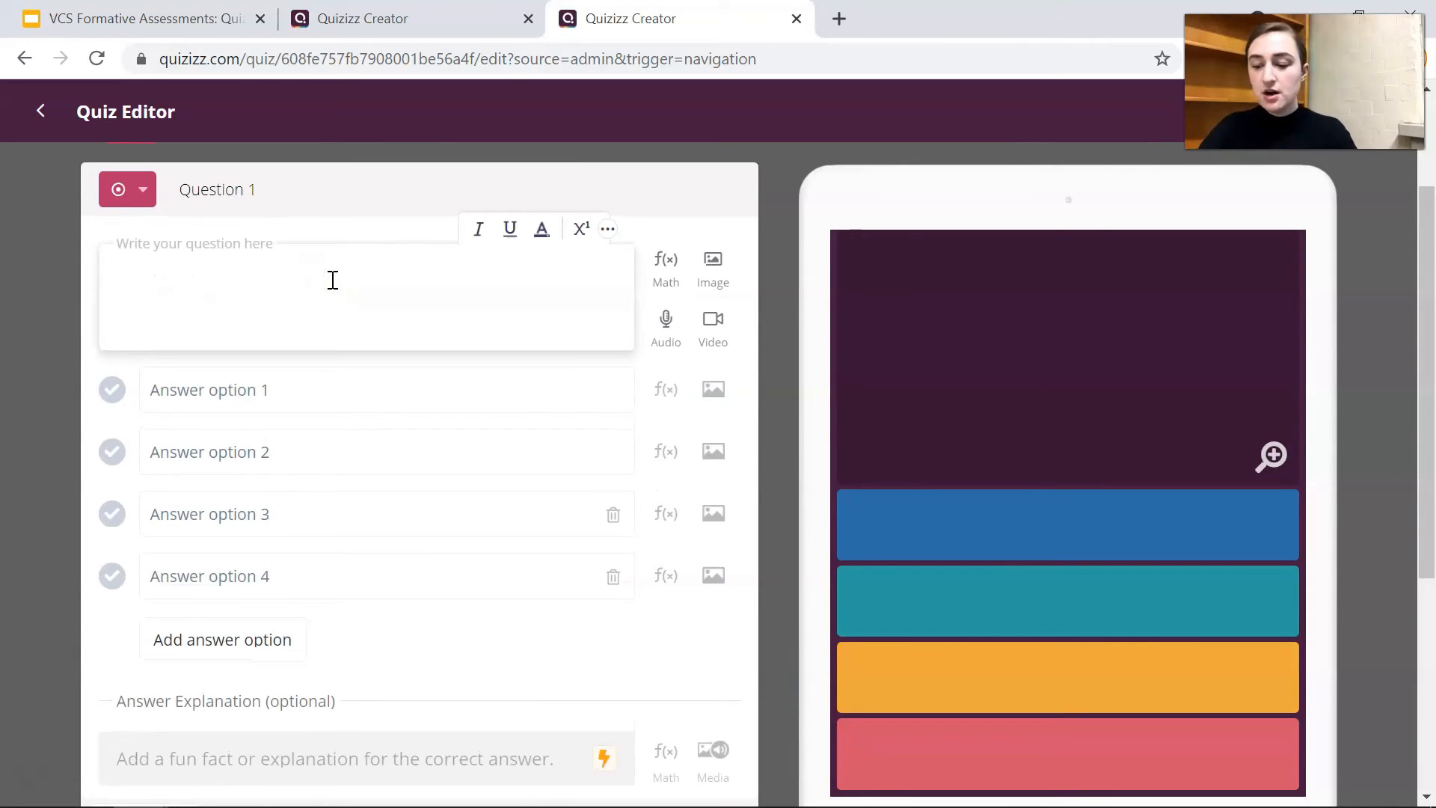
{"action": "type", "text": "Question Text"}
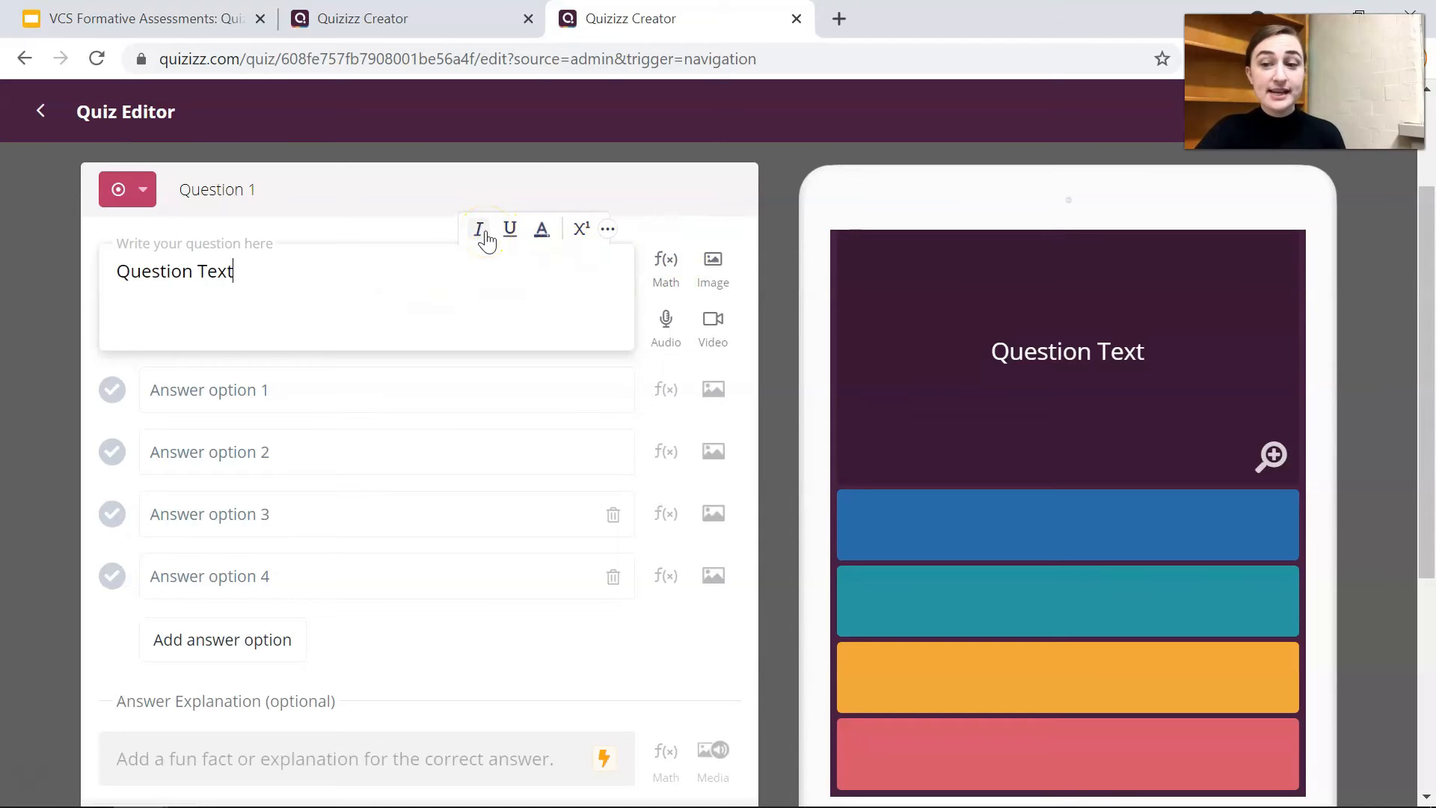
{"action": "left_click", "coordinate": [478, 229]}
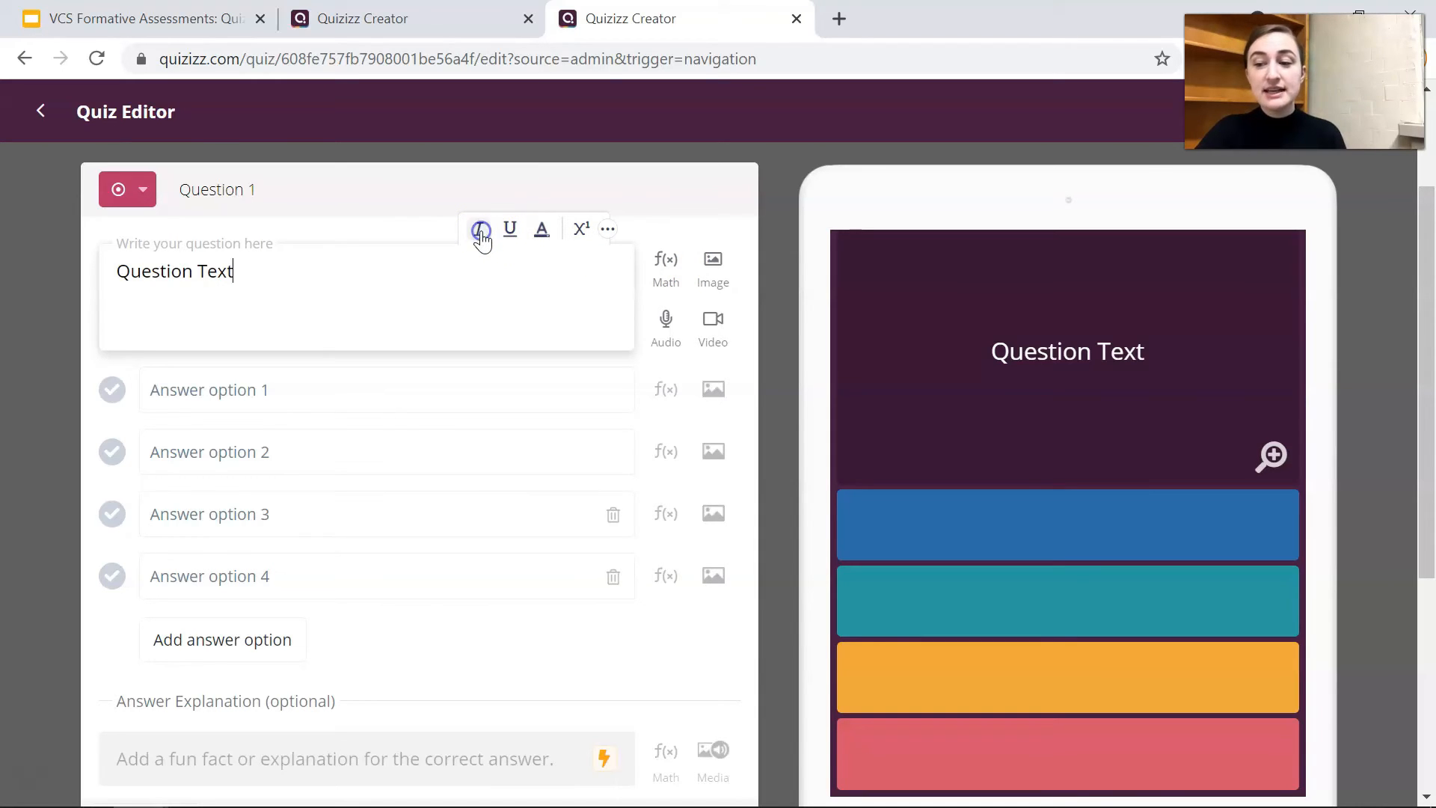
{"action": "left_click", "coordinate": [542, 229]}
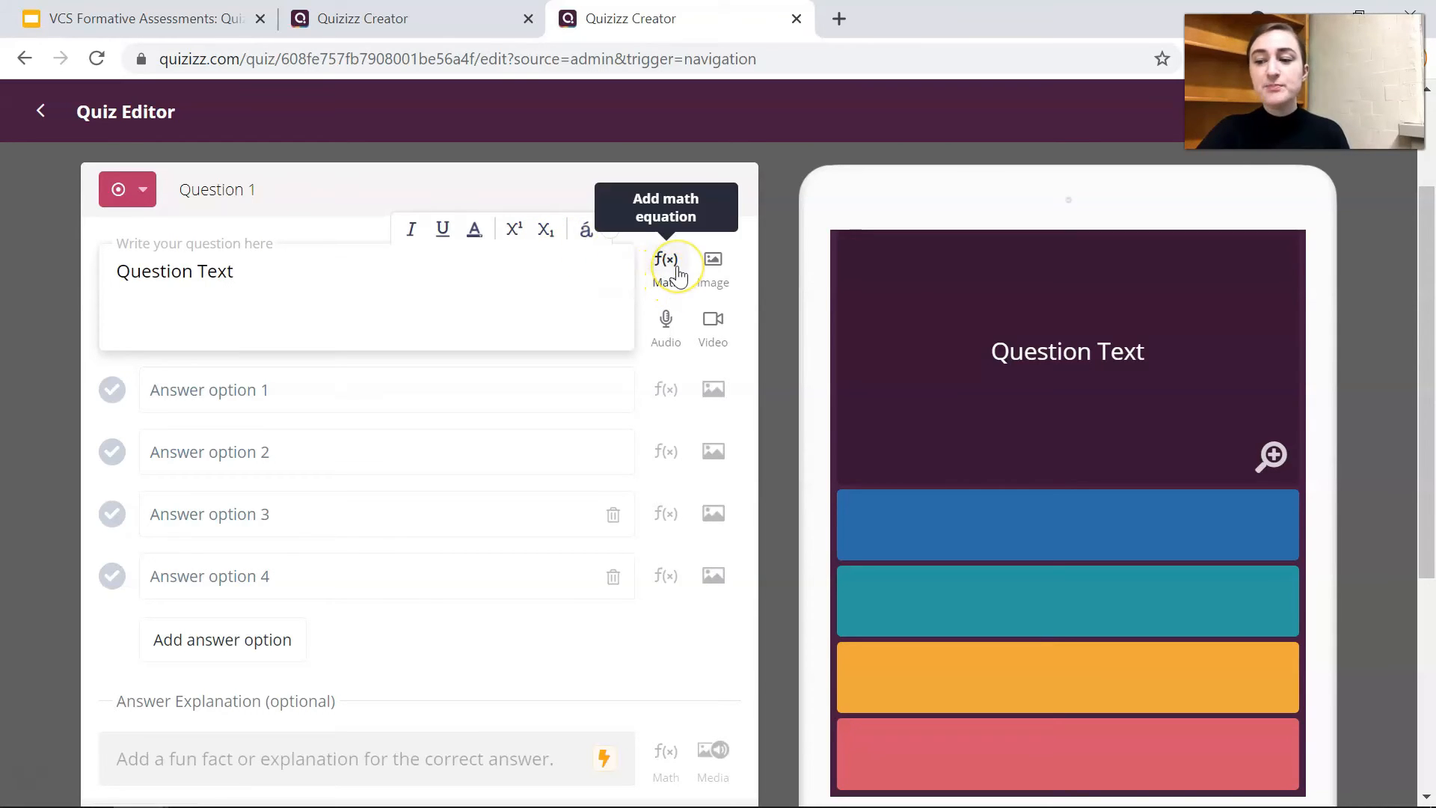
{"action": "mouse_move", "coordinate": [724, 270]}
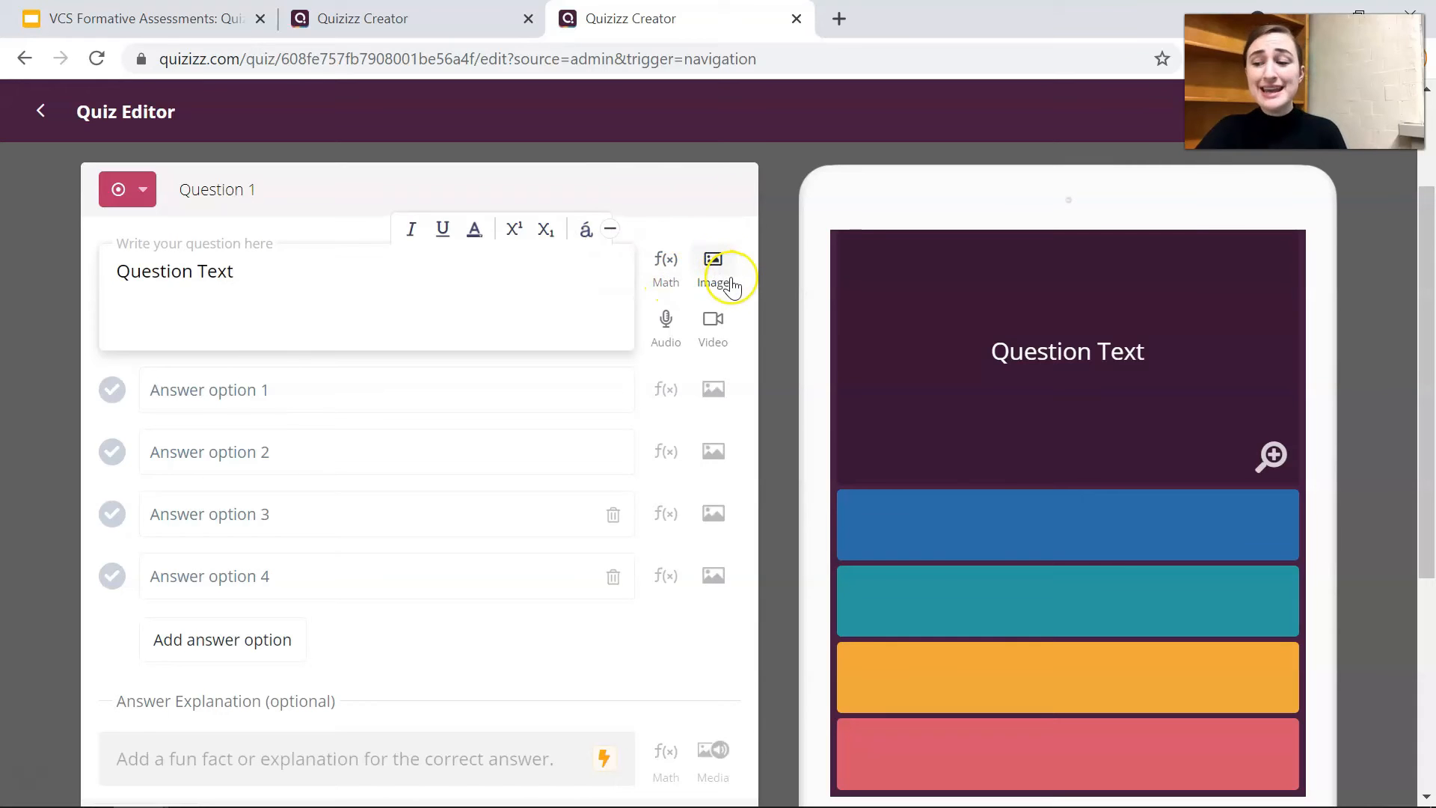
{"action": "mouse_move", "coordinate": [713, 328]}
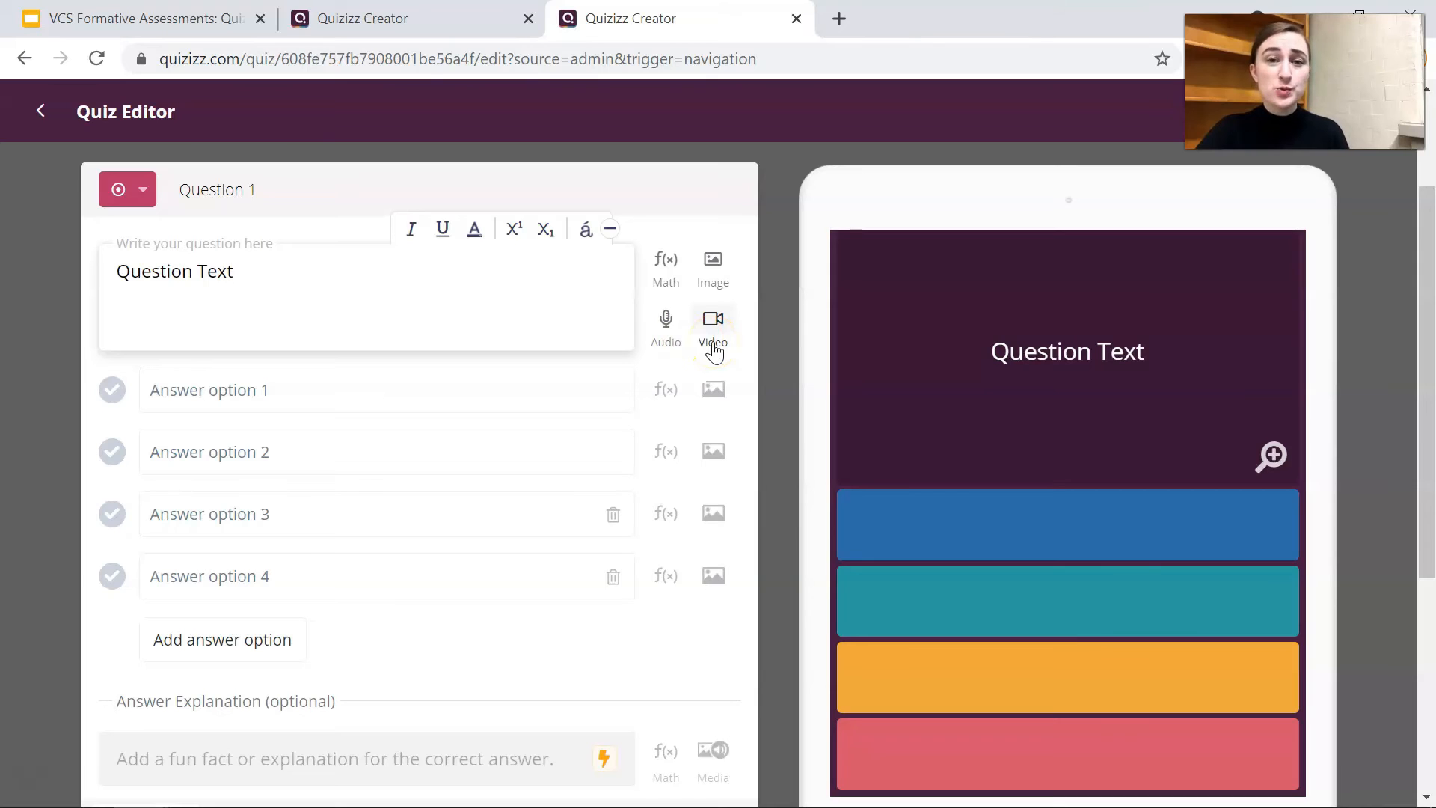
{"action": "left_click", "coordinate": [234, 271]}
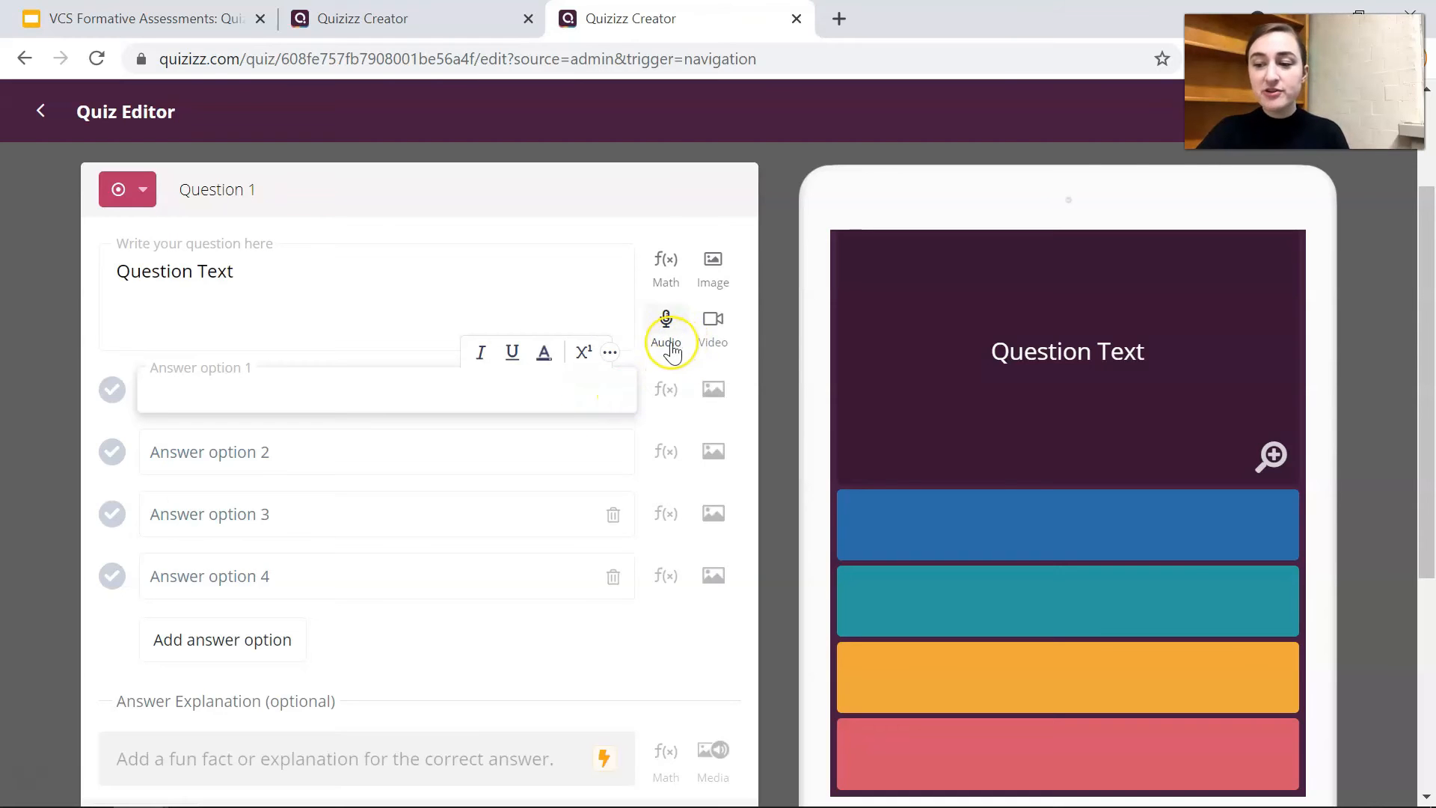
{"action": "mouse_move", "coordinate": [666, 389]}
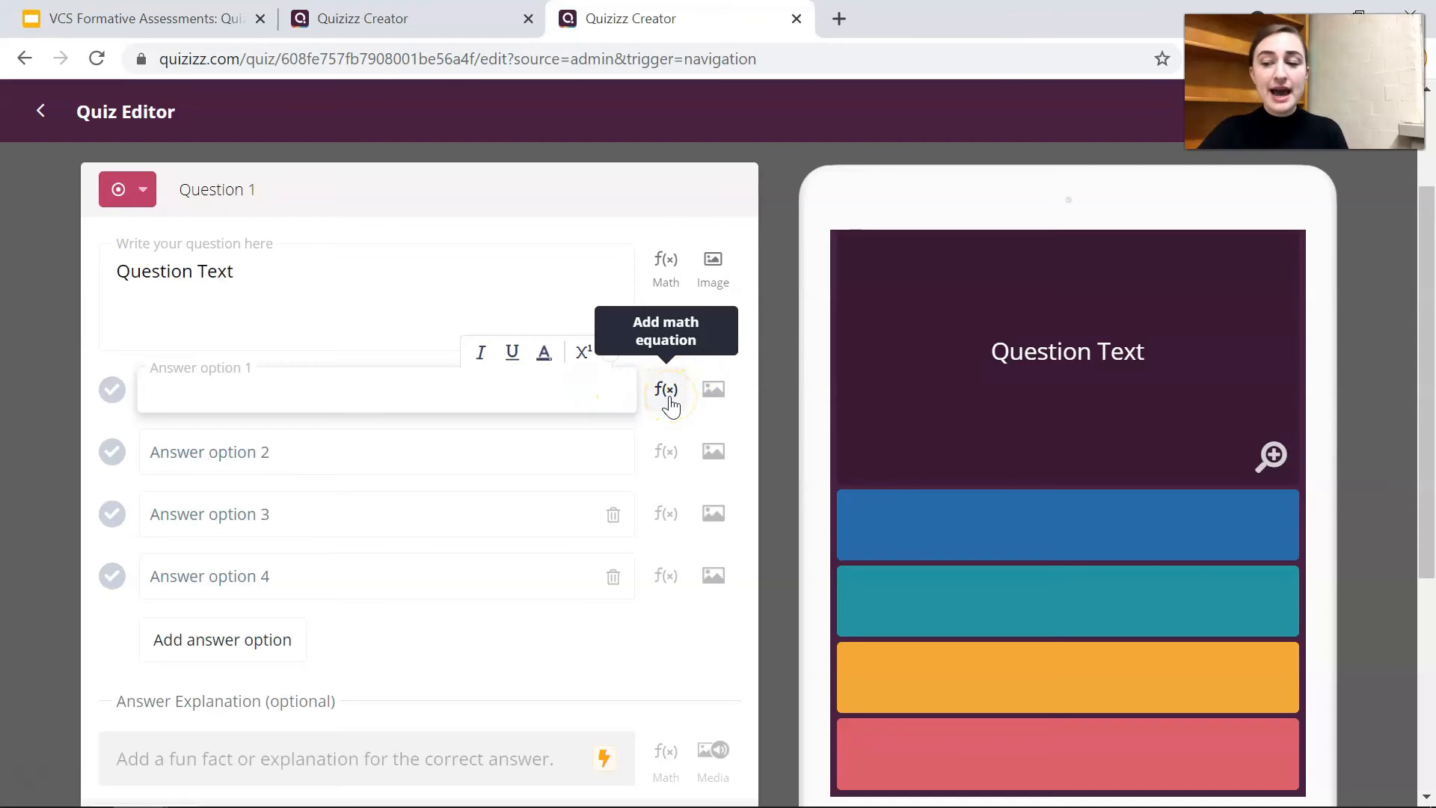
- Delete the empty third and fourth options, keeping Answer Choice 1 and Answer Choice 2
{"action": "left_click", "coordinate": [384, 391]}
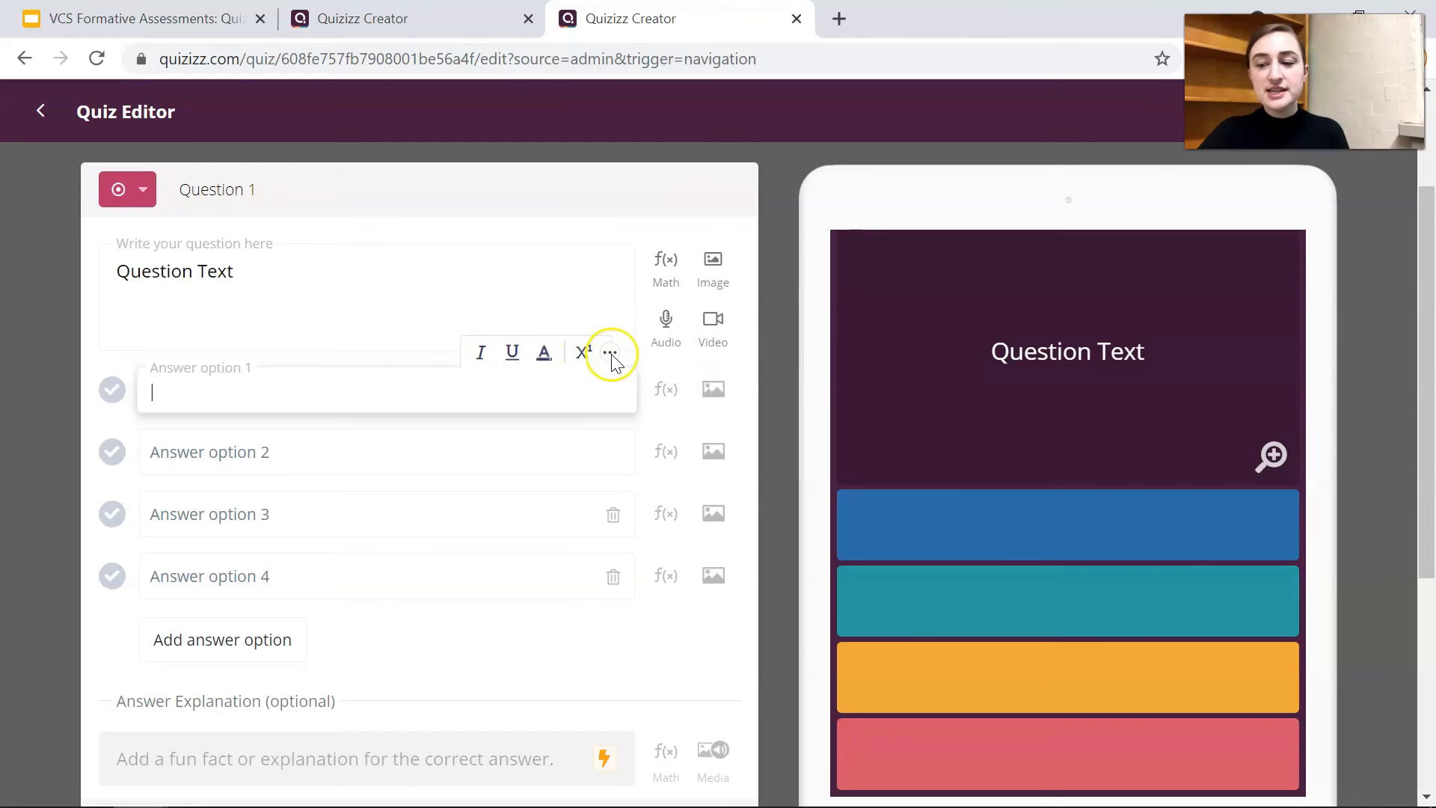
{"action": "left_click", "coordinate": [606, 352]}
{"action": "type", "text": "Answer Choice 1"}
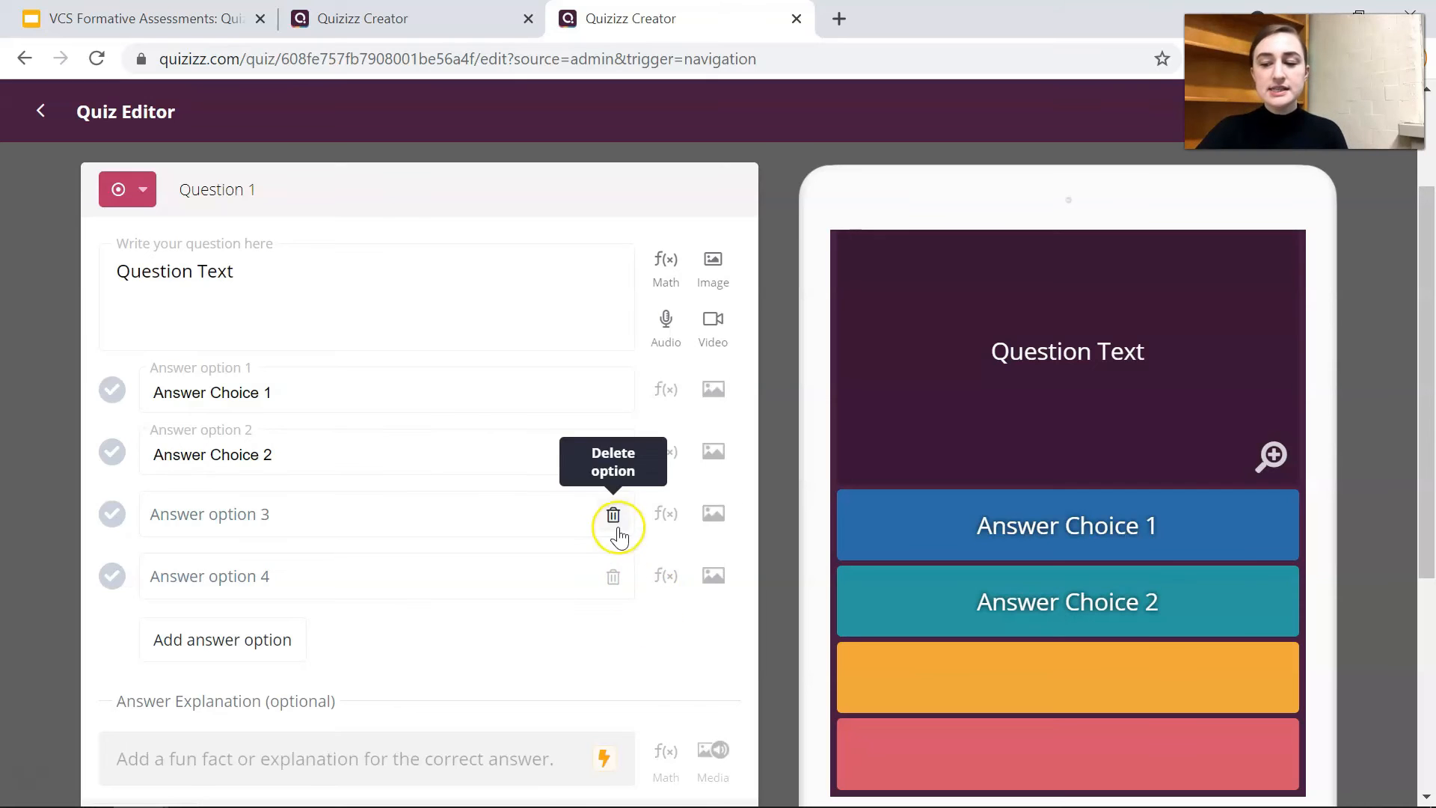
{"action": "left_click", "coordinate": [612, 513]}
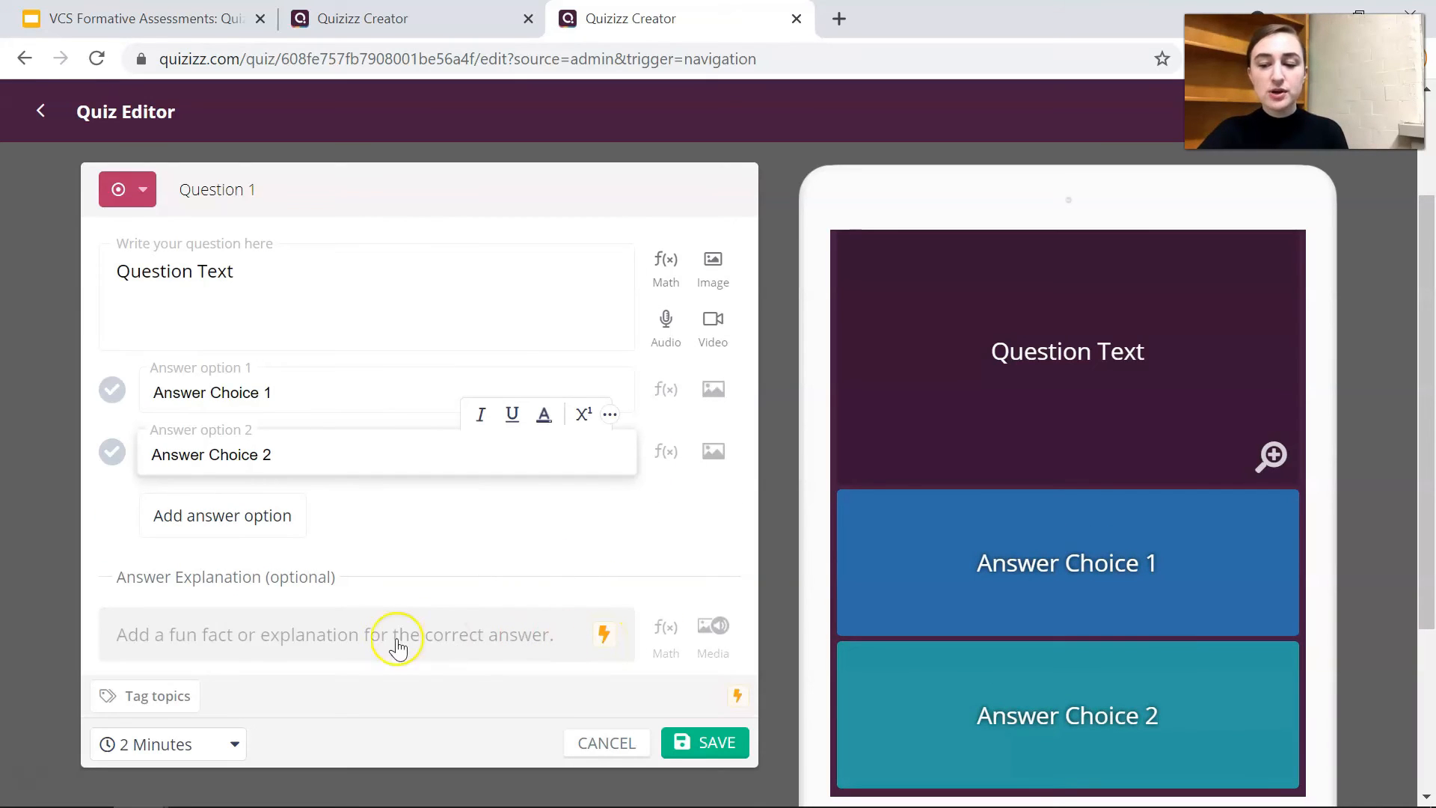
{"action": "mouse_move", "coordinate": [392, 669]}
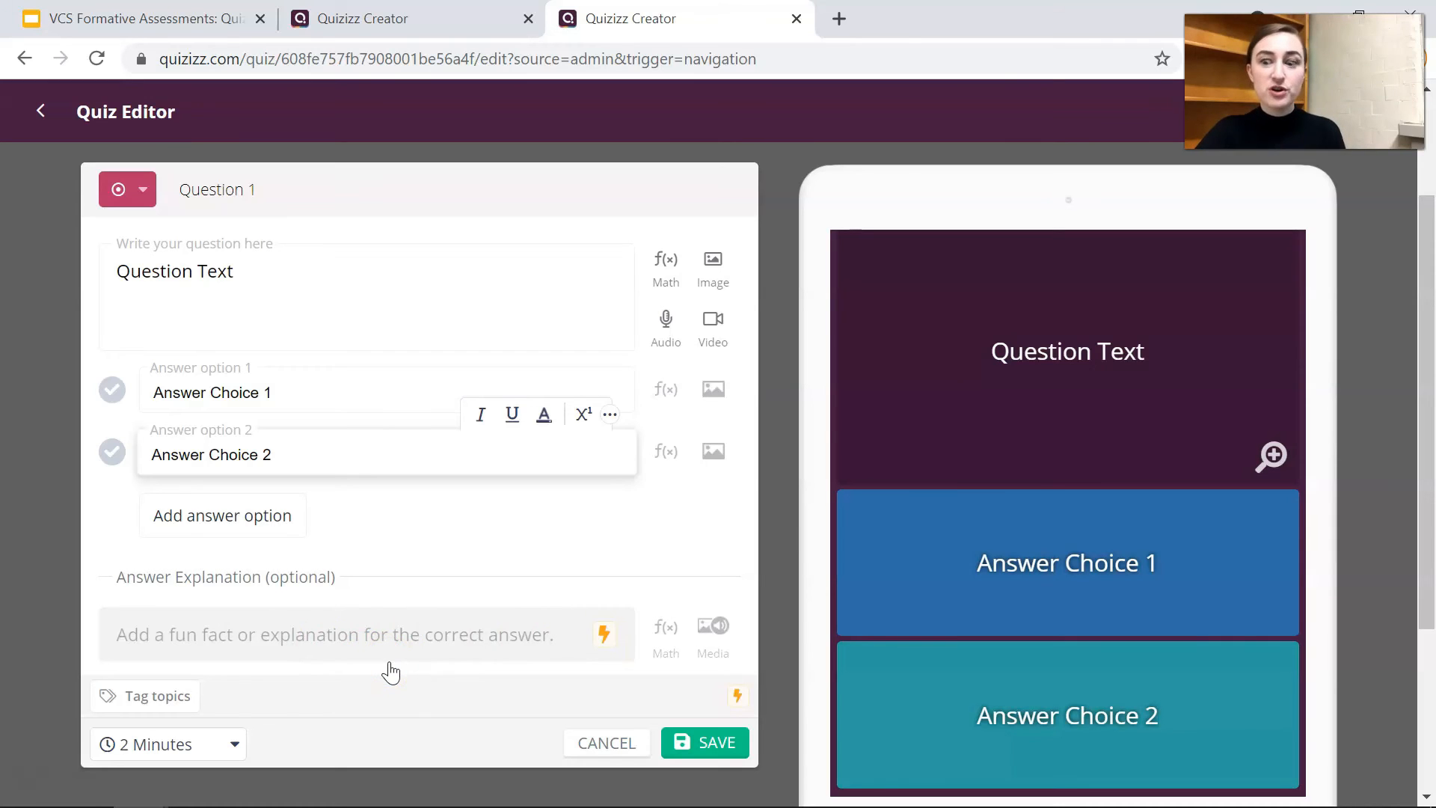
{"action": "left_click", "coordinate": [127, 189]}
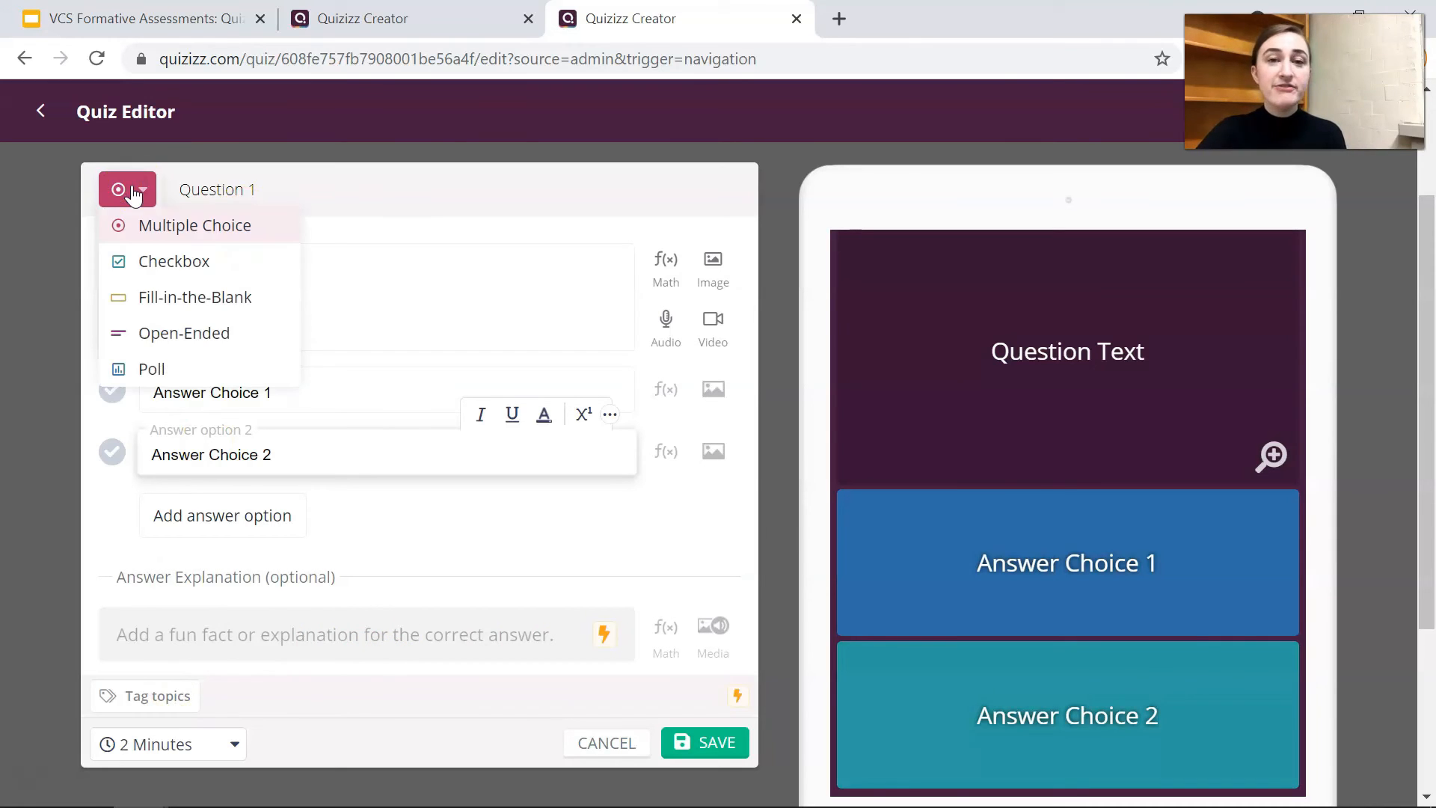
{"action": "mouse_move", "coordinate": [179, 242]}
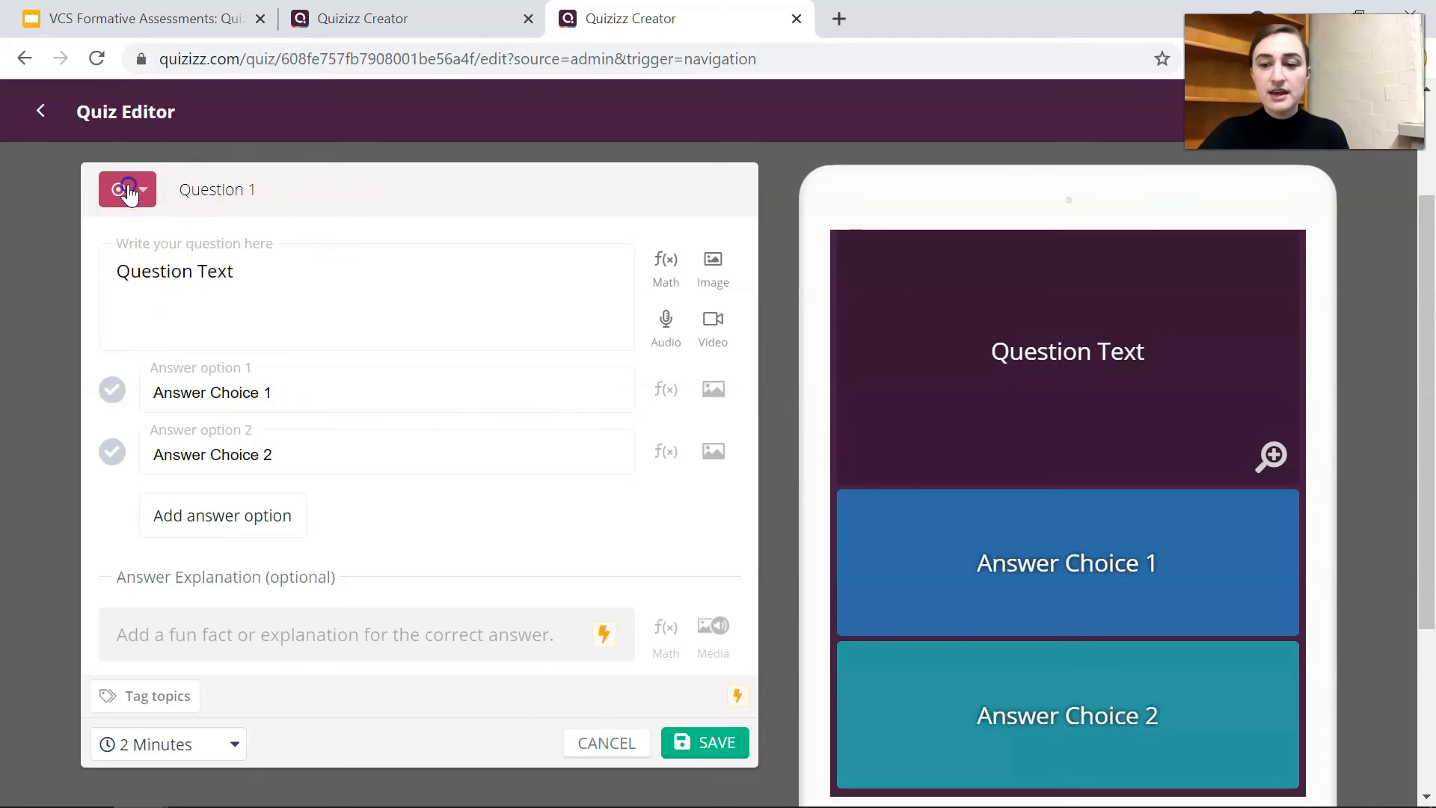
- Switch the question to Checkbox, then Fill-in-the-Blank, and open the Formative Assessment Quizizz quiz
{"action": "left_click", "coordinate": [127, 189]}
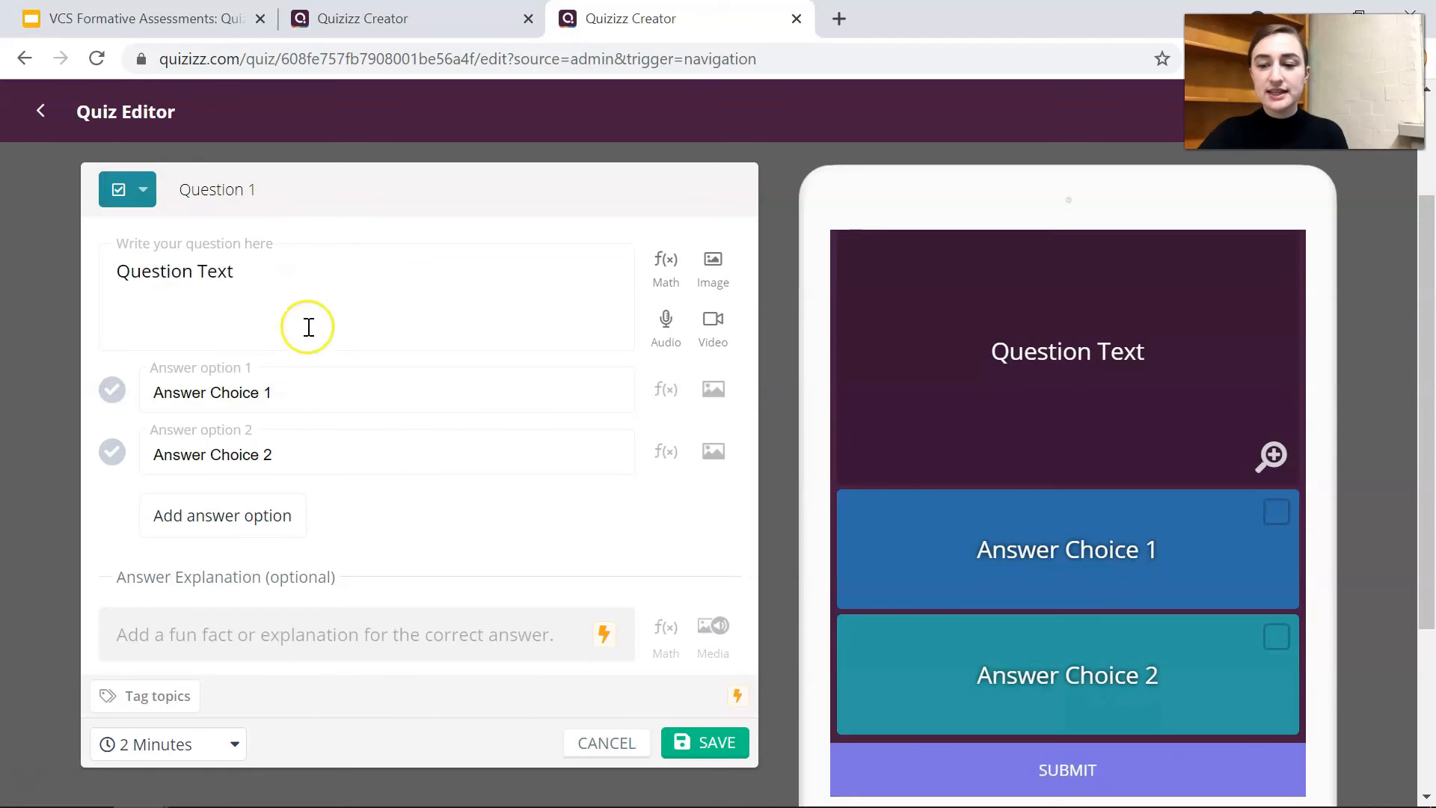
{"action": "left_click", "coordinate": [128, 190]}
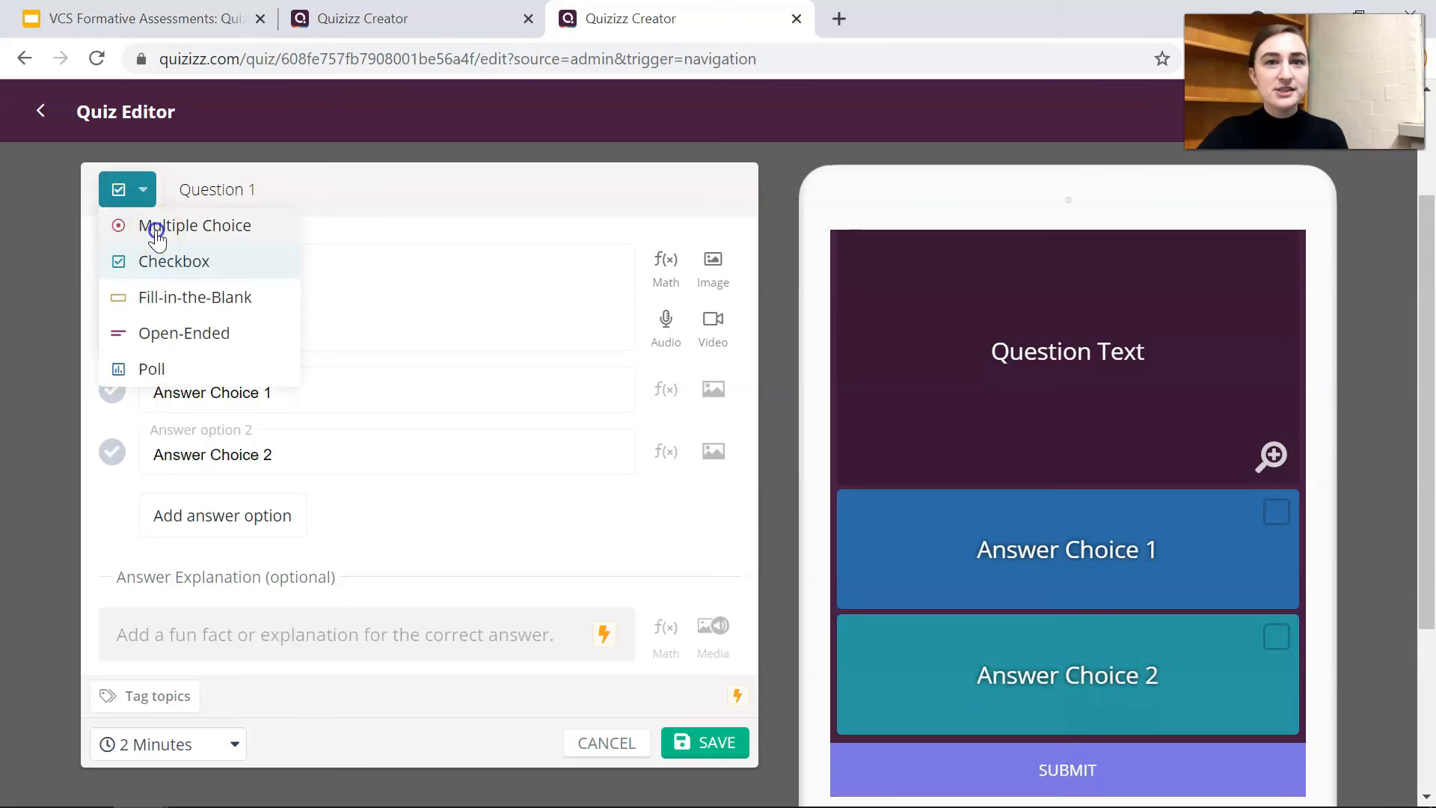
{"action": "left_click", "coordinate": [195, 225]}
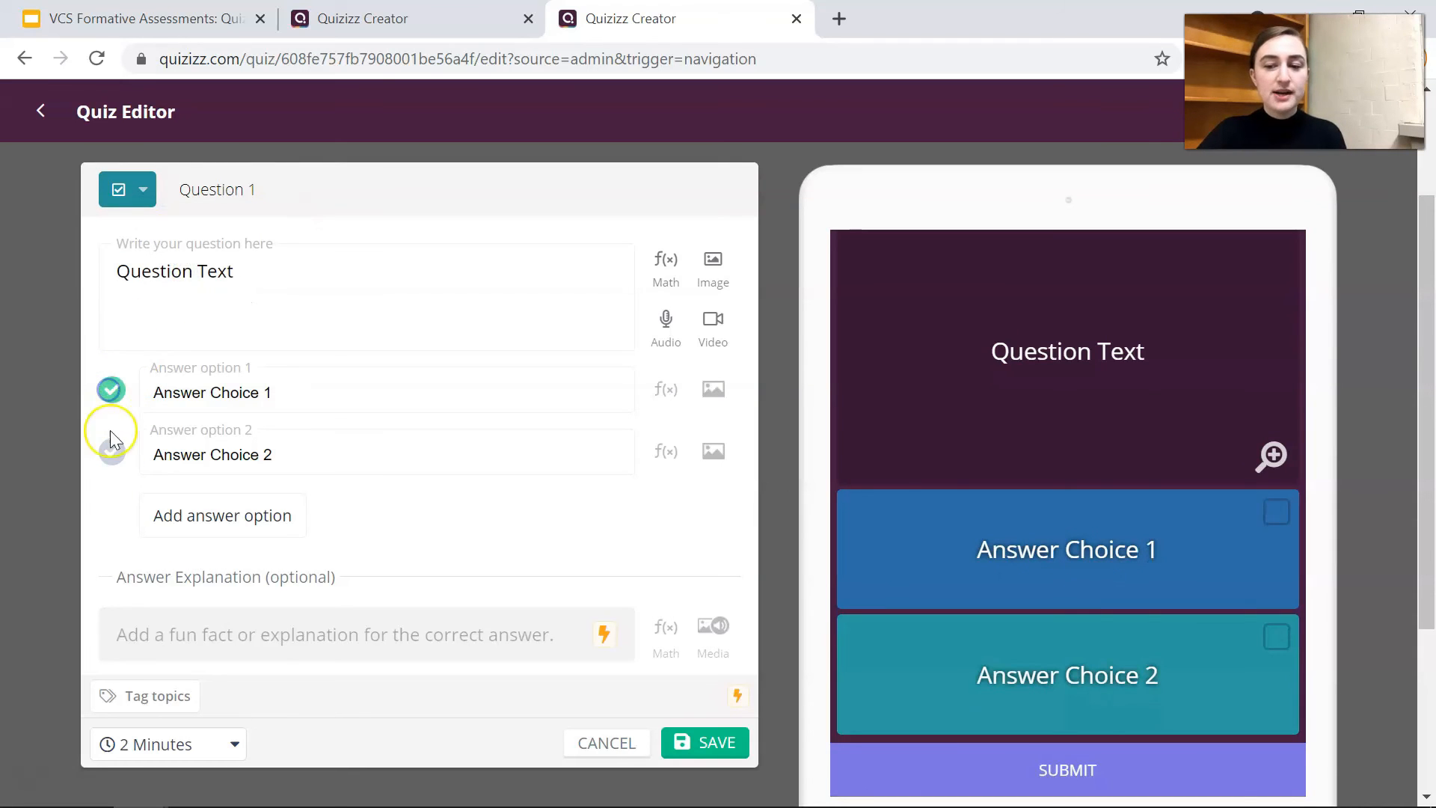
{"action": "left_click", "coordinate": [142, 189]}
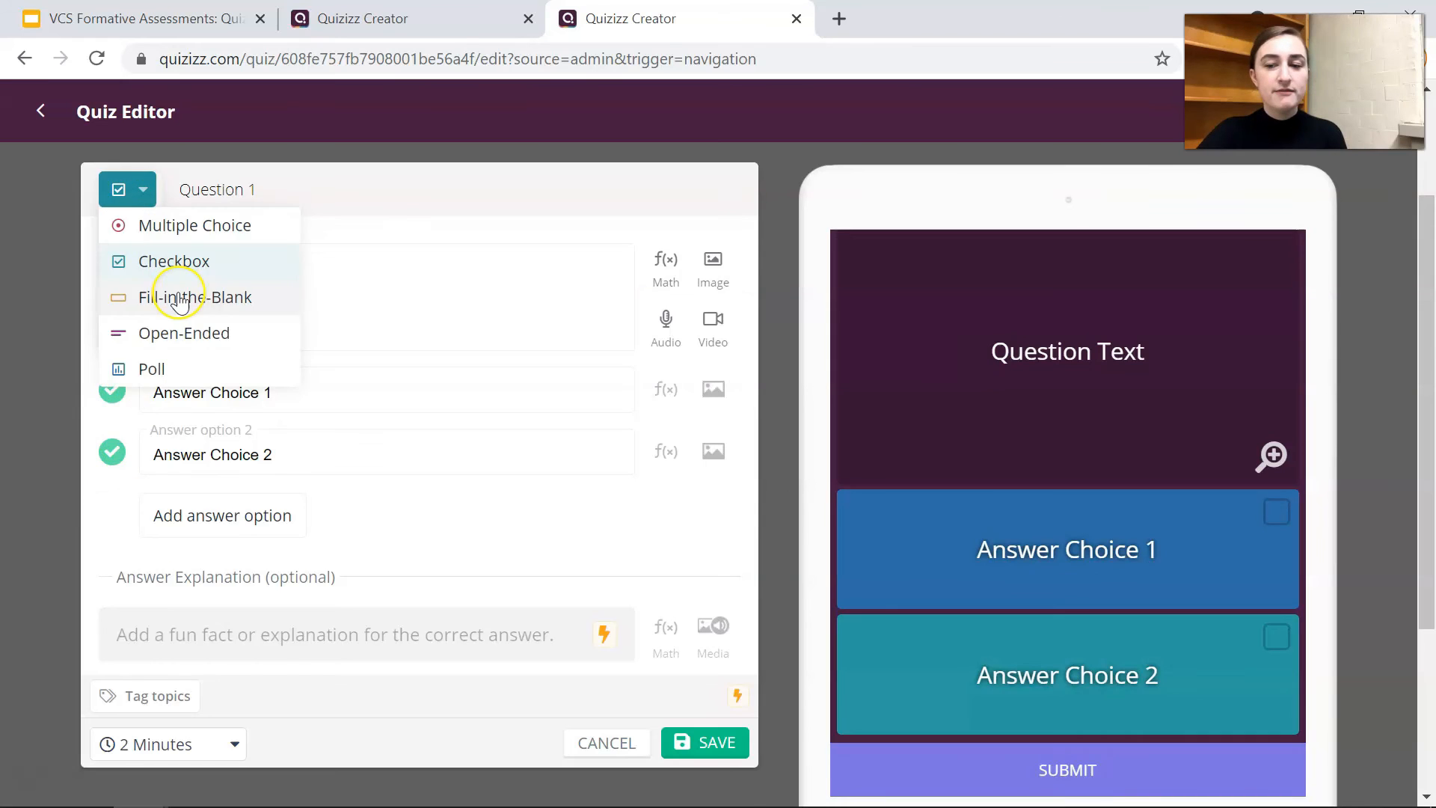
{"action": "left_click", "coordinate": [197, 296]}
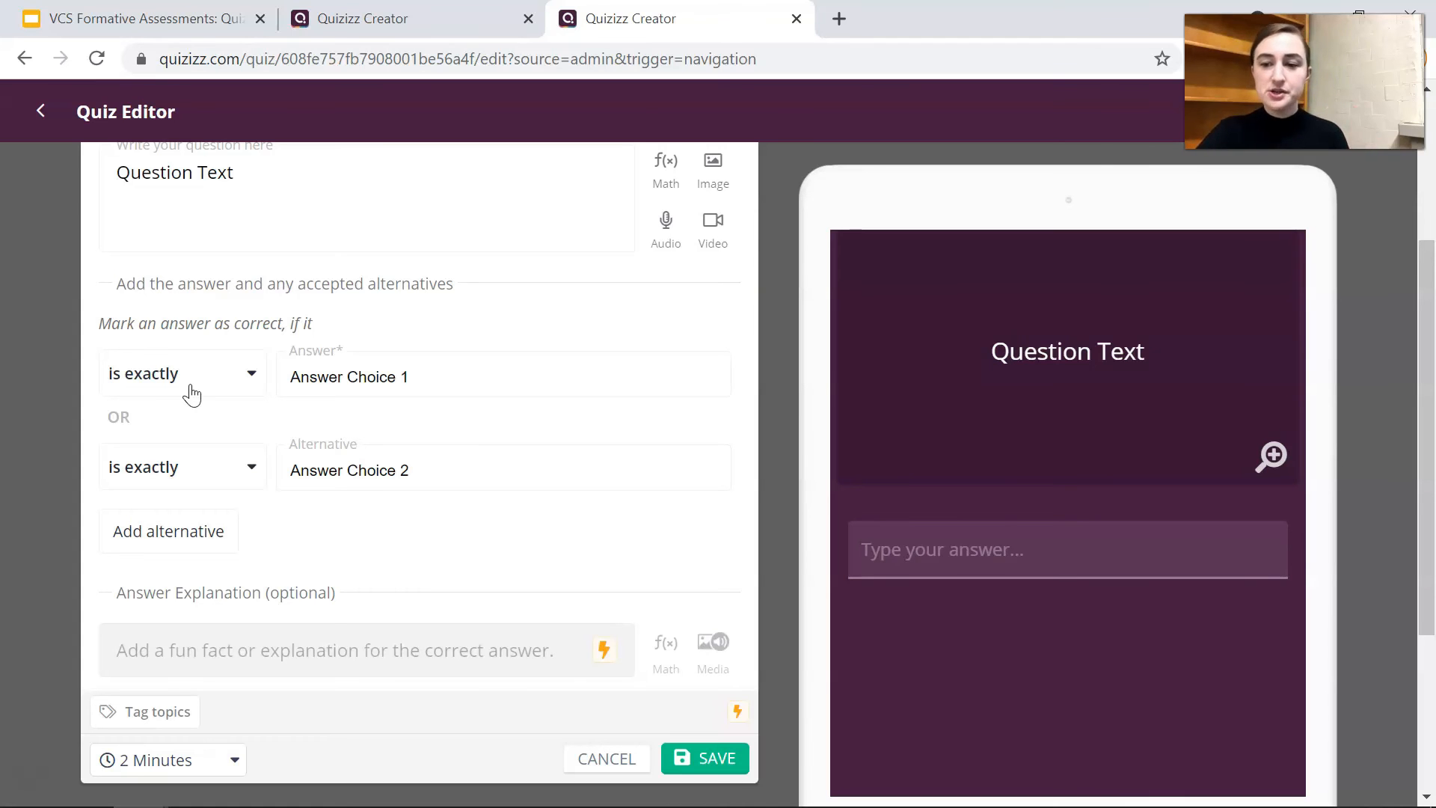
{"action": "left_click", "coordinate": [705, 757]}
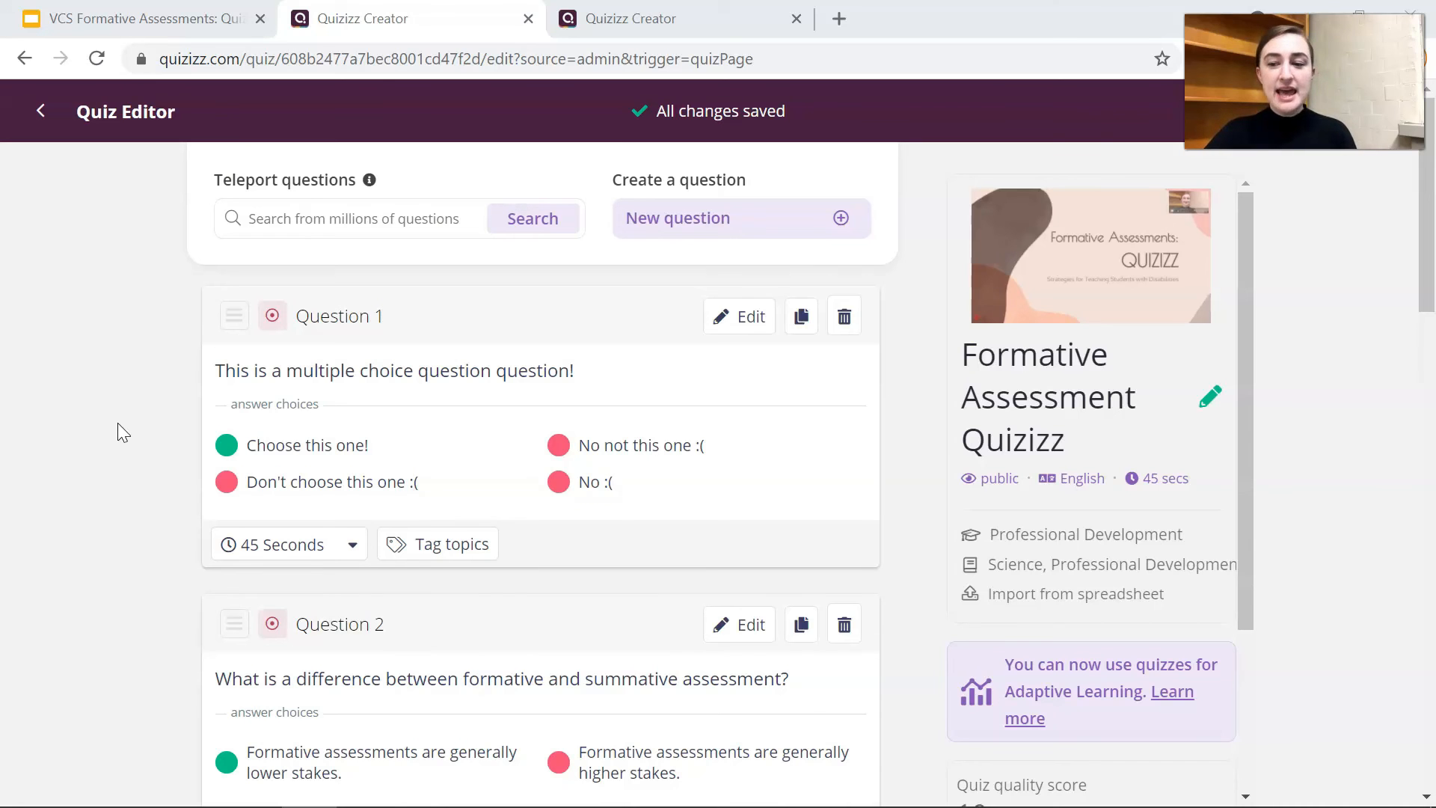
{"action": "scroll", "scroll_direction": "down", "scroll_amount": 3}
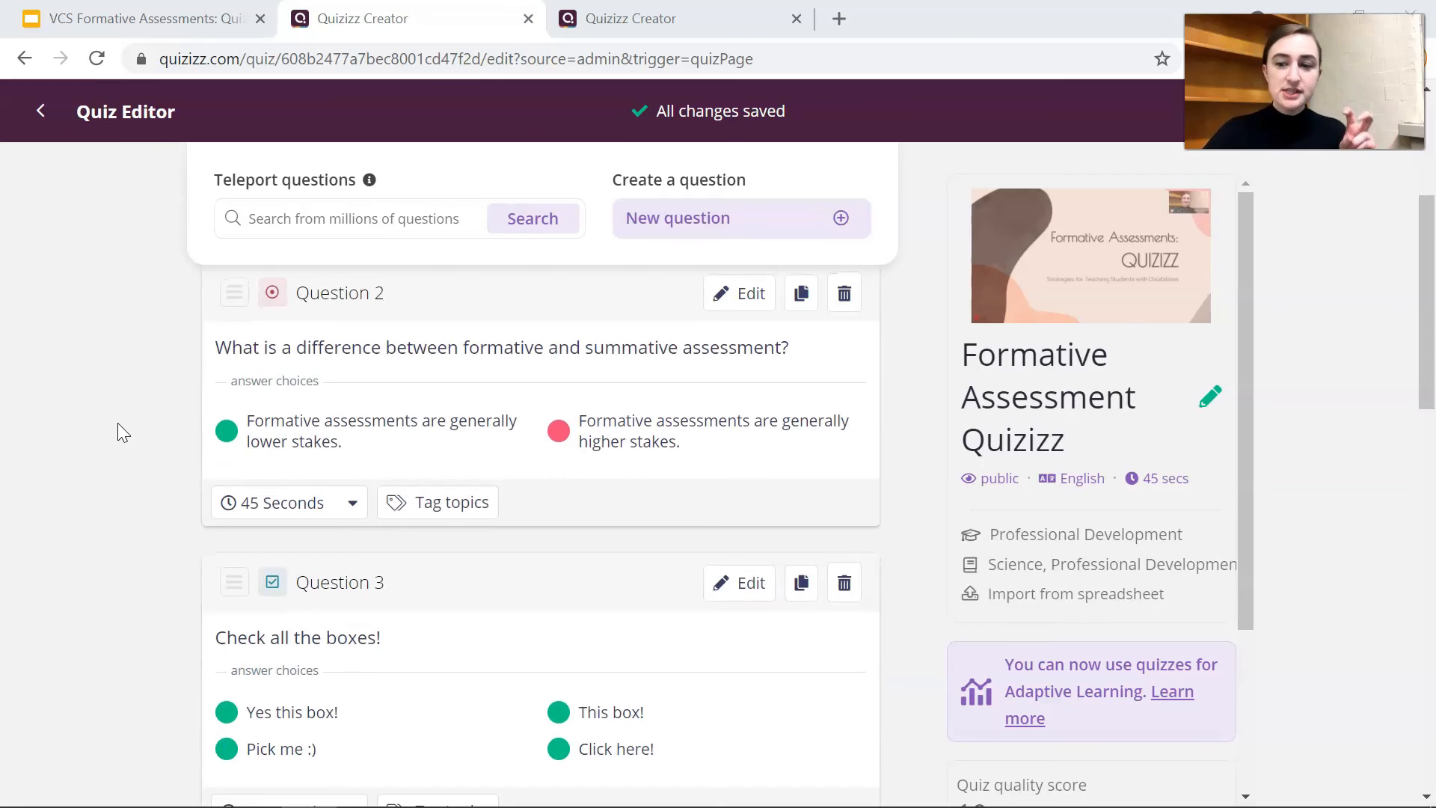
{"action": "scroll", "scroll_direction": "down", "scroll_amount": 3}
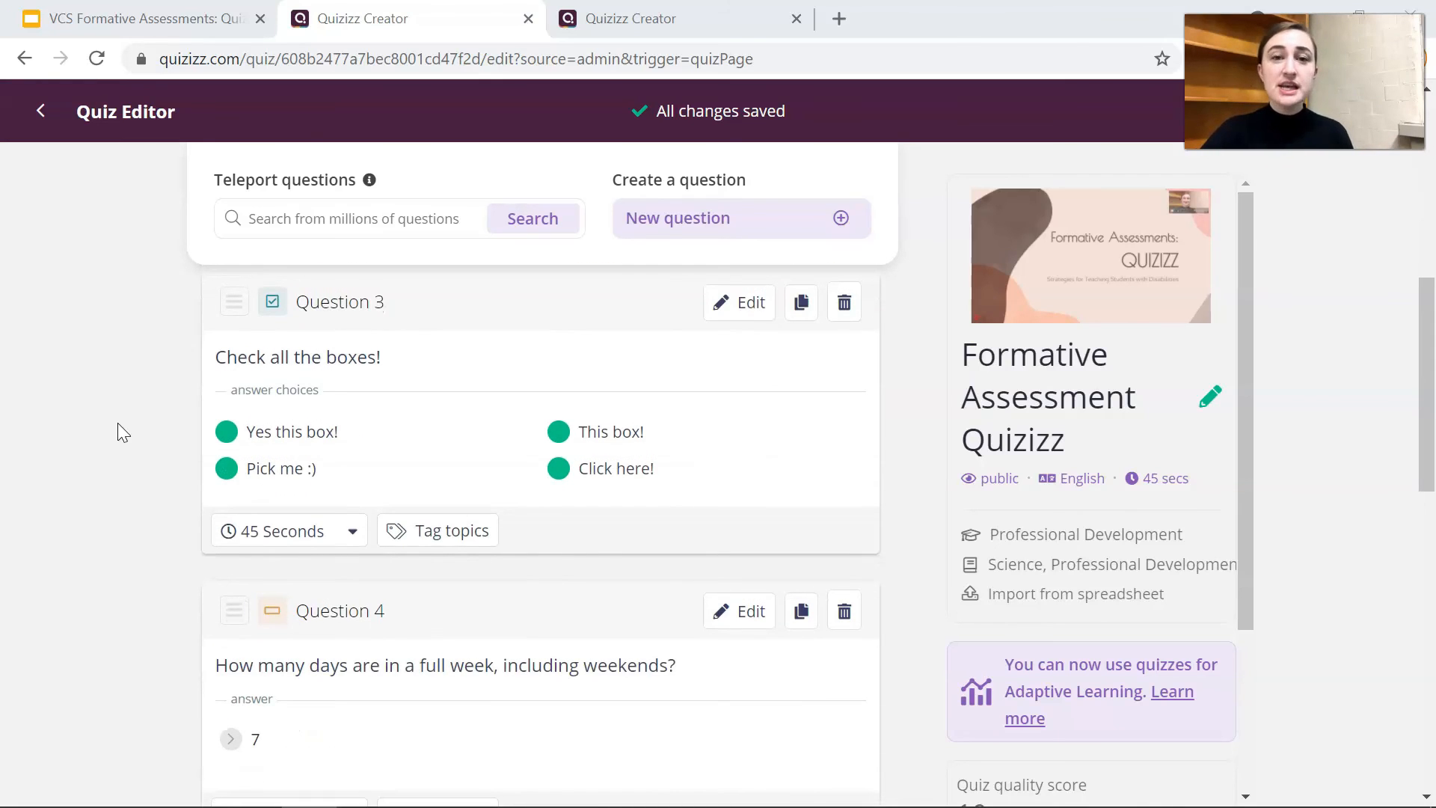
{"action": "scroll", "scroll_direction": "up", "scroll_amount": 3}
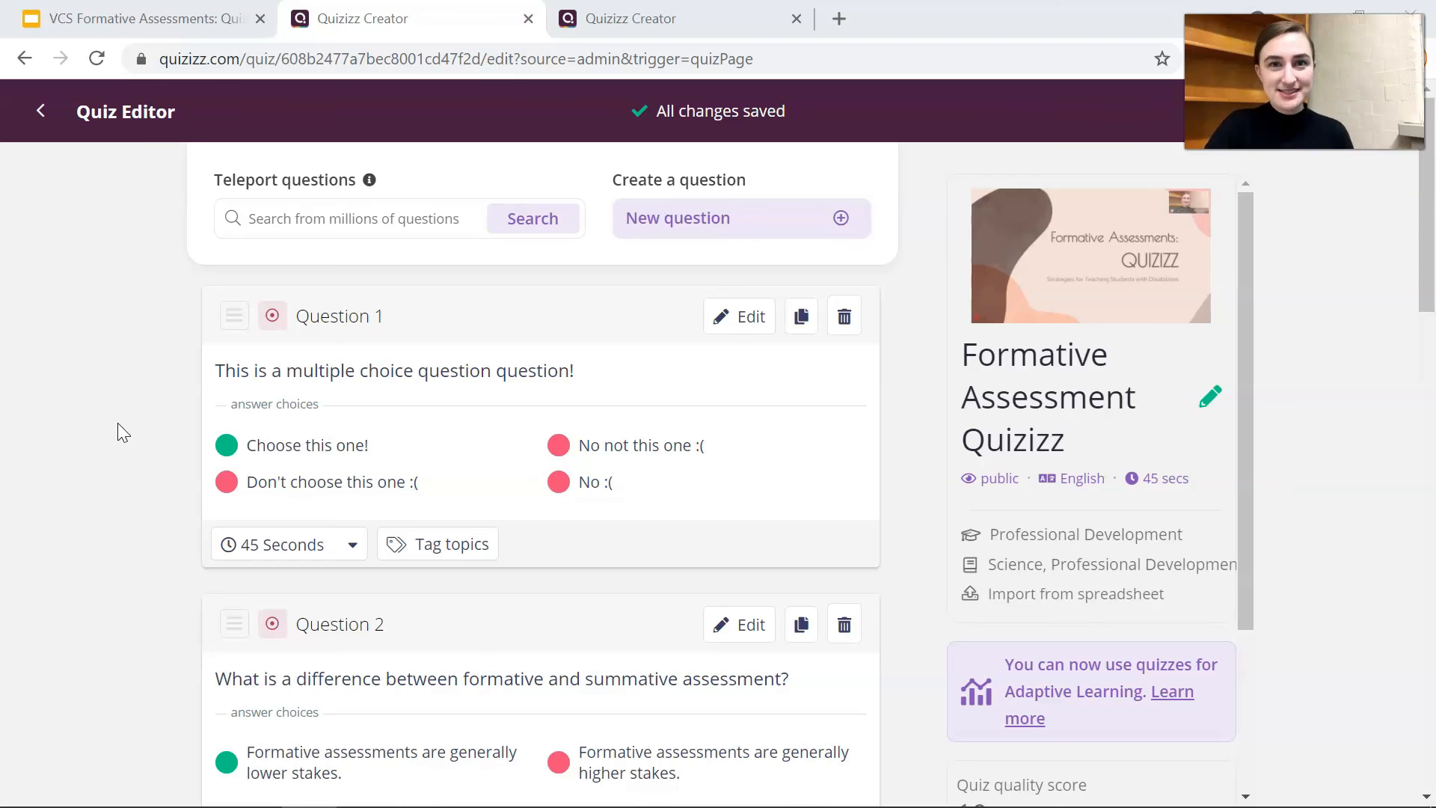
{"action": "mouse_move", "coordinate": [1342, 174]}
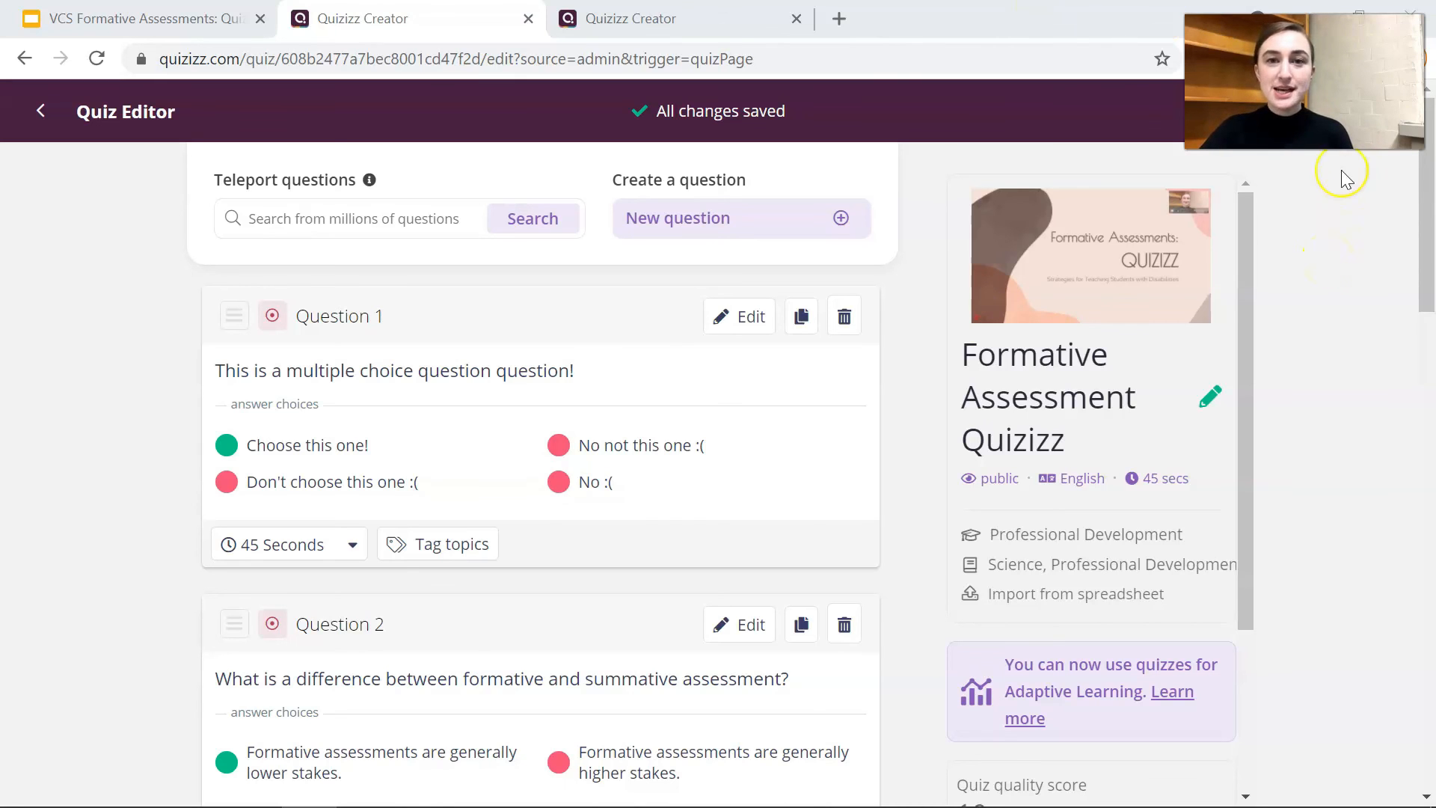